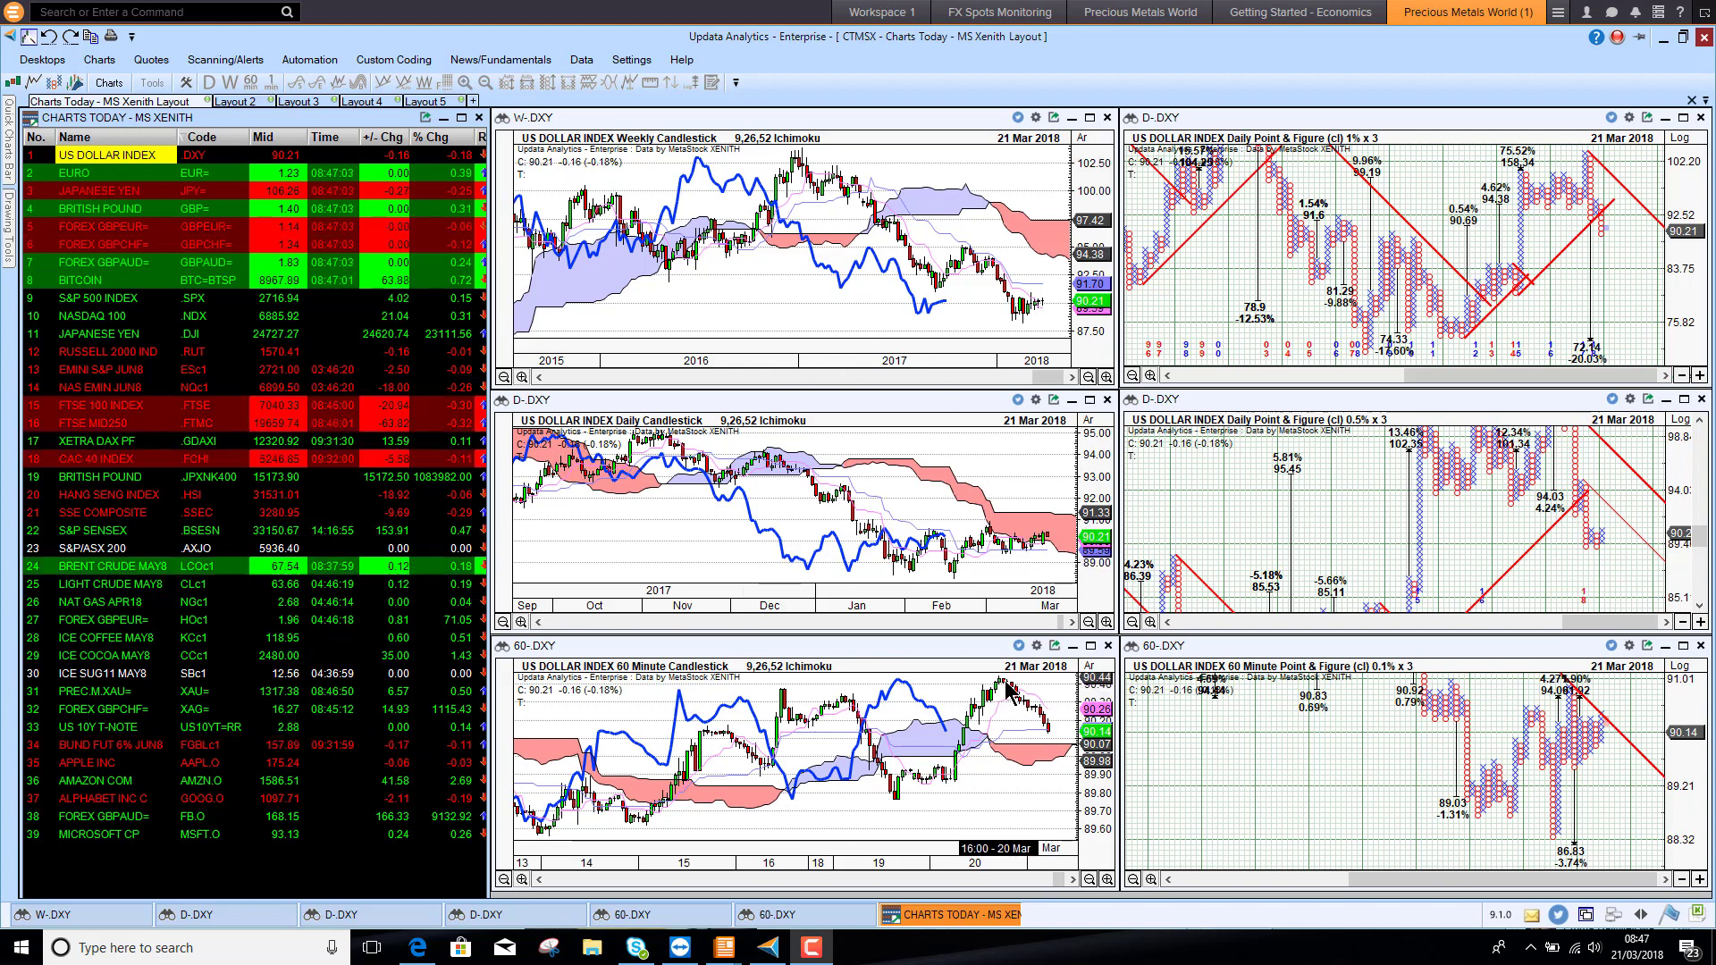
pyautogui.moveTo(1049, 766)
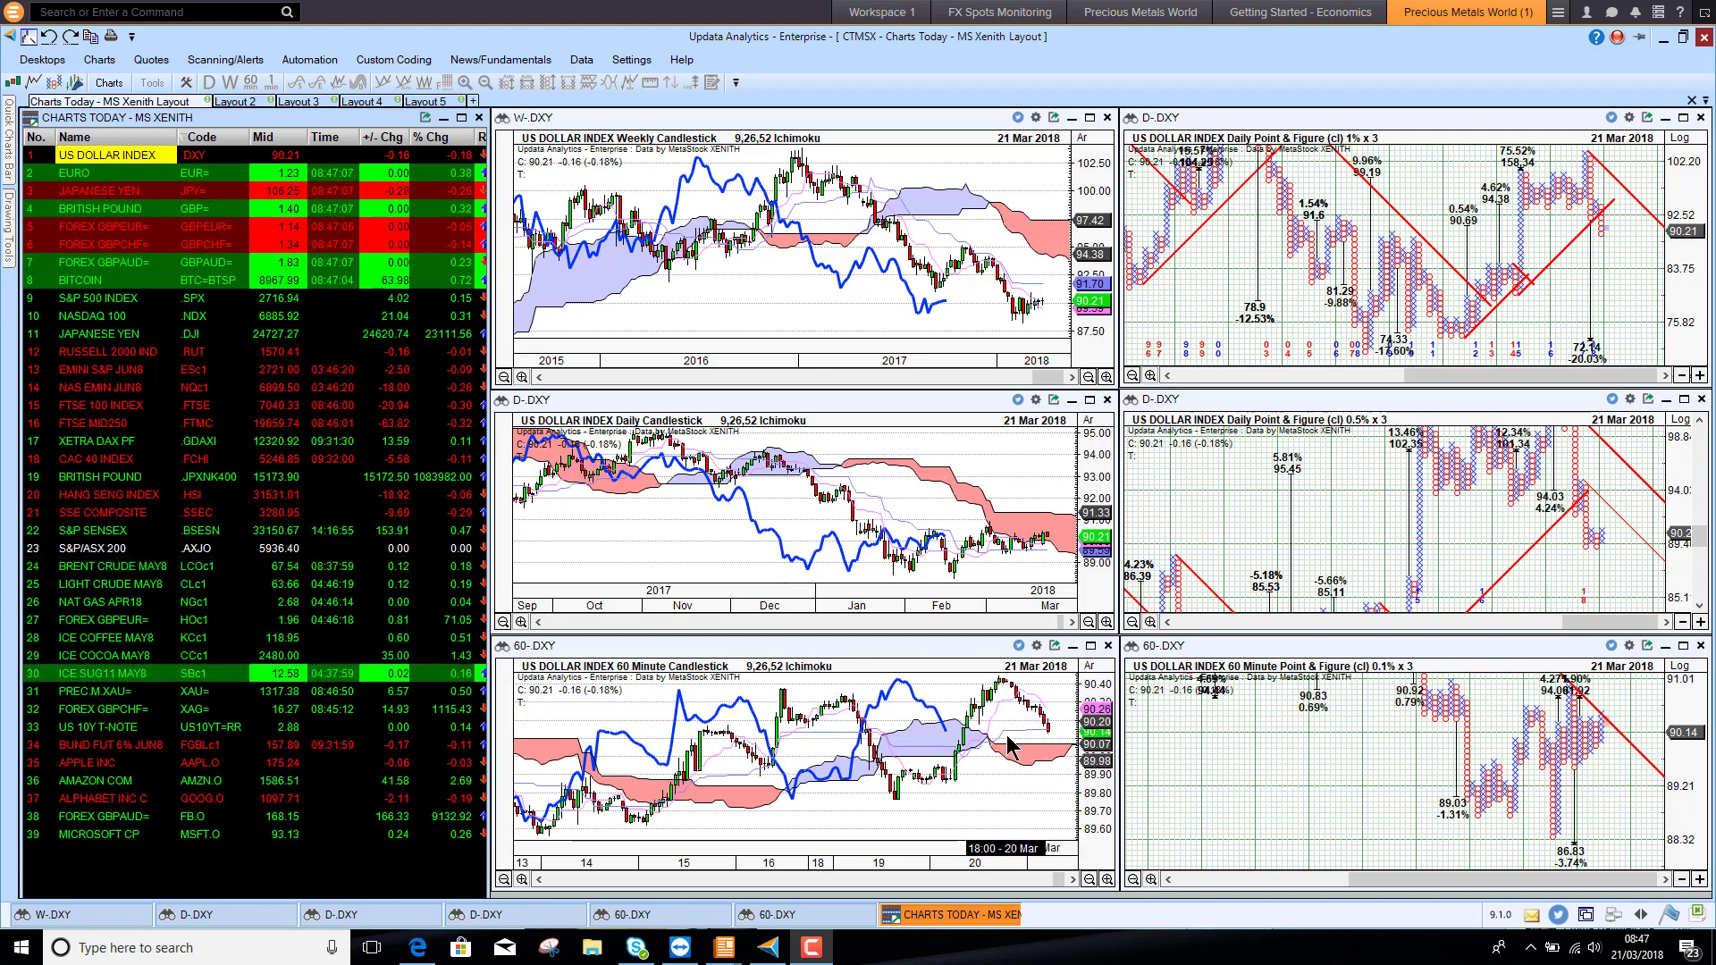
pyautogui.moveTo(981, 720)
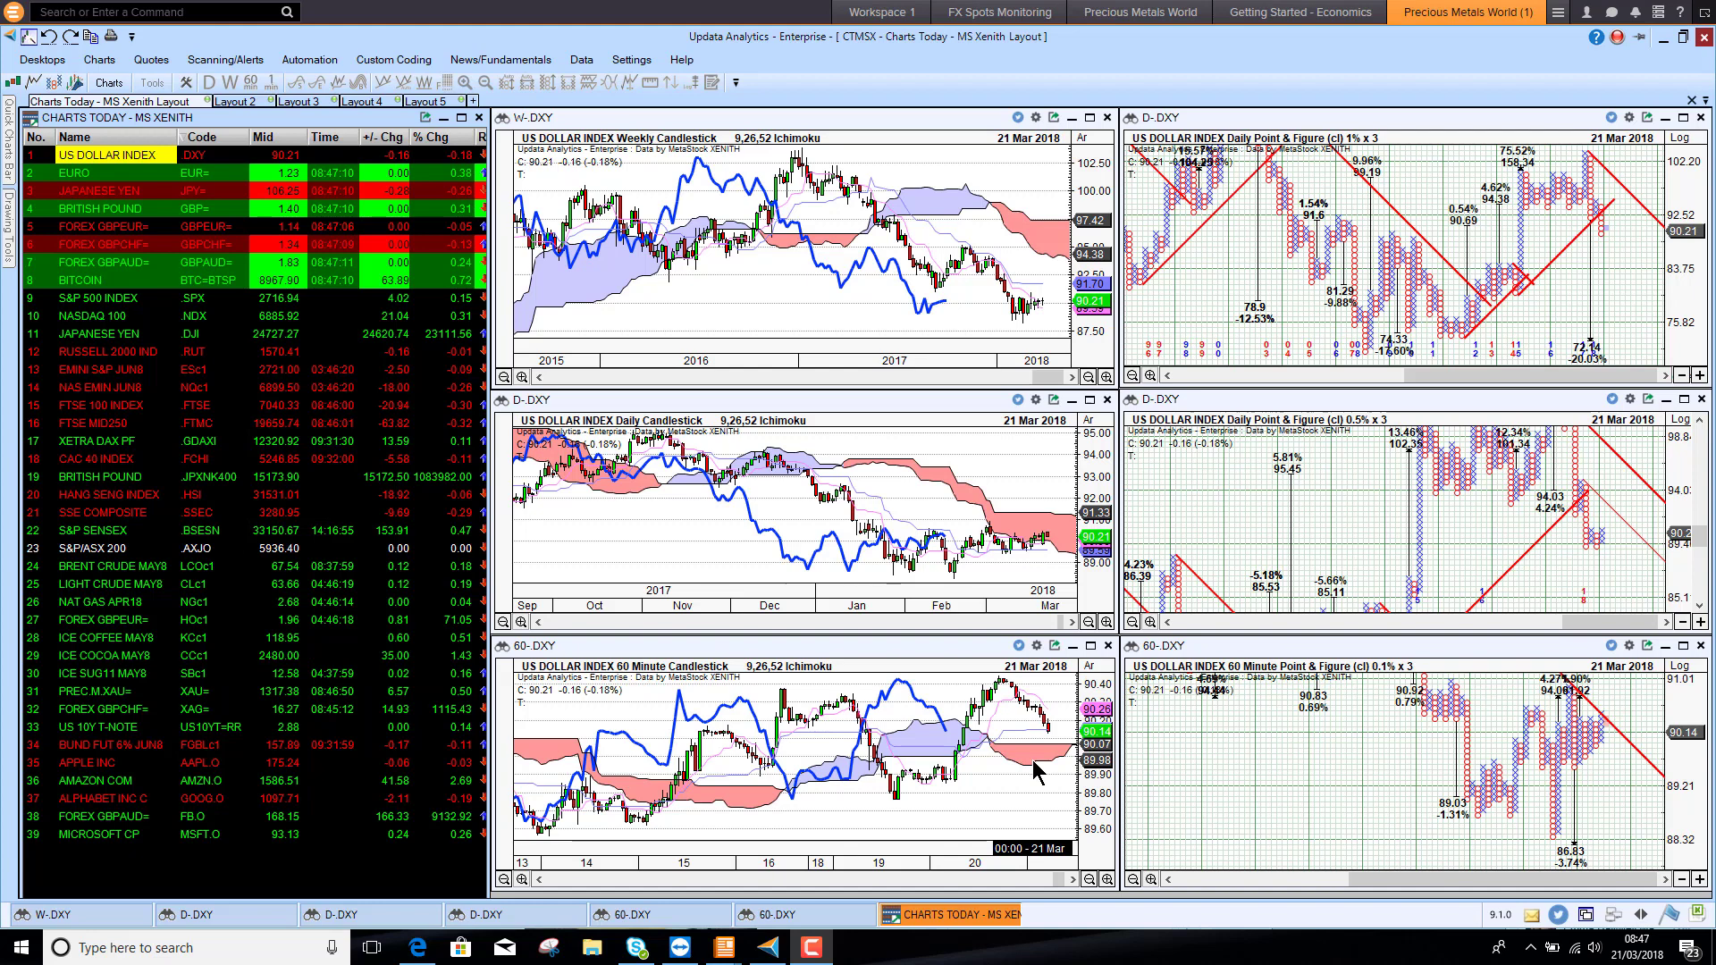
pyautogui.moveTo(868, 723)
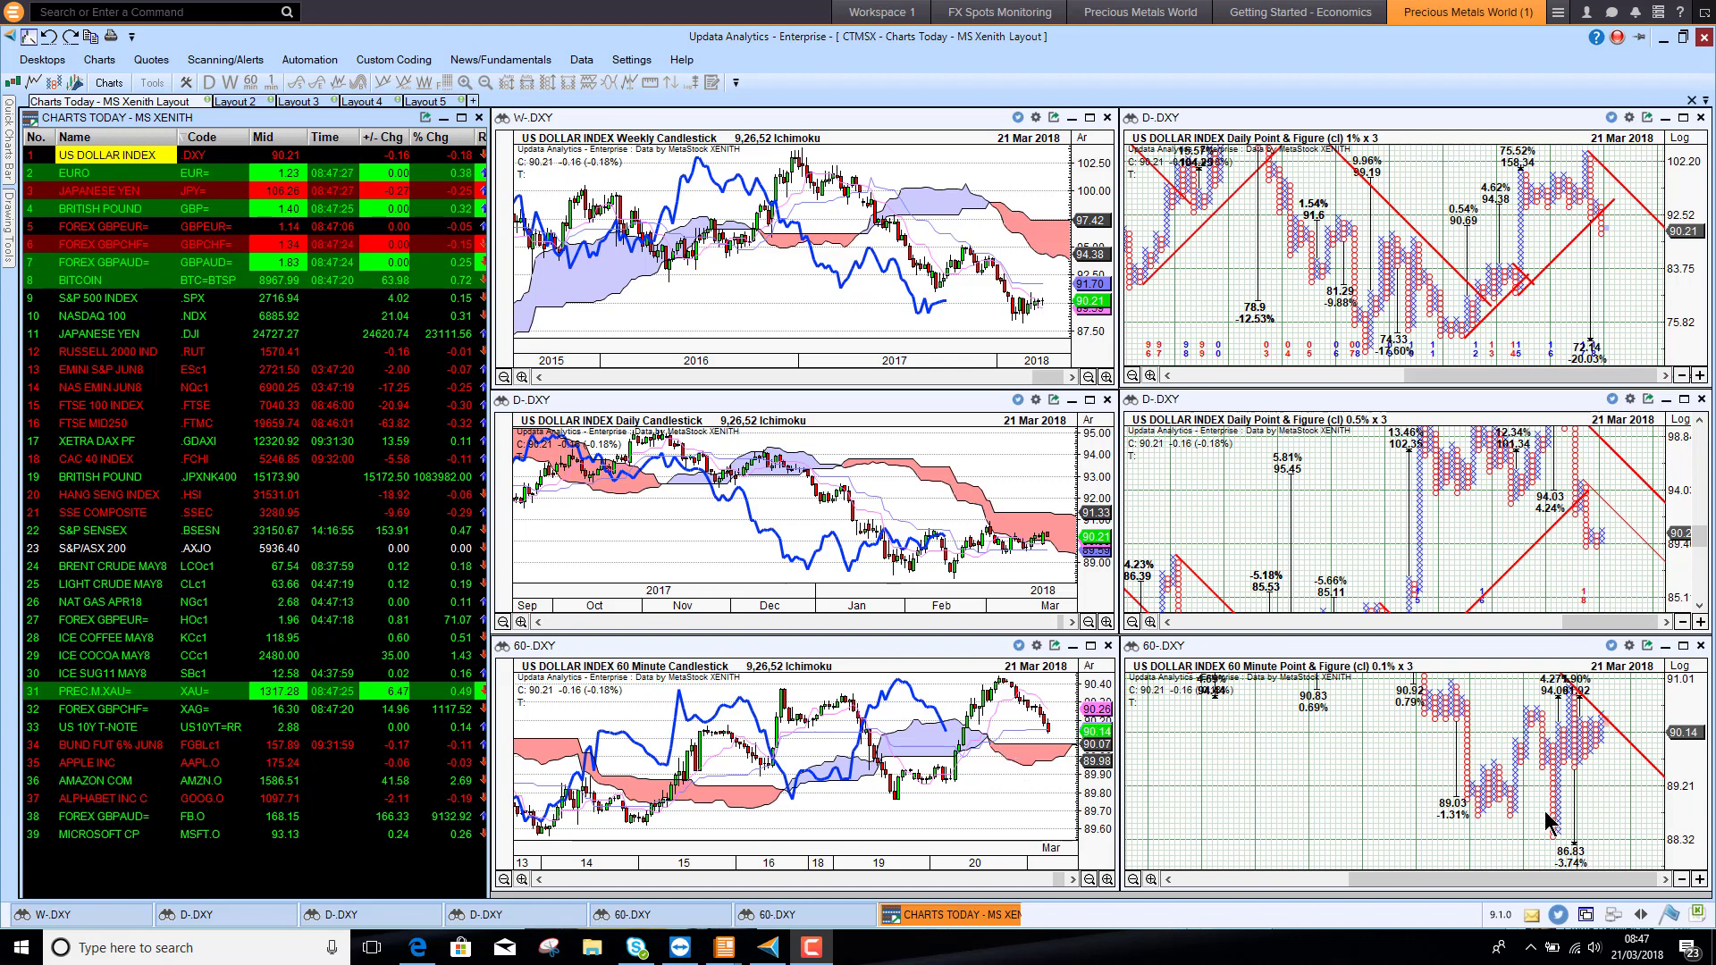
pyautogui.moveTo(1576, 705)
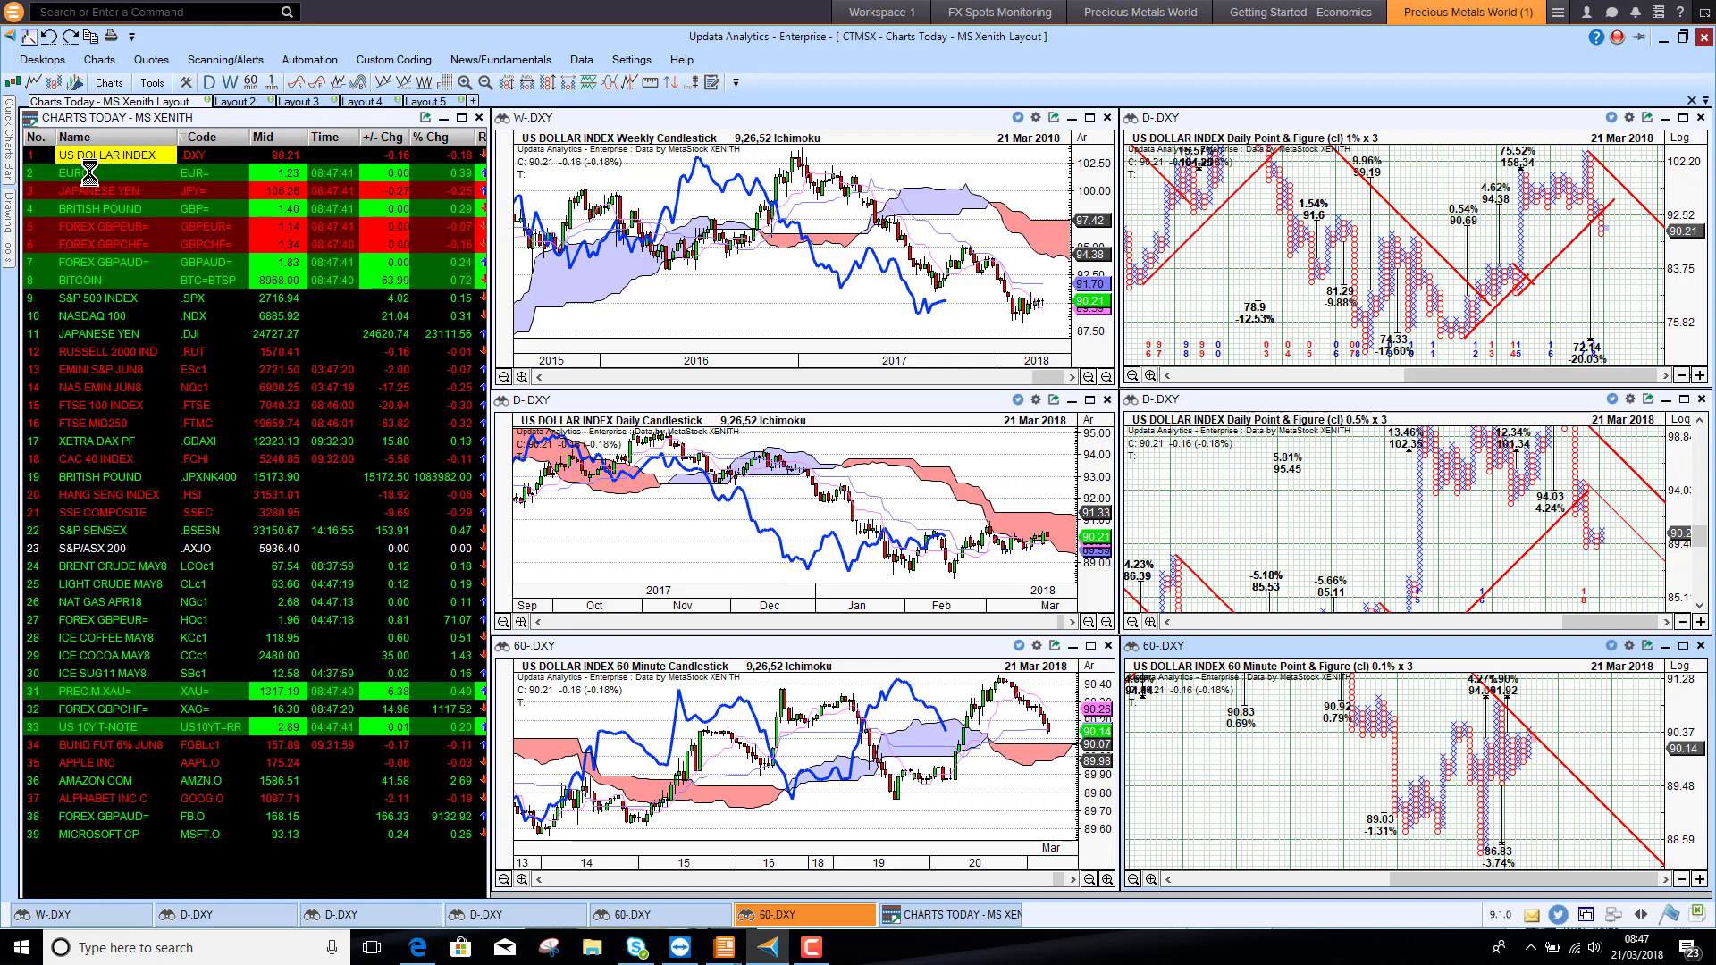
# - Load the Euro, then the Japanese Yen, from the Charts Today watchlist into all six panels
pyautogui.click(98, 173)
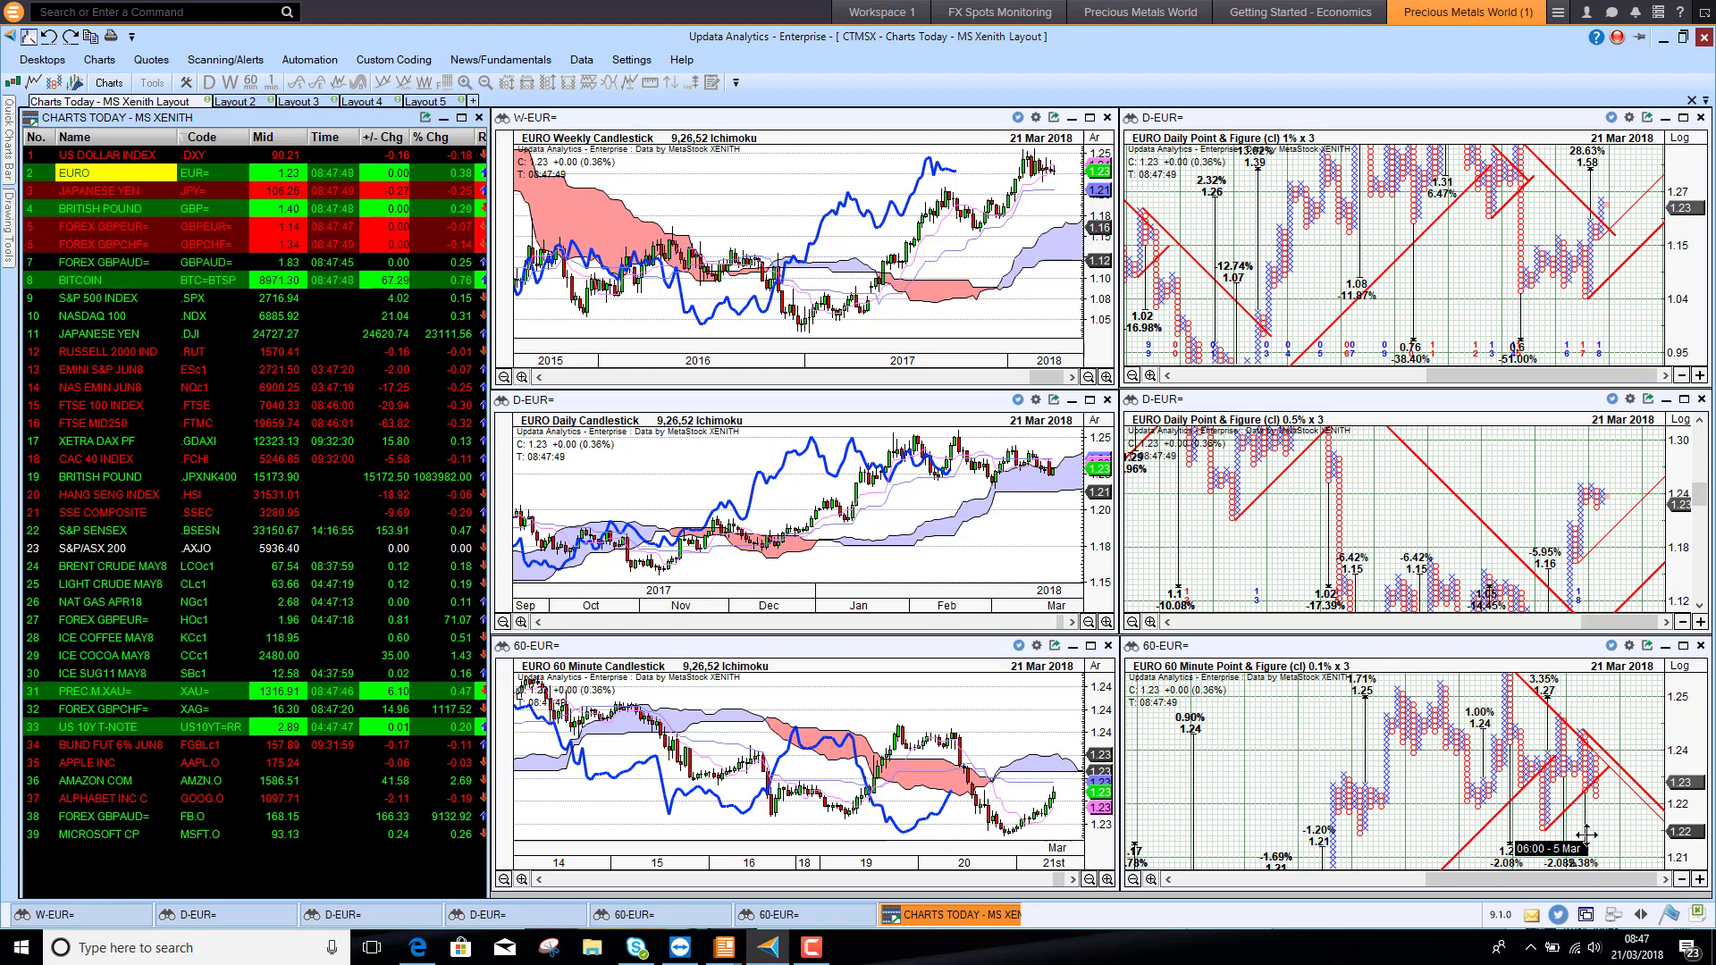
pyautogui.moveTo(1509, 840)
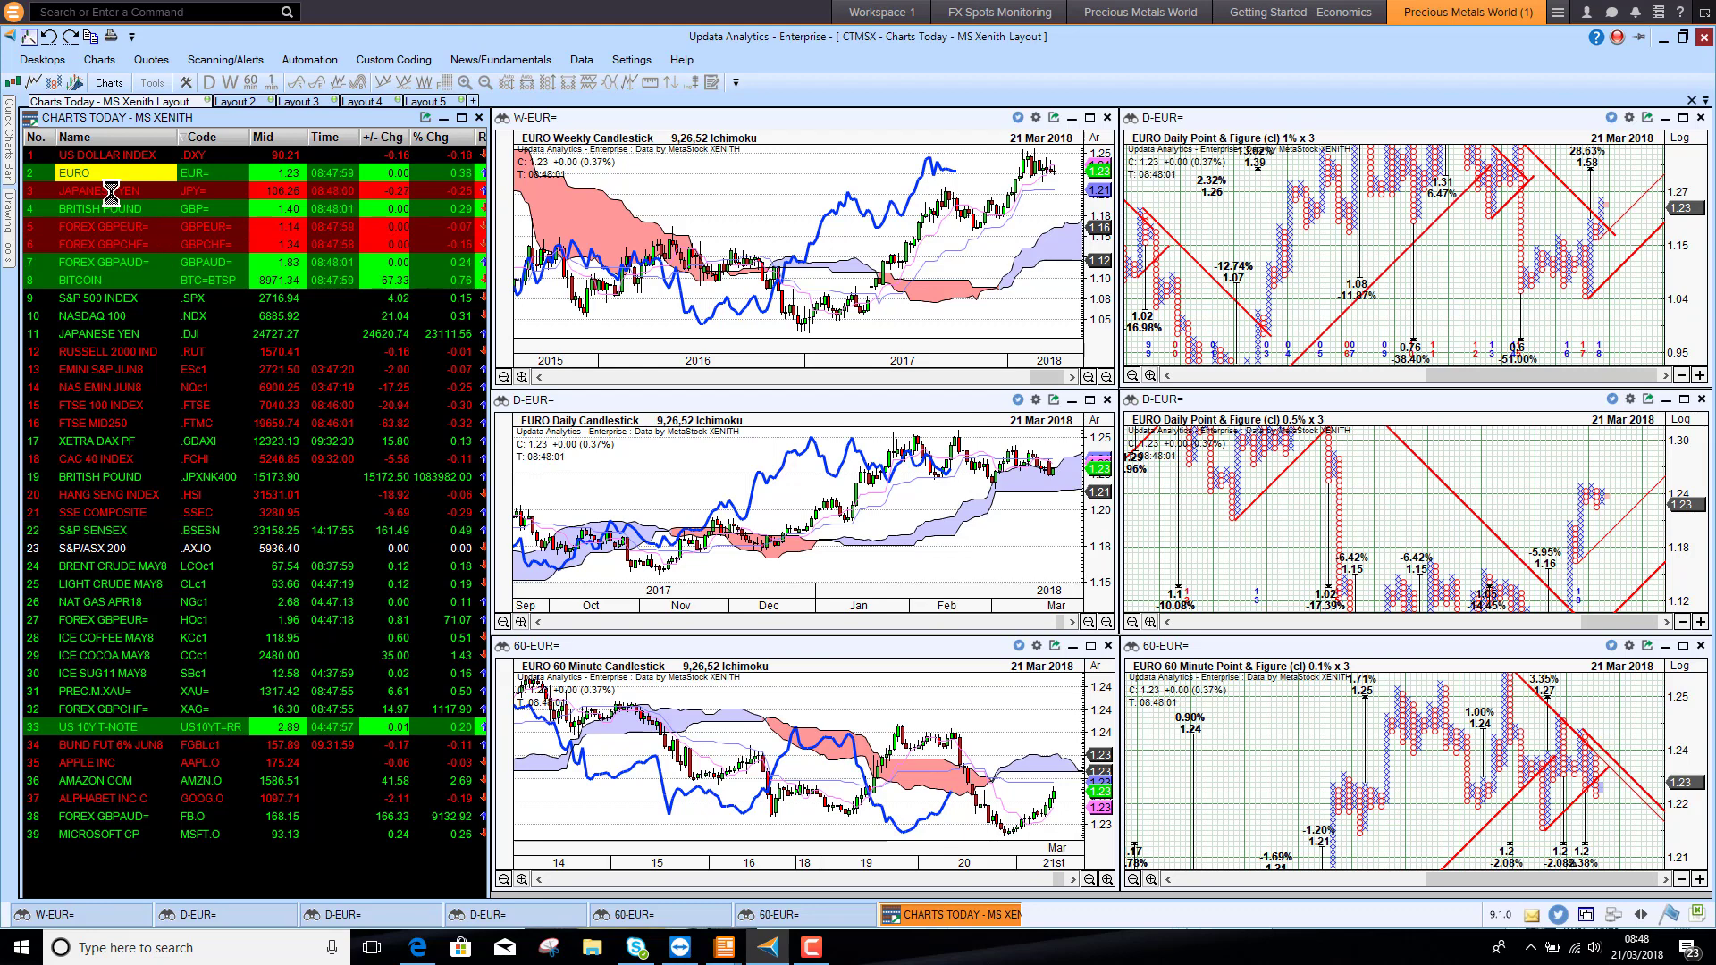
pyautogui.click(100, 190)
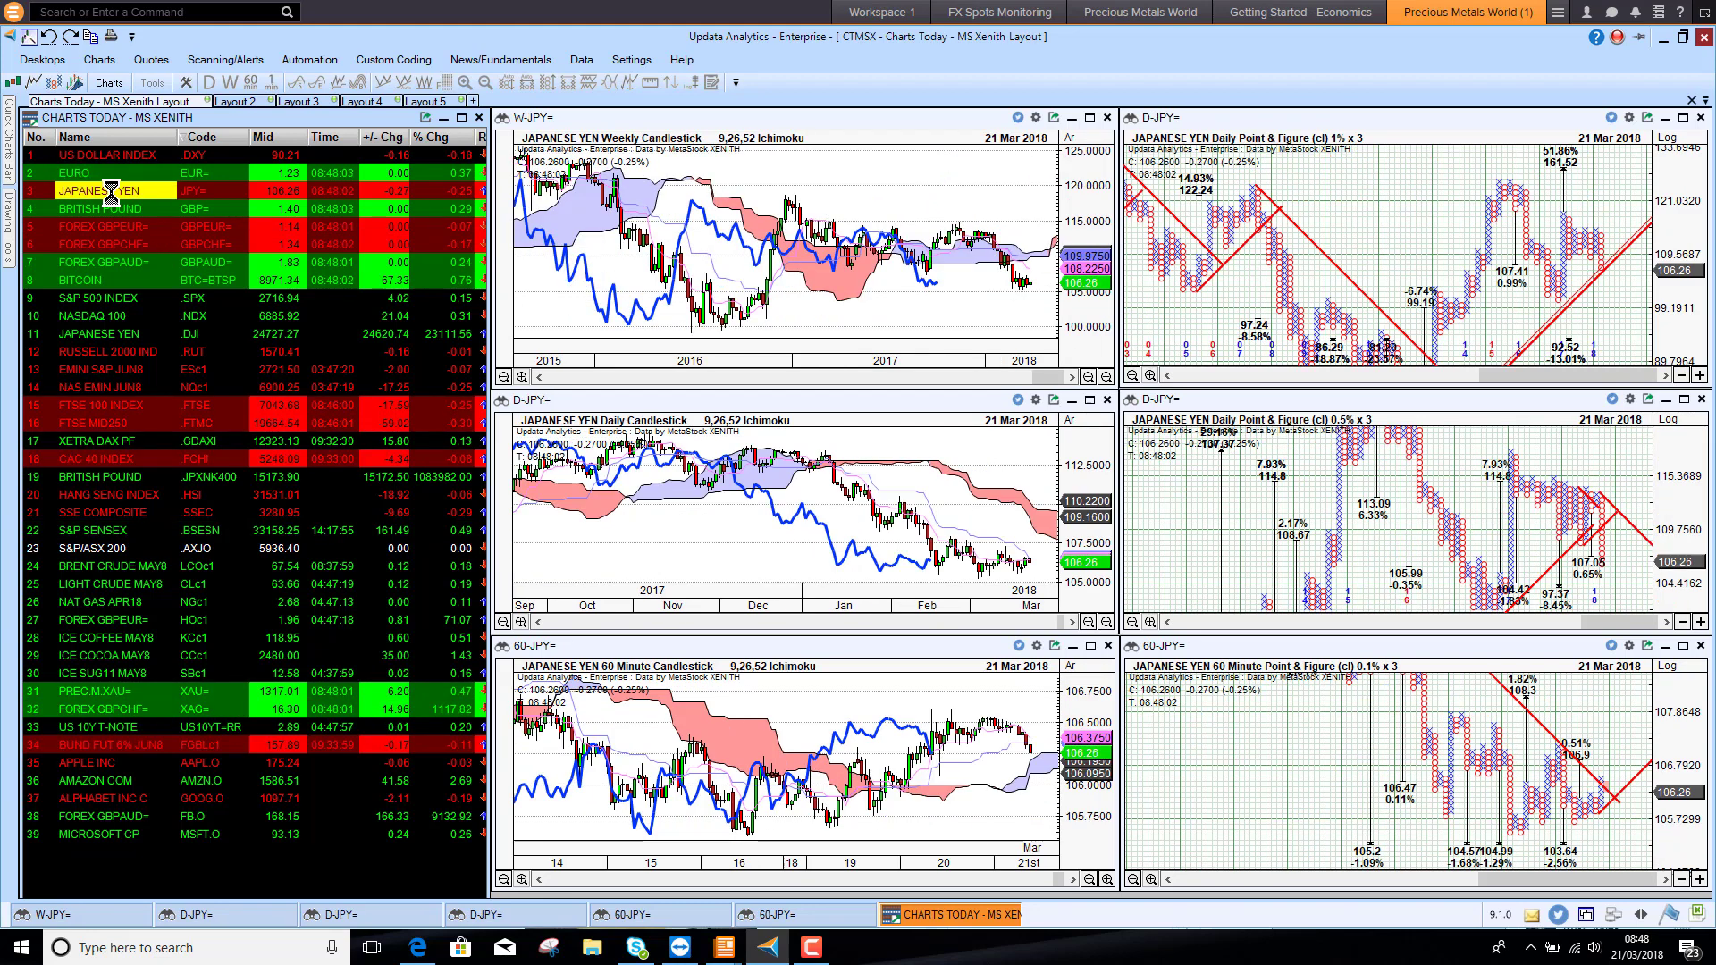
pyautogui.moveTo(797, 245)
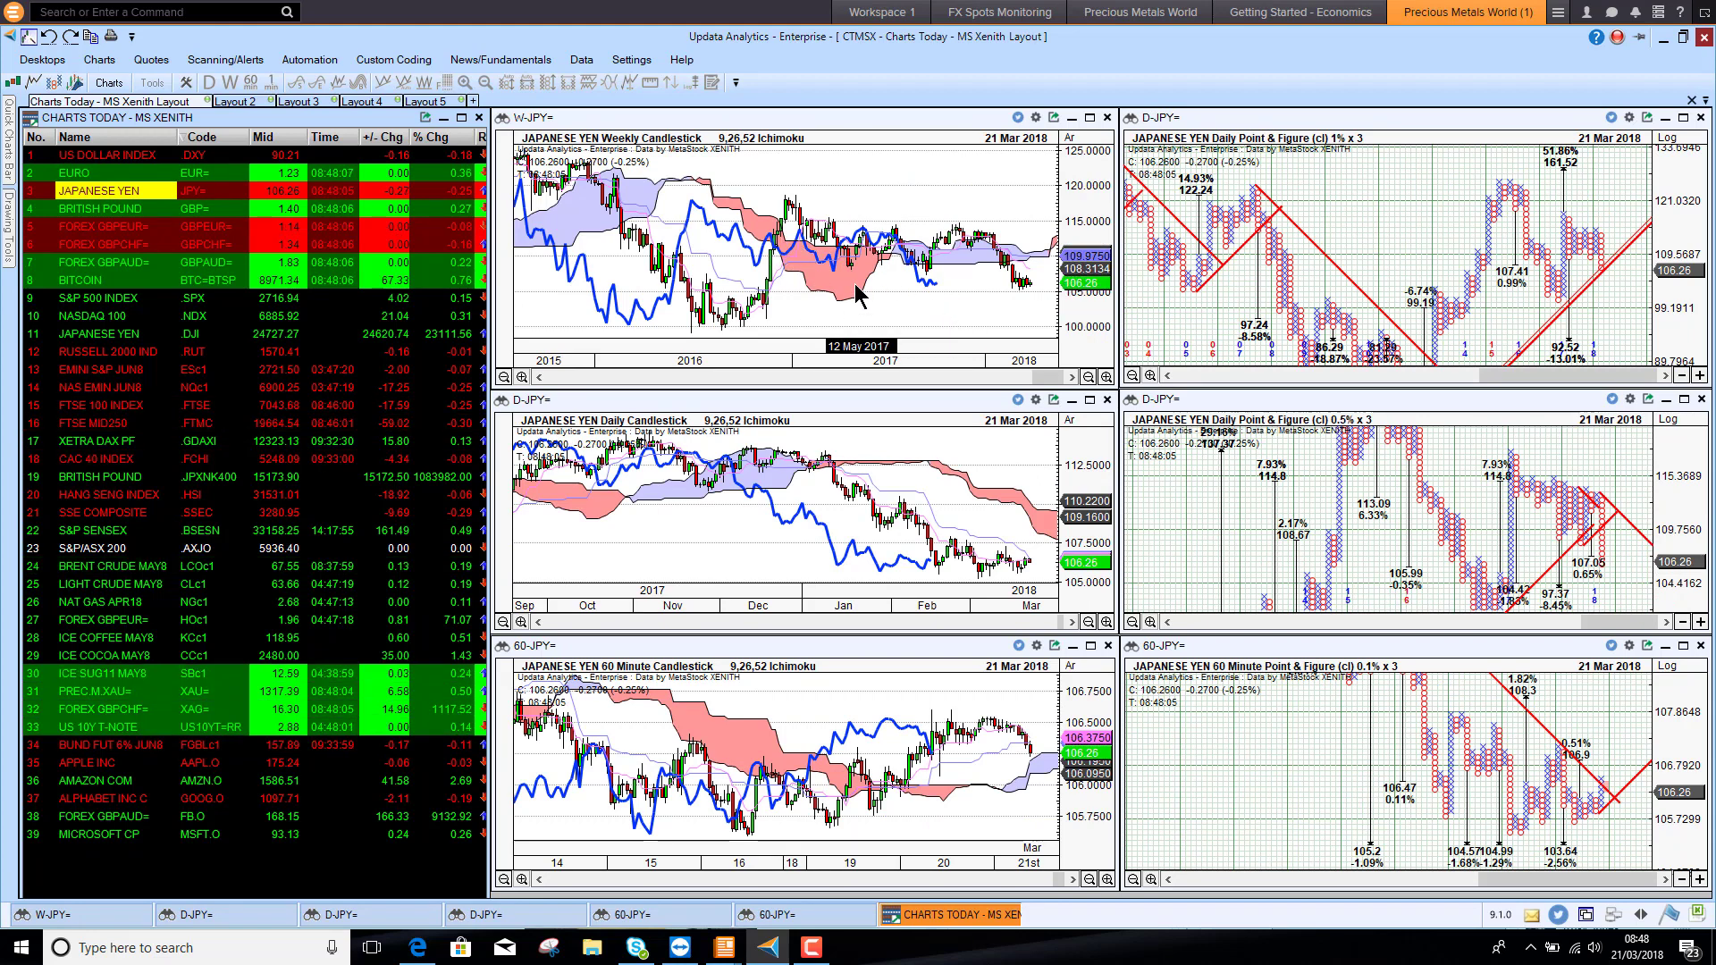
pyautogui.moveTo(875, 236)
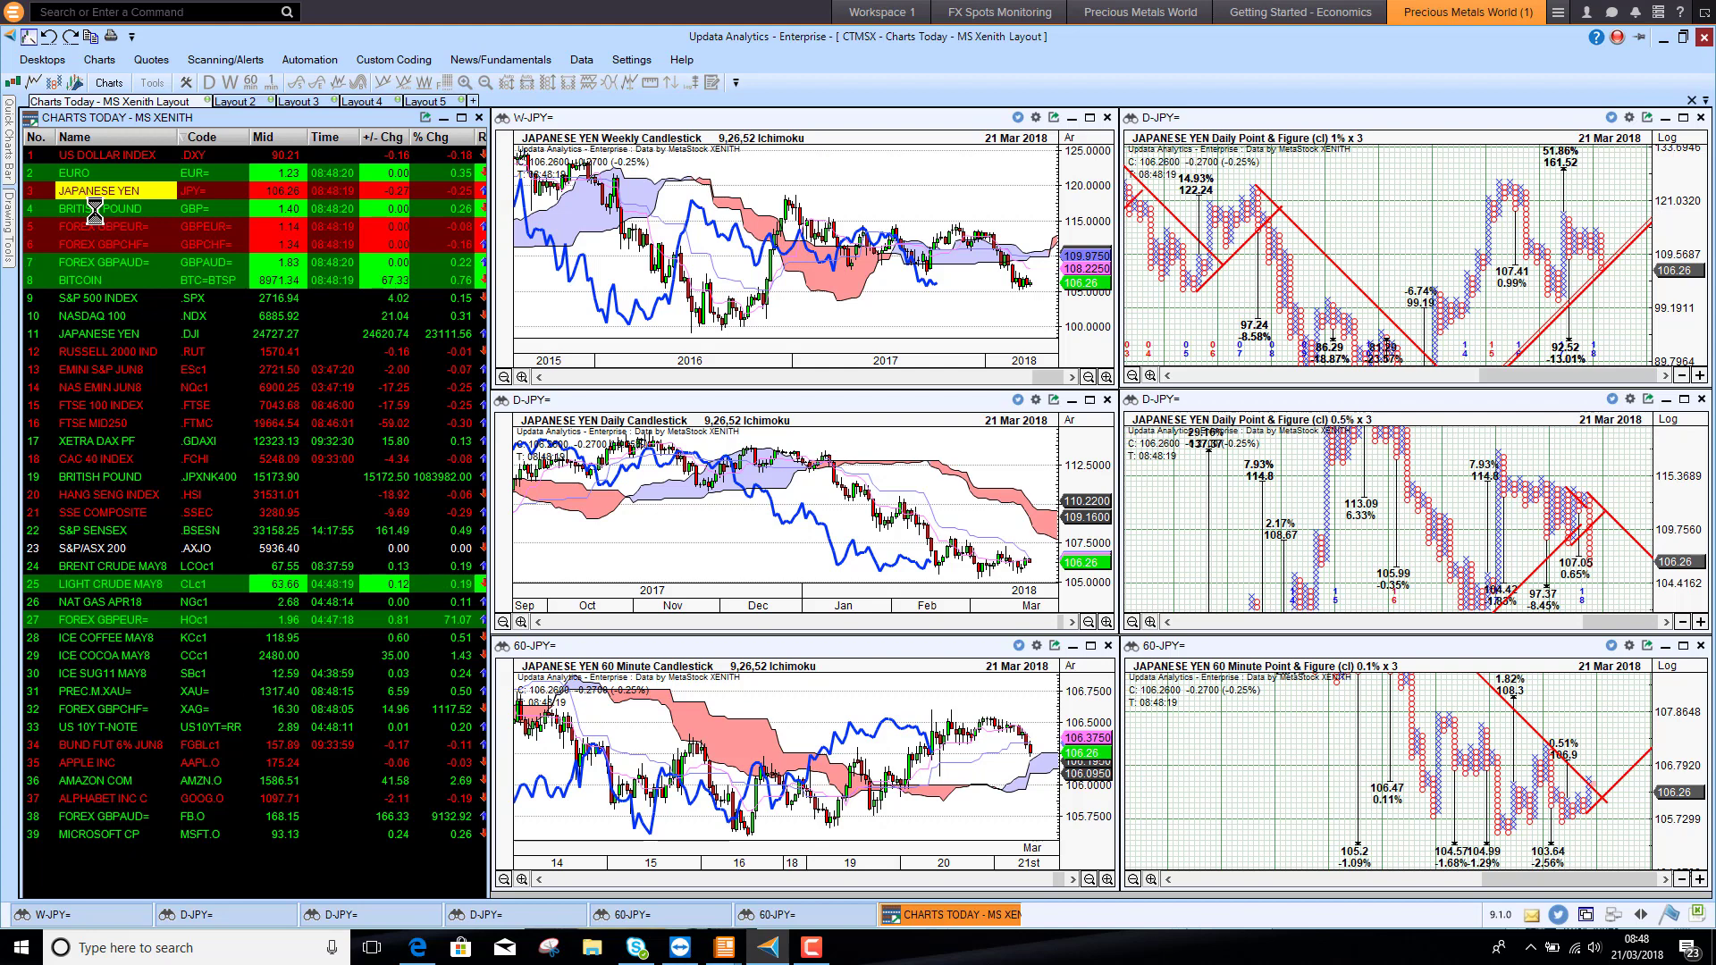
# - Switch the linked charts to FOREX GBPEUR=, then to FOREX GBPCHF=
pyautogui.click(104, 208)
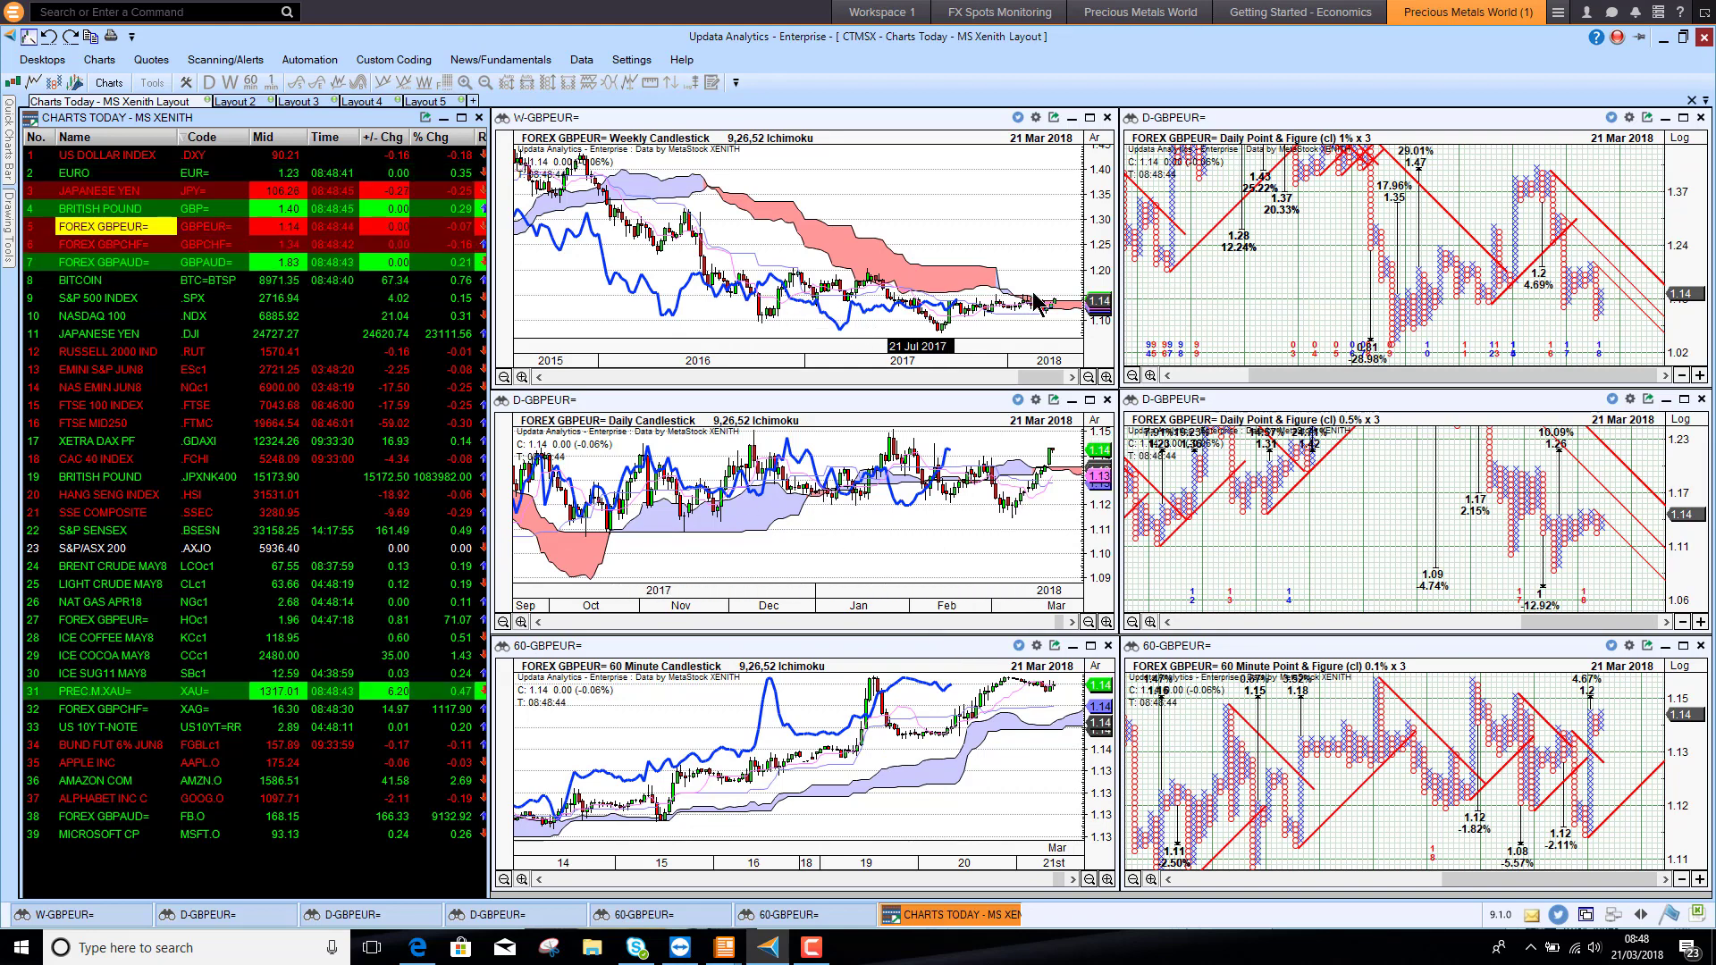
pyautogui.moveTo(808, 315)
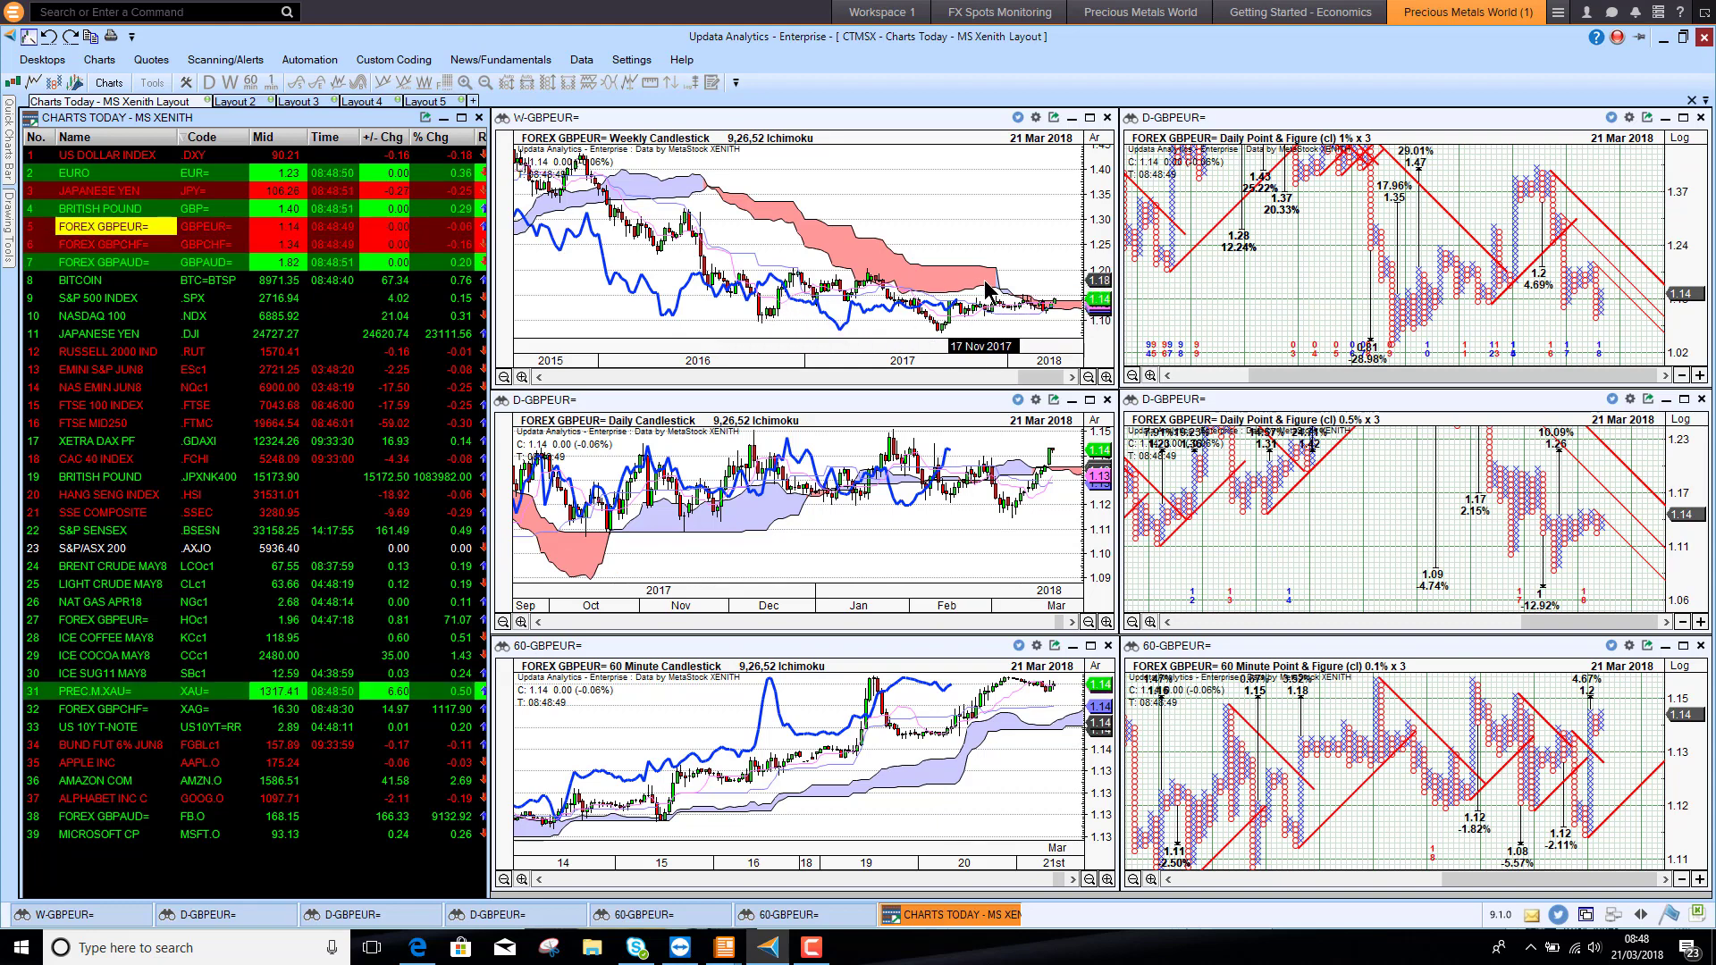
pyautogui.moveTo(804, 314)
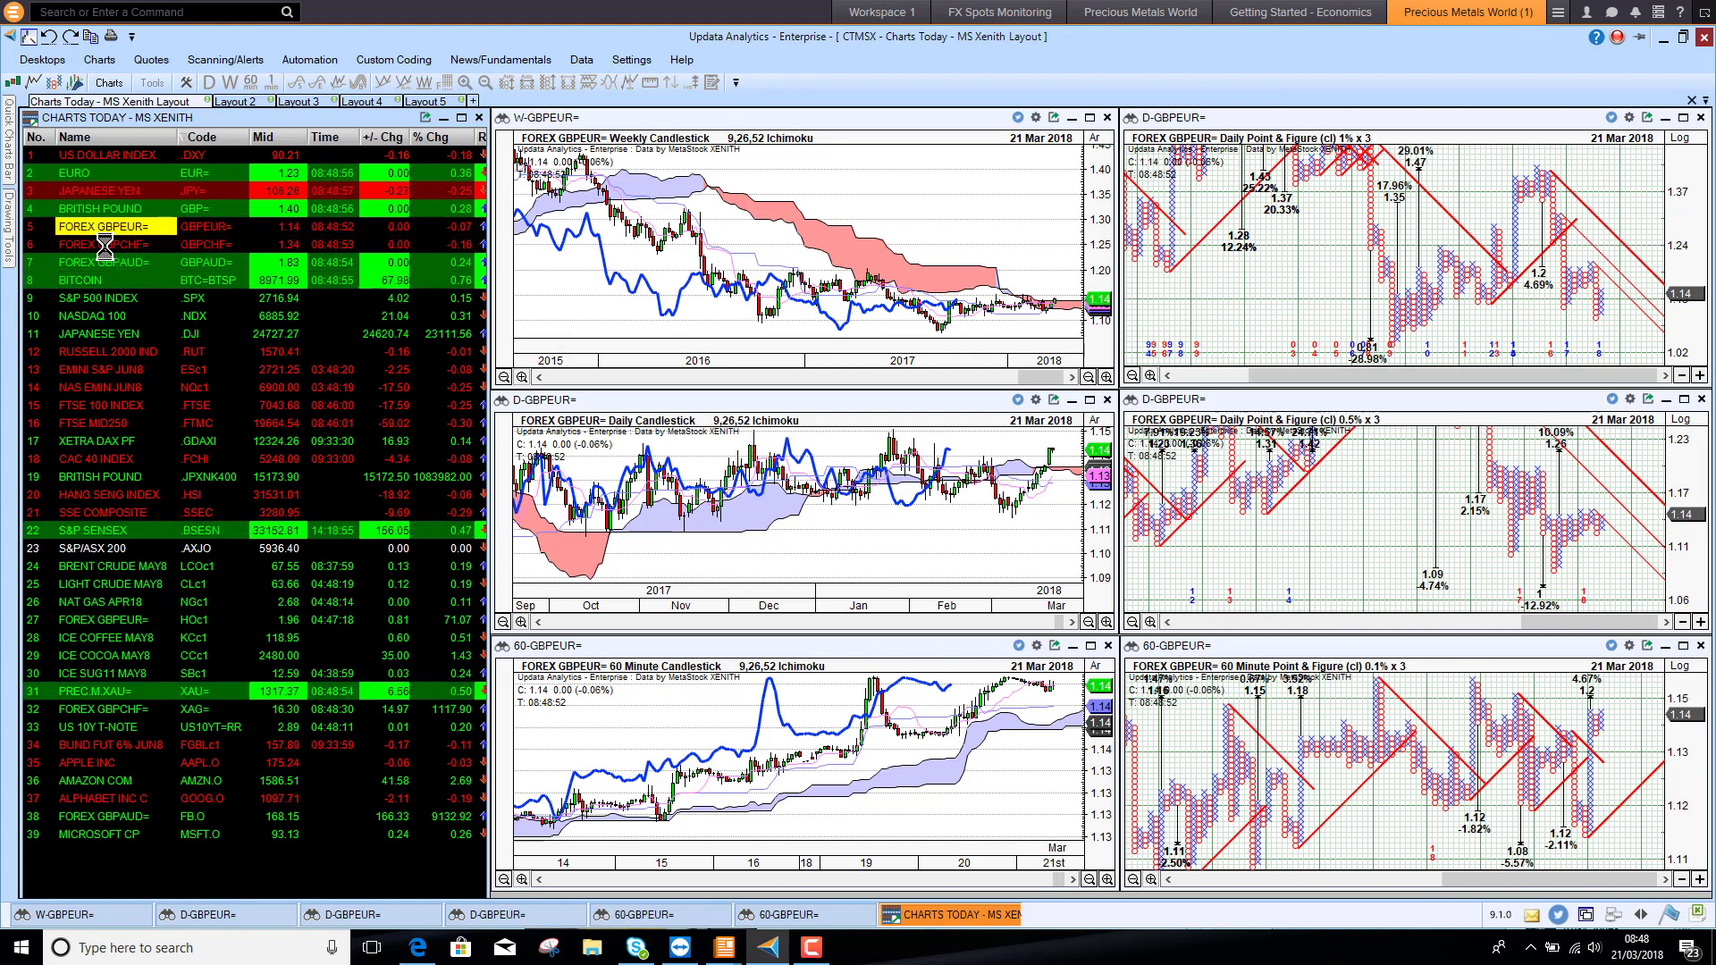
pyautogui.click(98, 243)
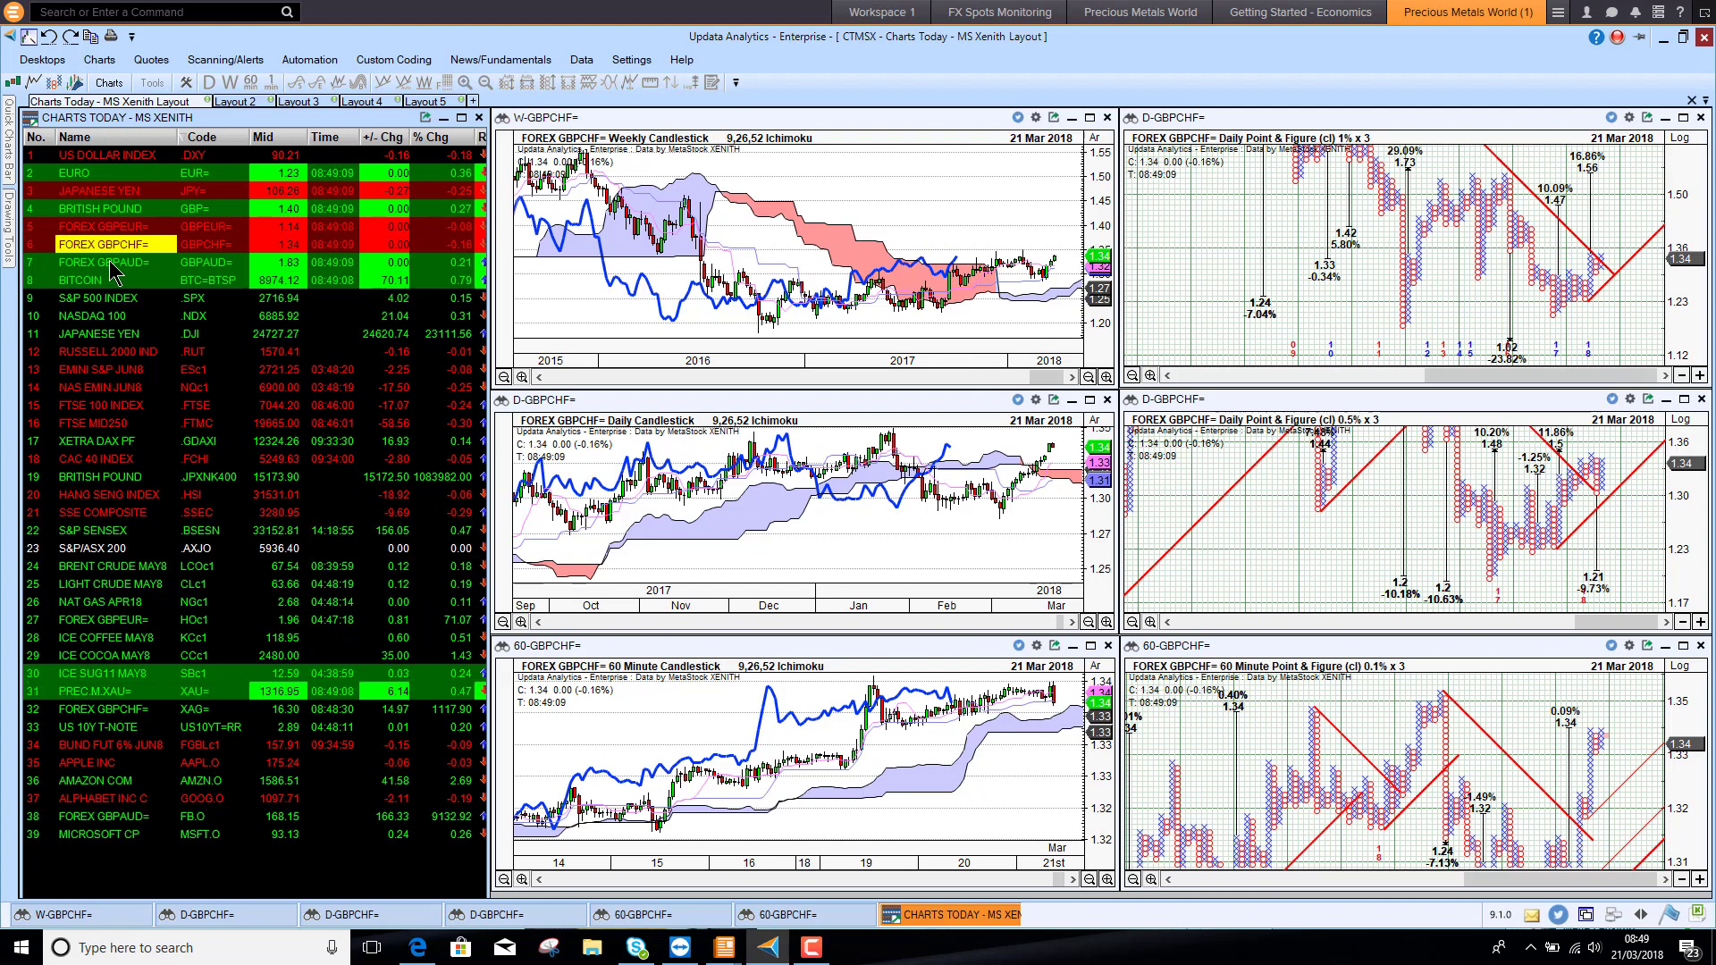
# - Step the charts through FOREX GBPAUD= and then load Bitcoin
pyautogui.click(109, 261)
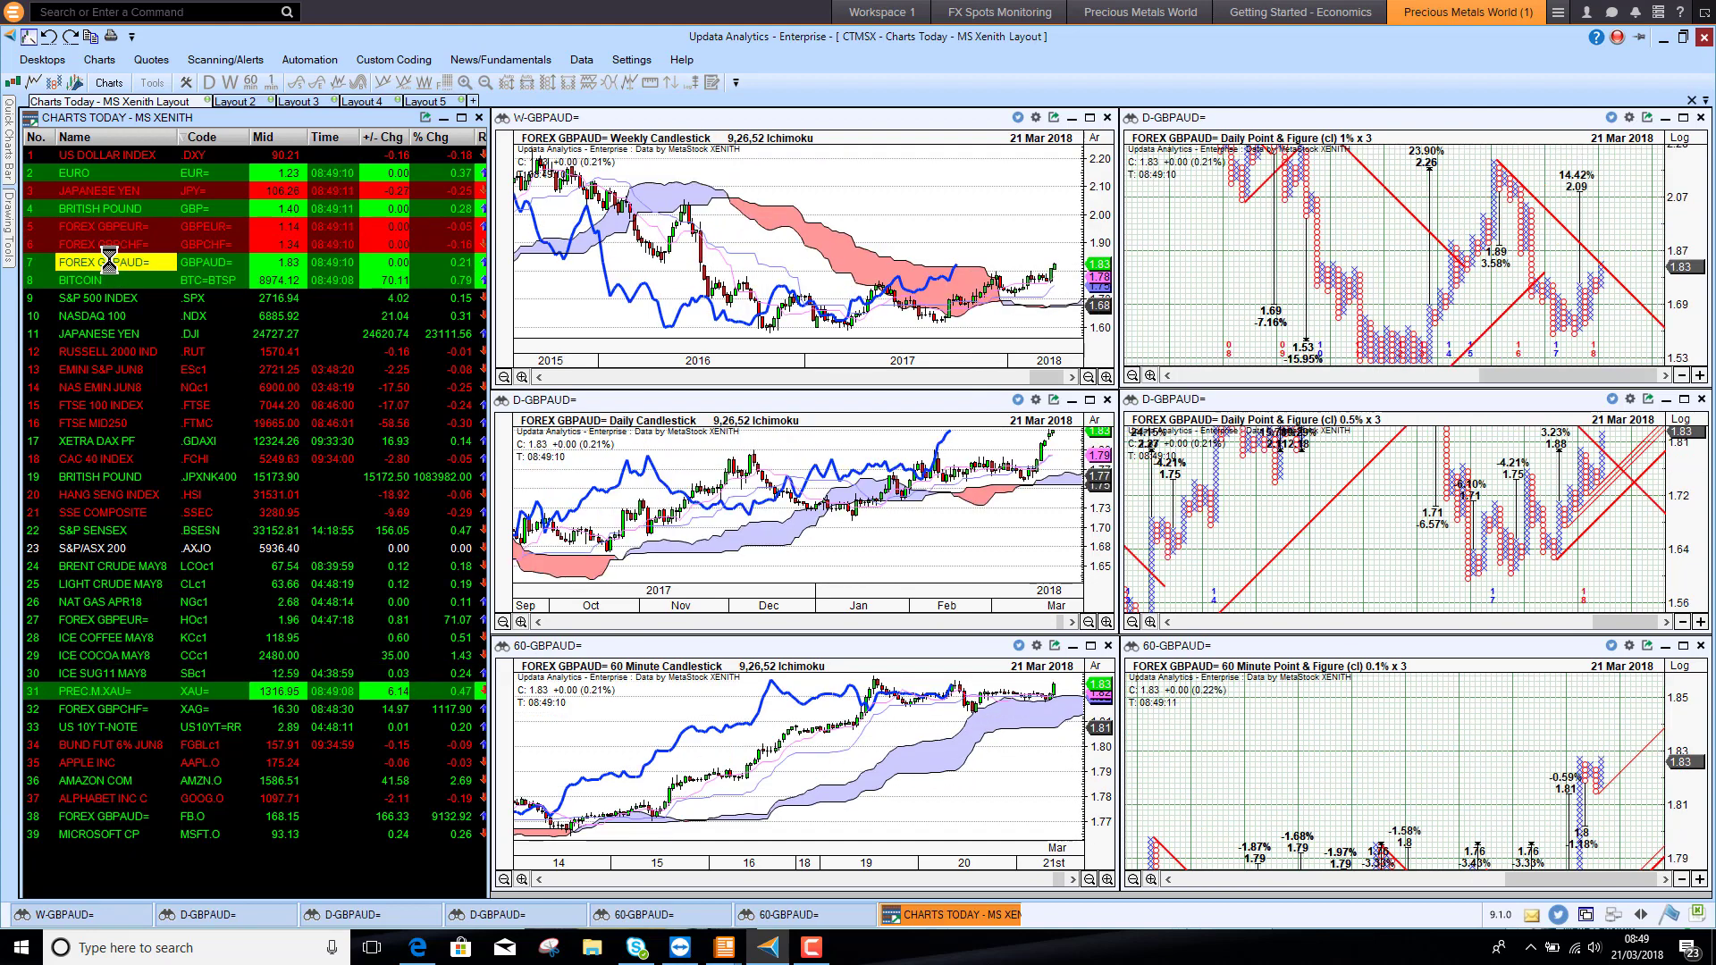
pyautogui.moveTo(588, 464)
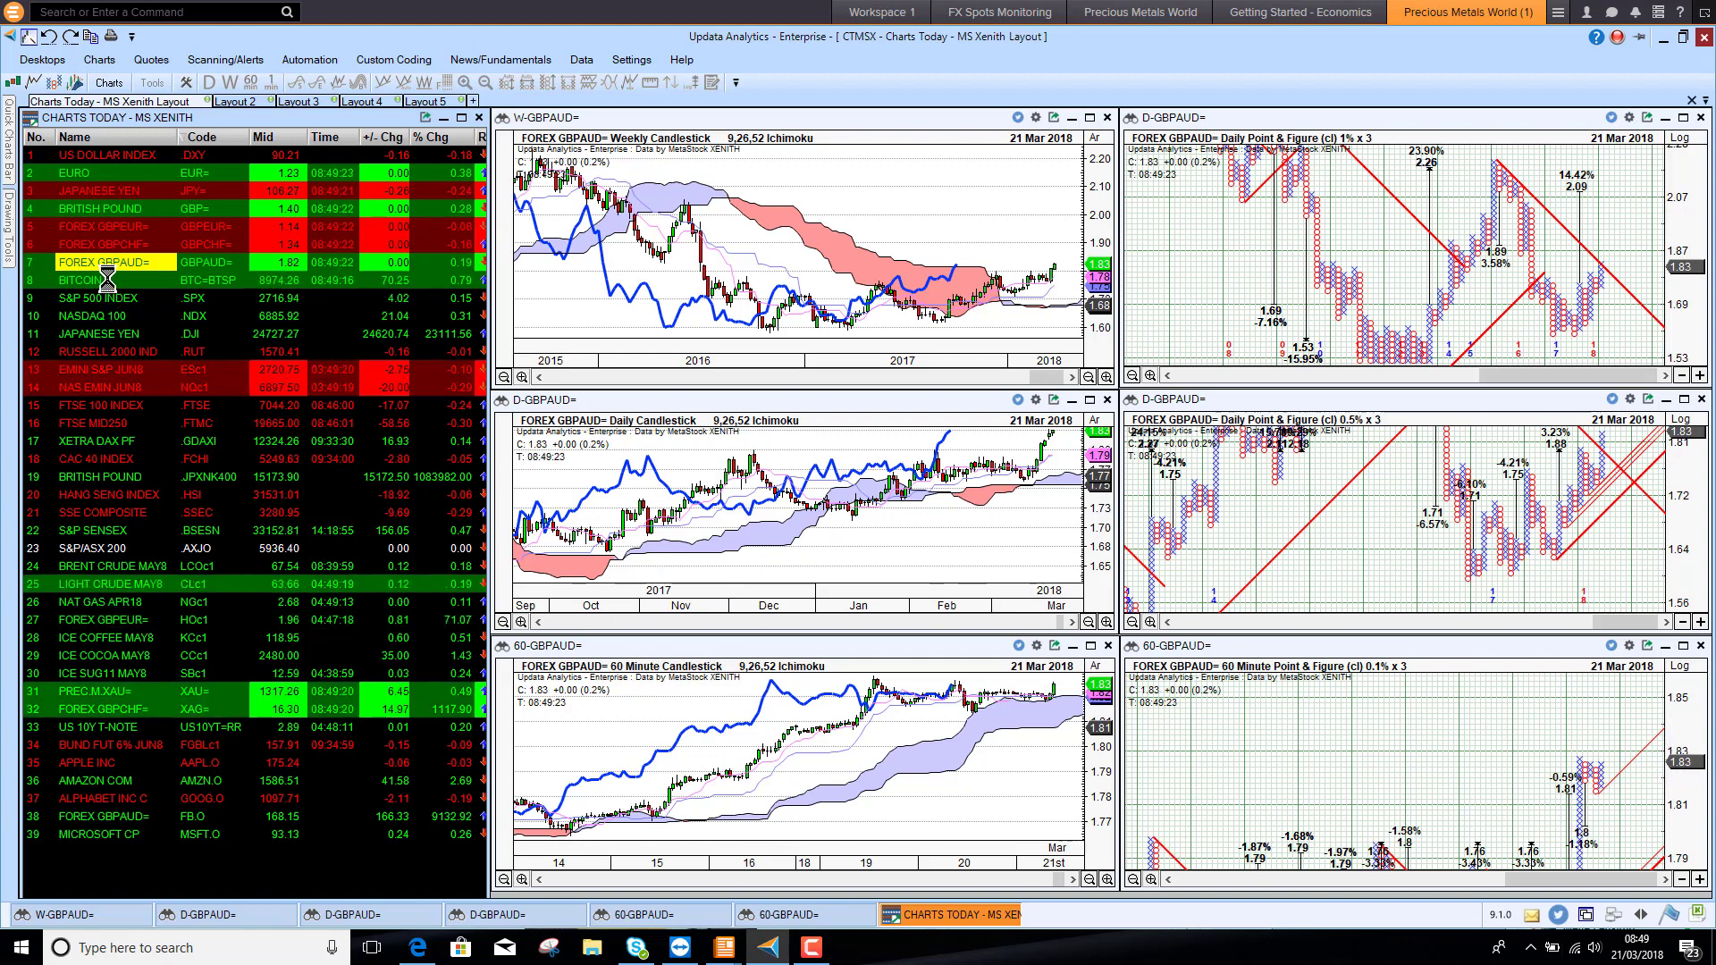
pyautogui.click(82, 279)
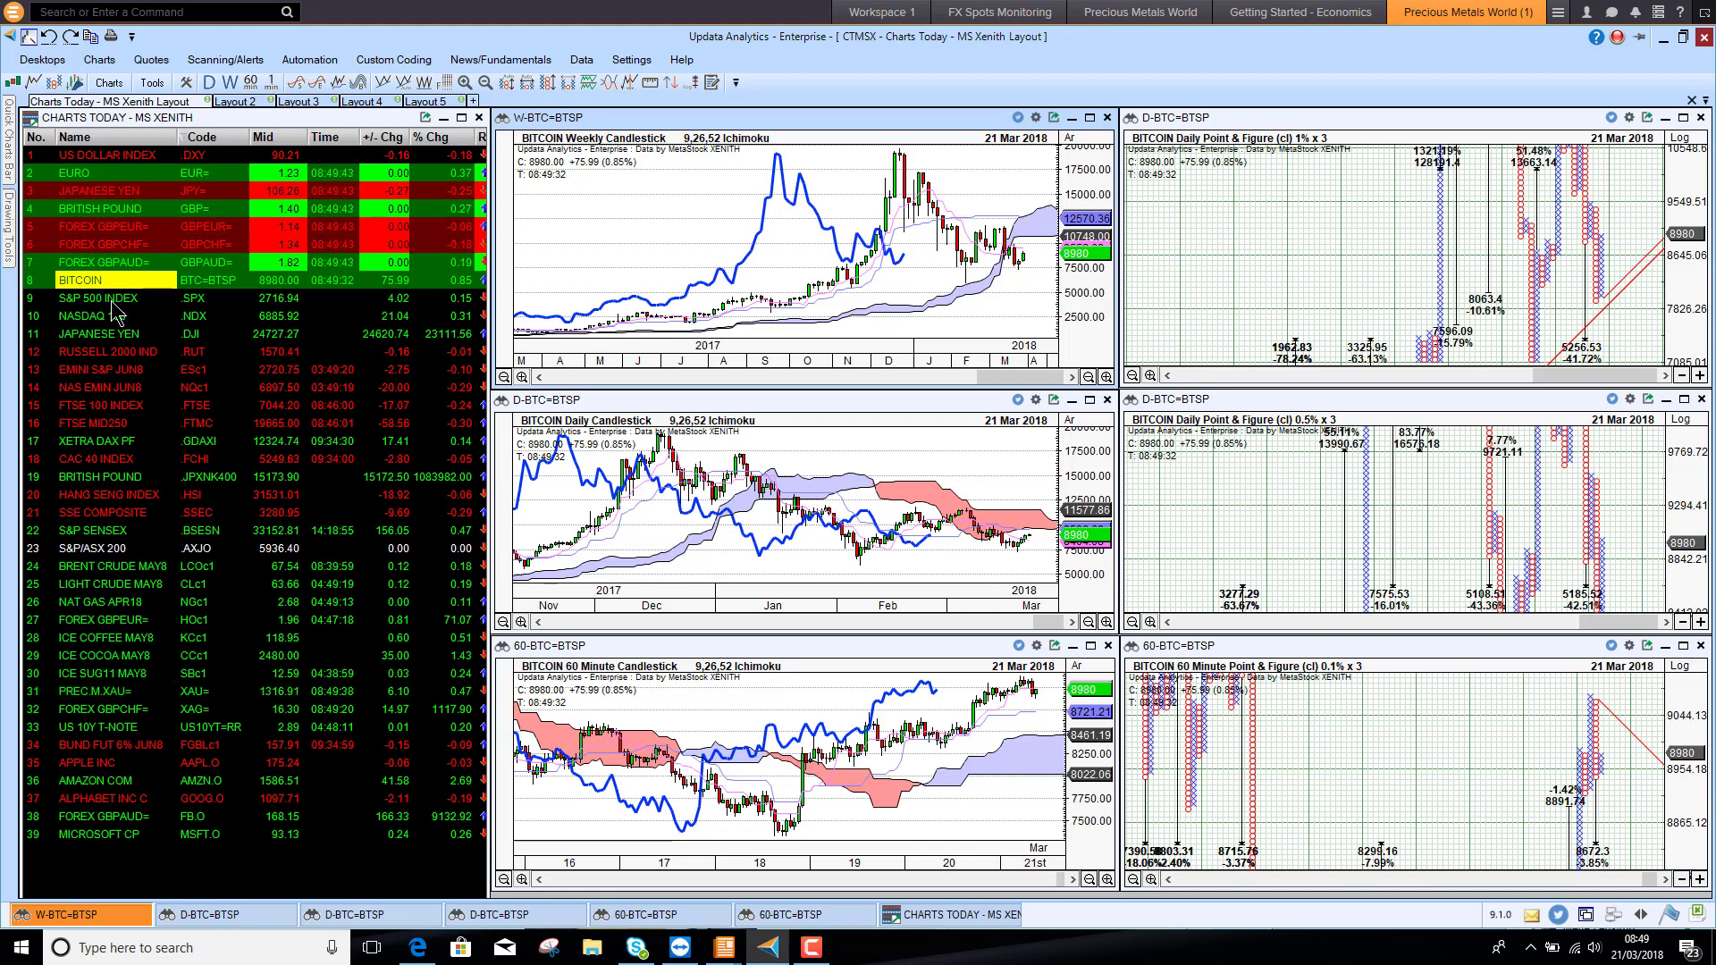
pyautogui.moveTo(1047, 289)
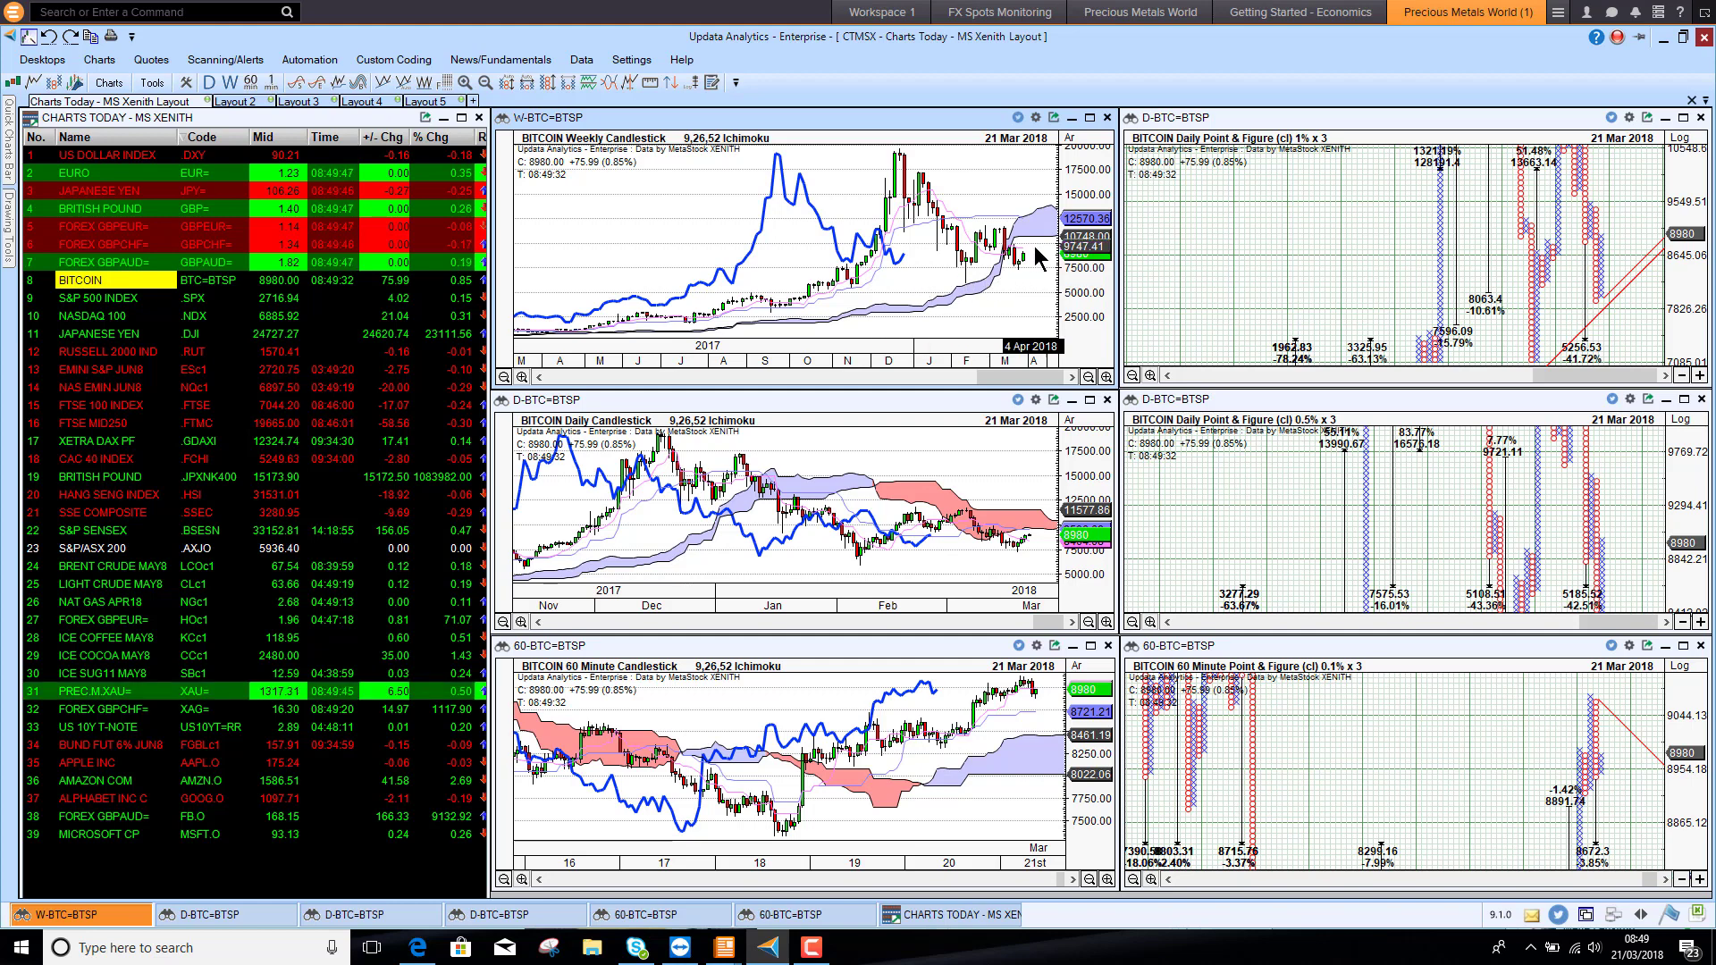
pyautogui.moveTo(985, 283)
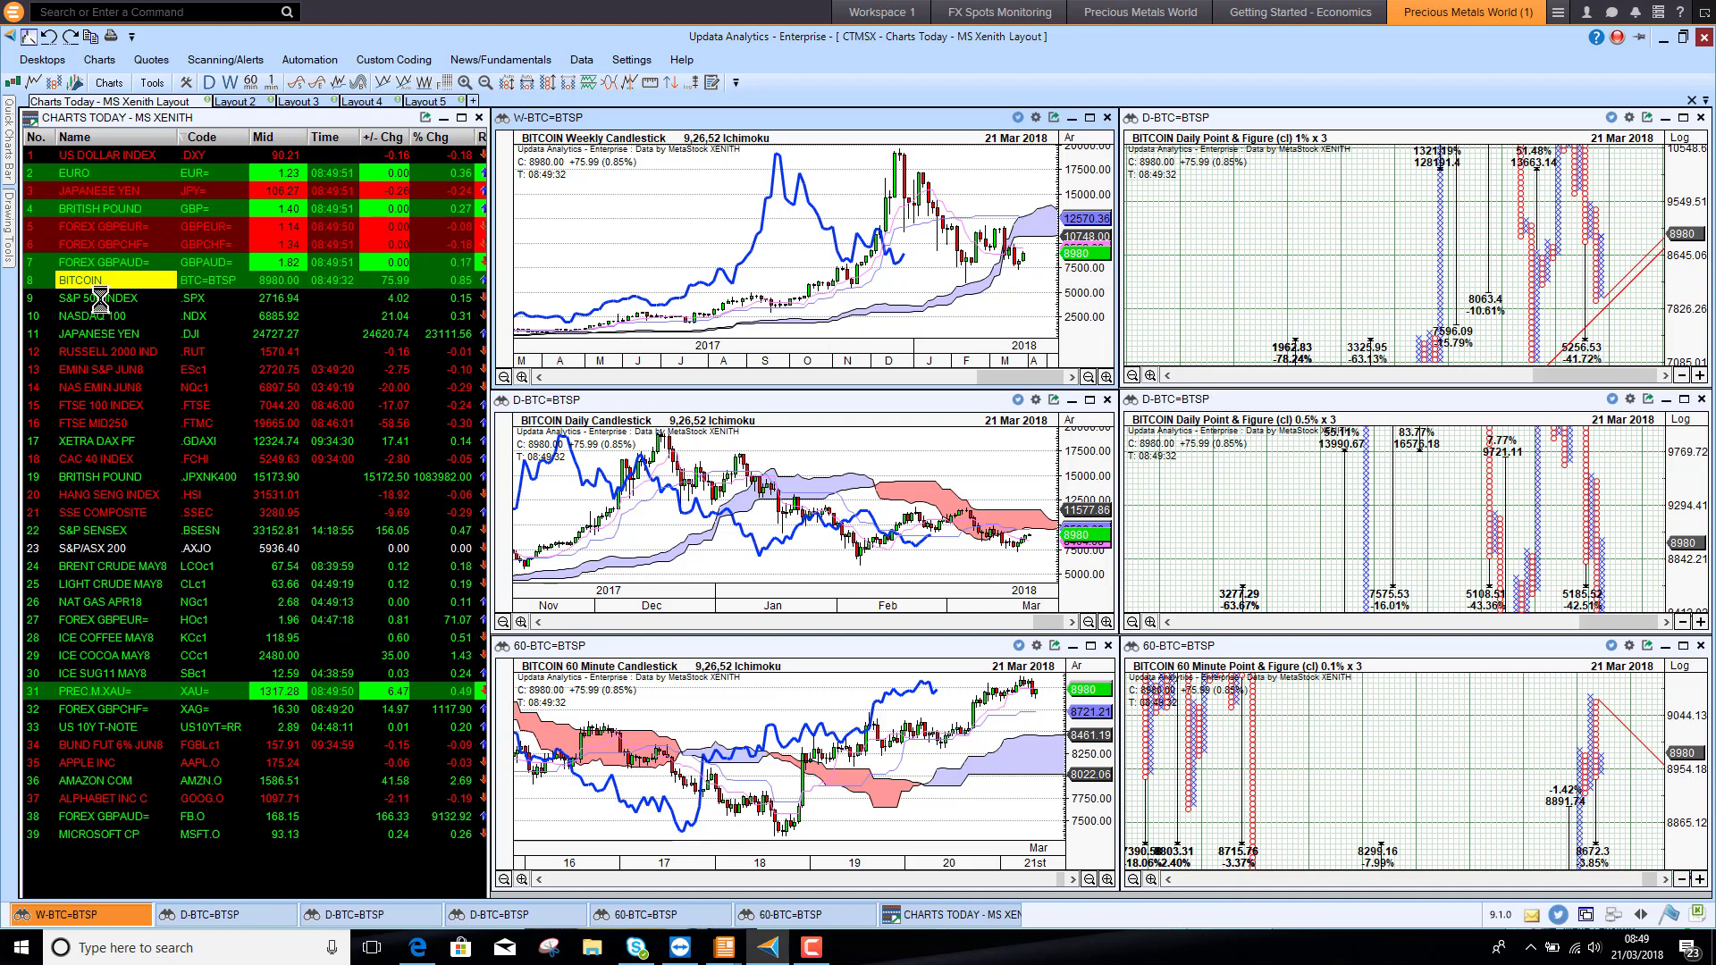
# - Step the charts through the S&P 500 Index, DJ Industrial Average and Russell 2000 Index
pyautogui.click(103, 299)
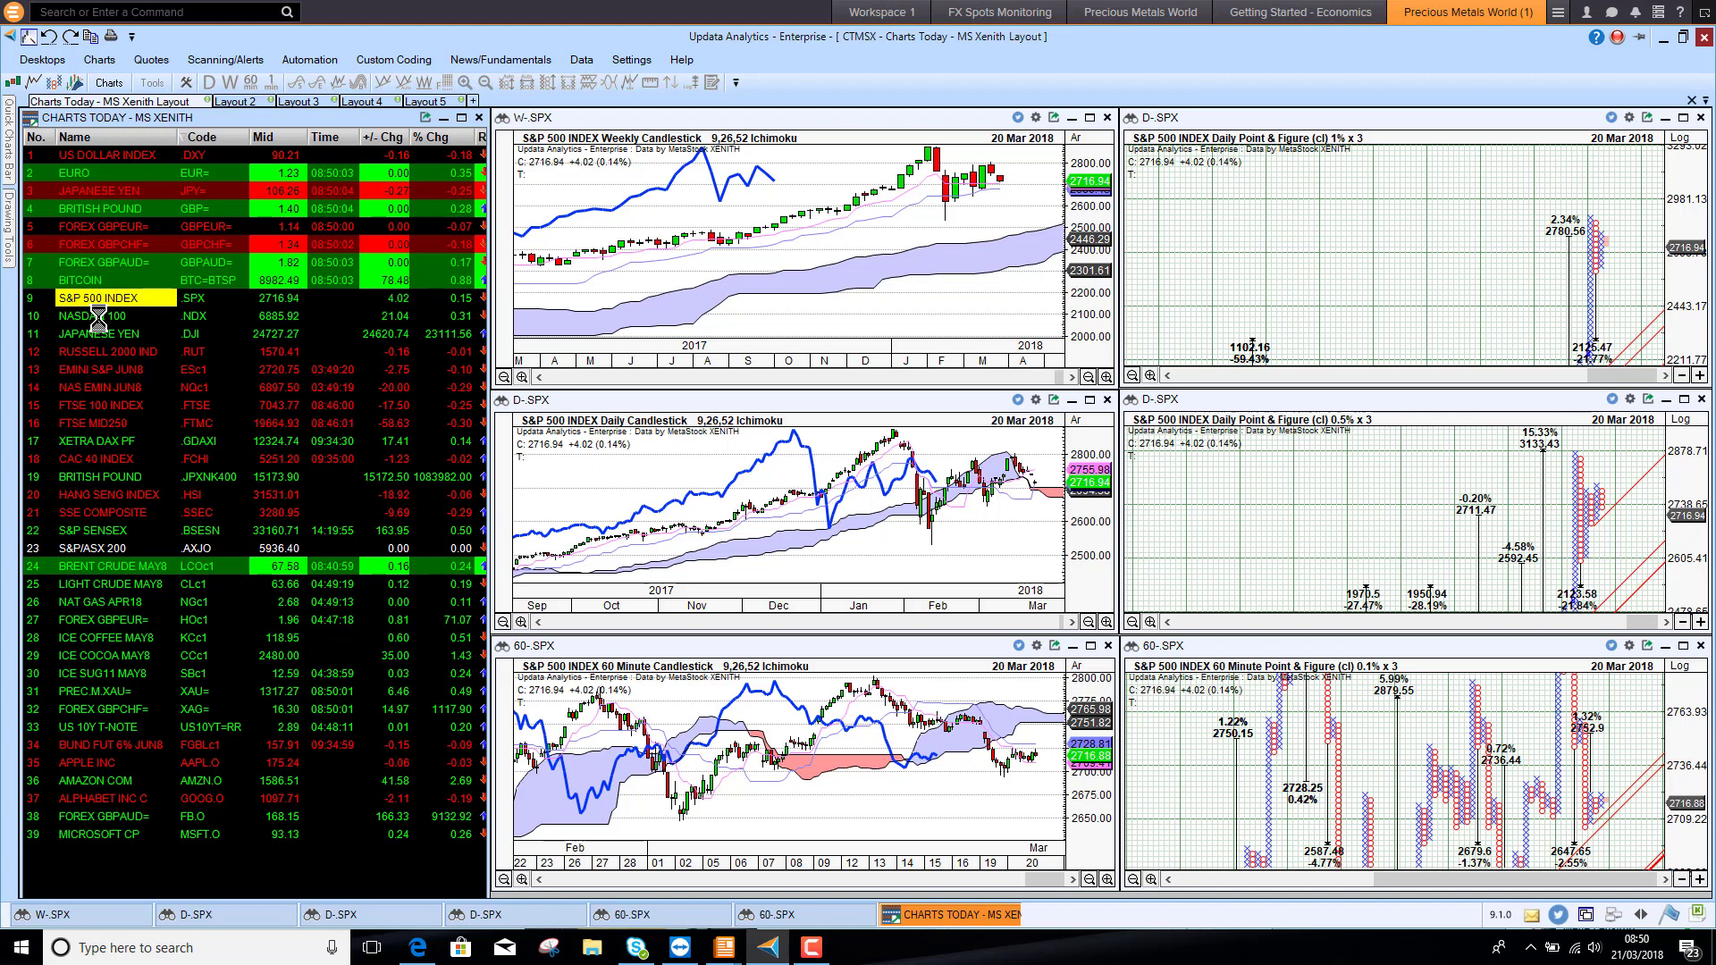
pyautogui.click(104, 315)
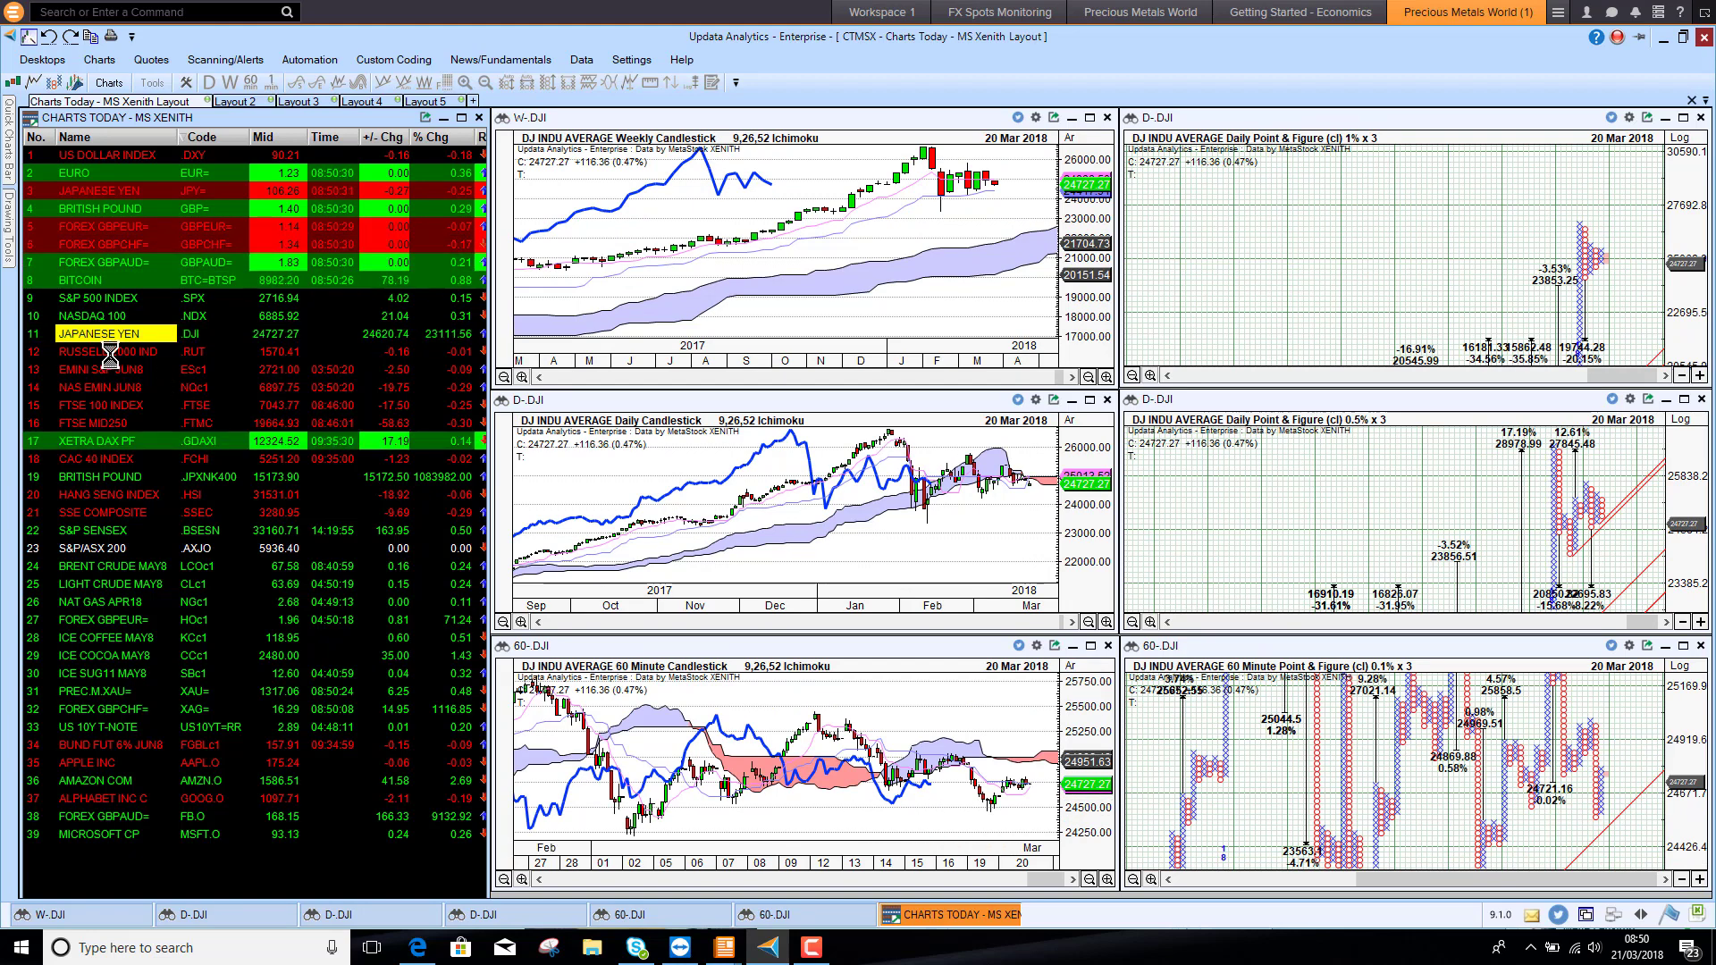
pyautogui.click(103, 352)
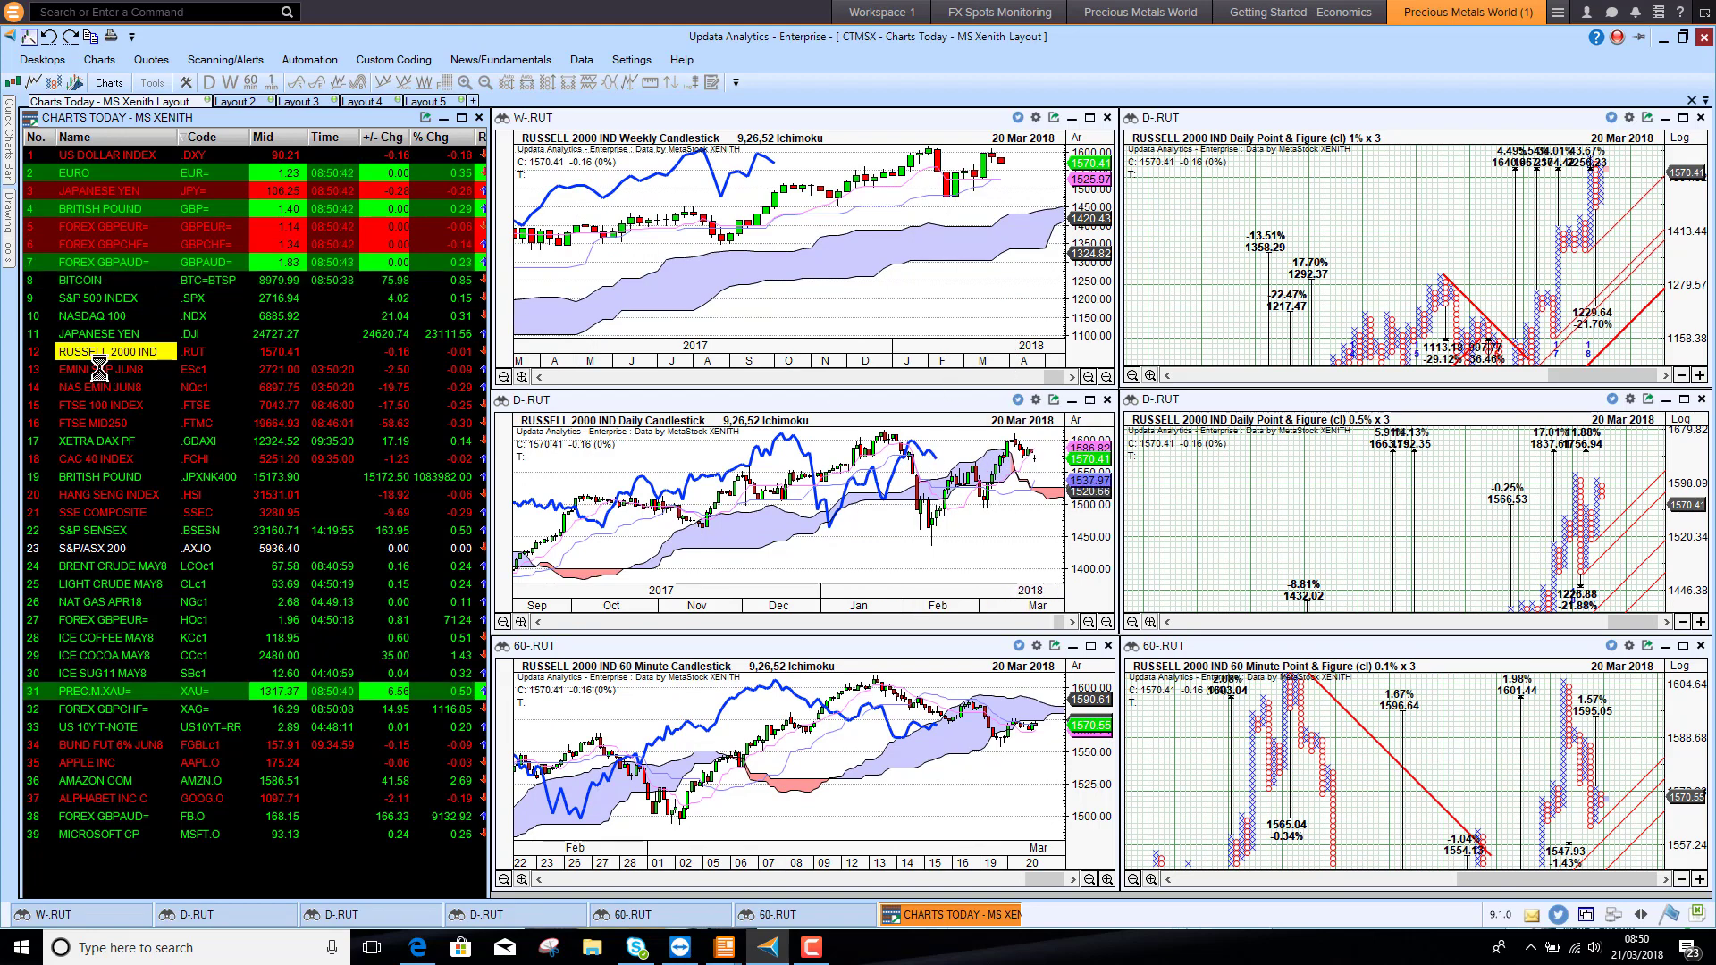
# - Switch the charts to the E-mini S&P June future, then the Nasdaq E-mini June future
pyautogui.click(109, 368)
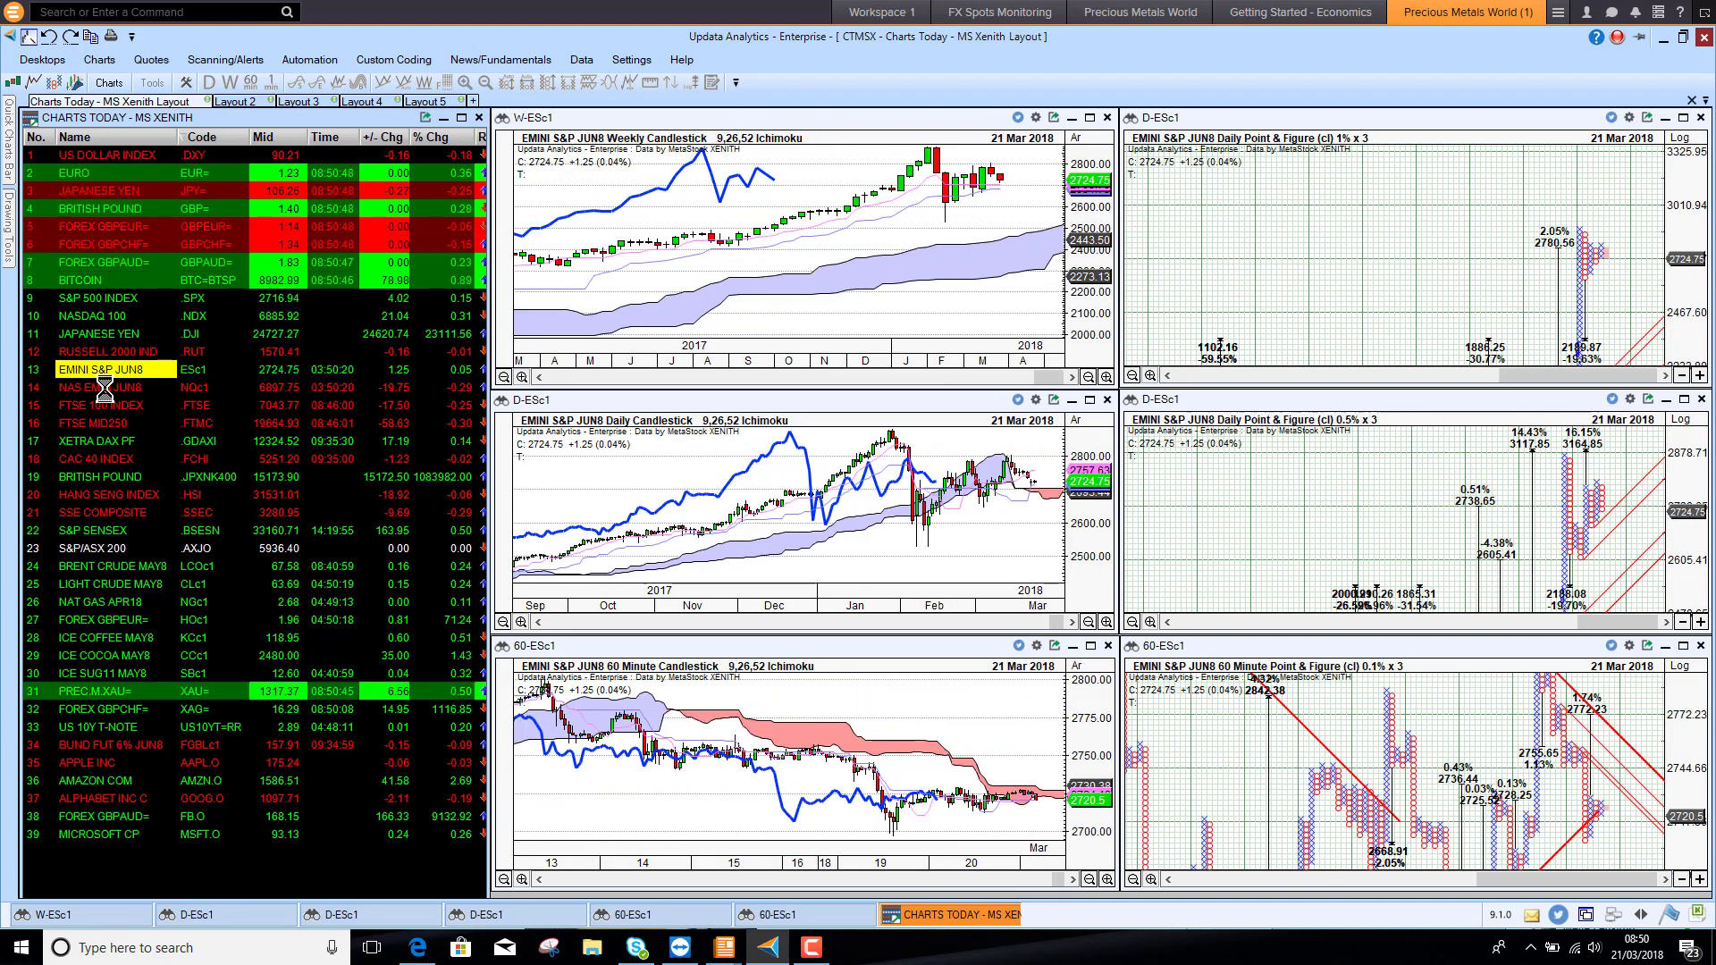
pyautogui.click(109, 388)
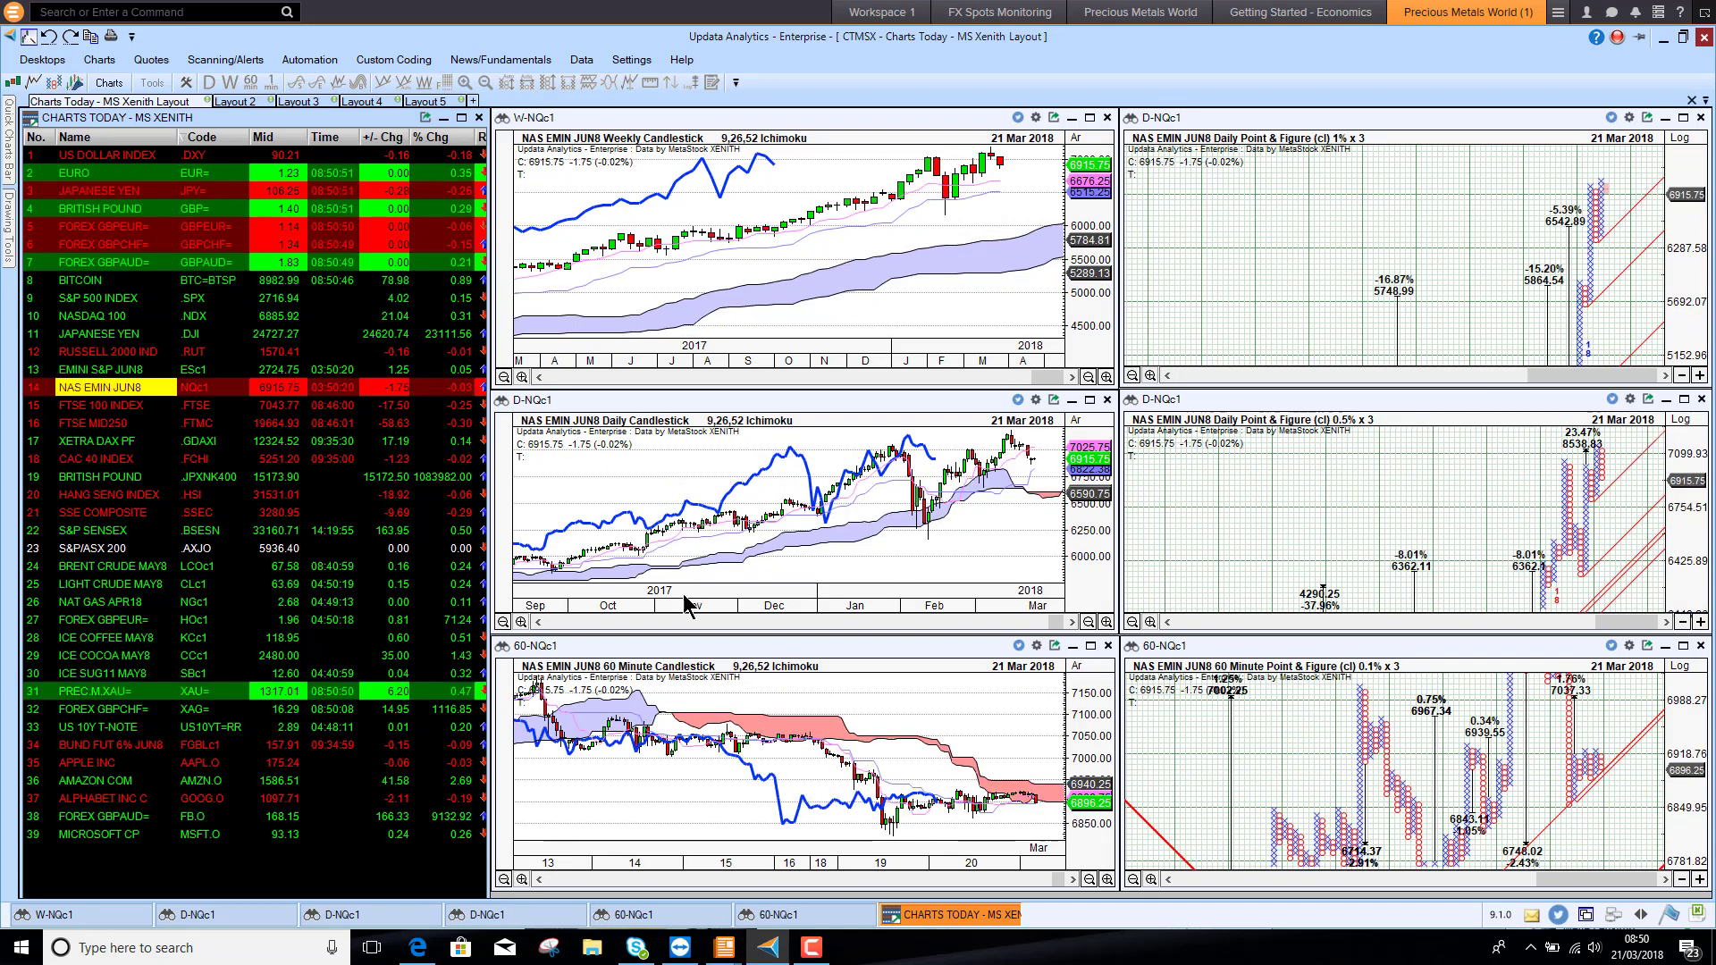
pyautogui.moveTo(1006, 820)
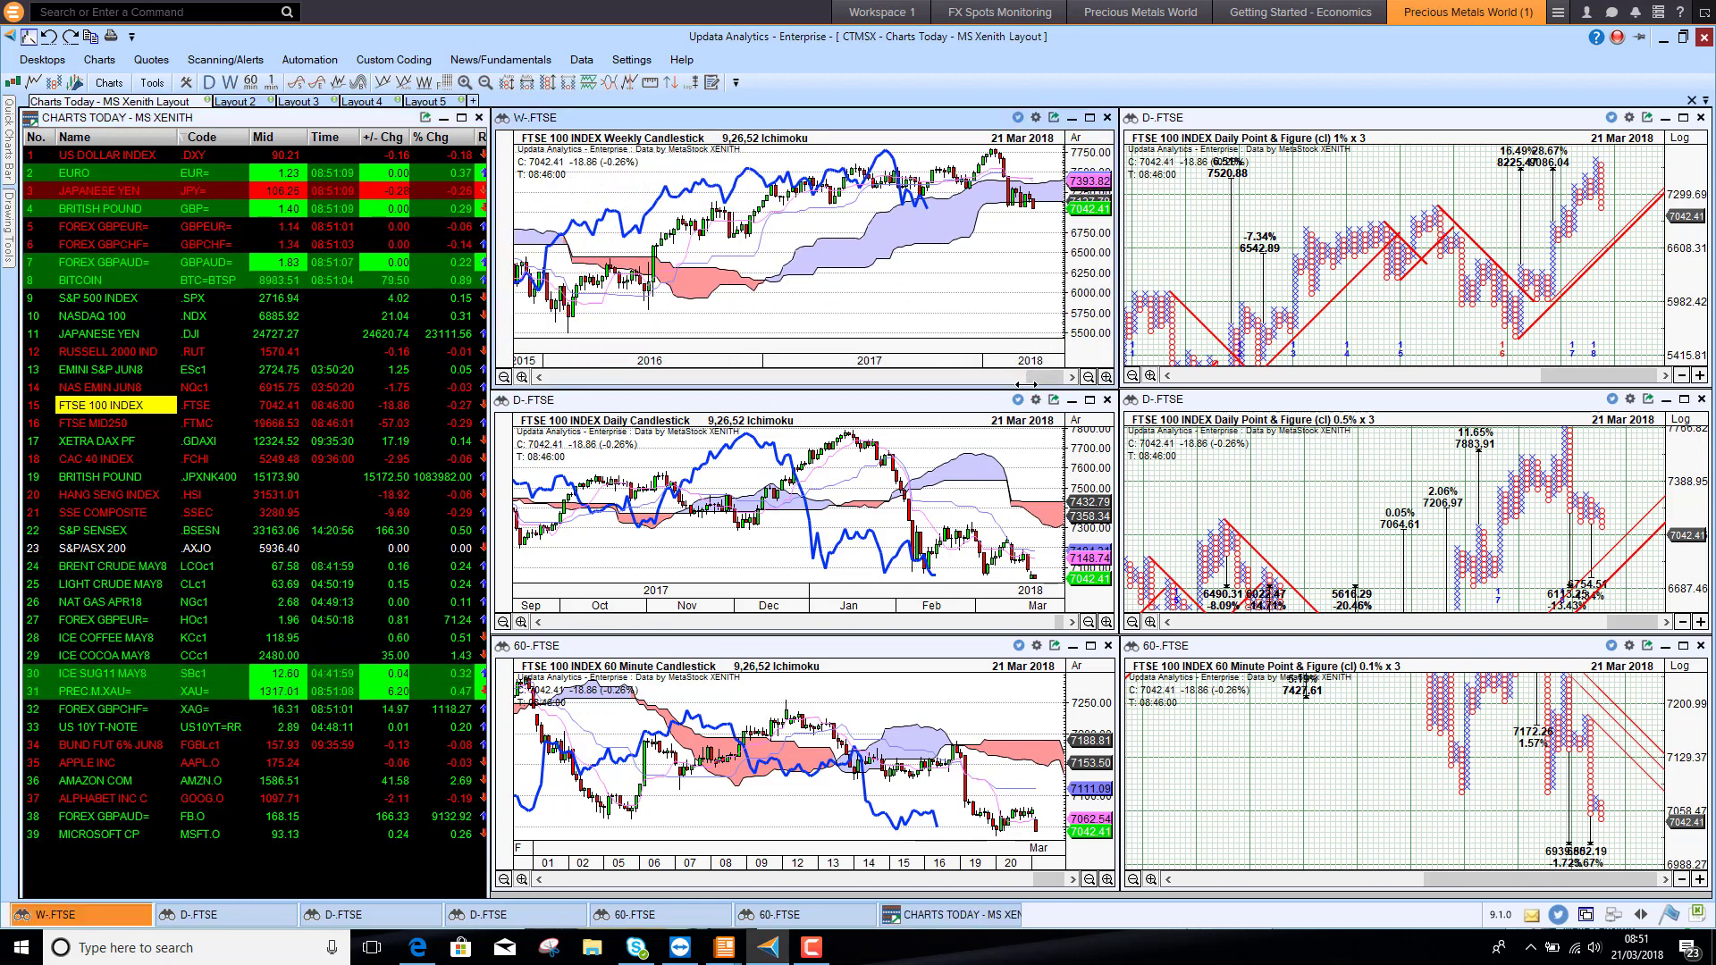
pyautogui.moveTo(772, 218)
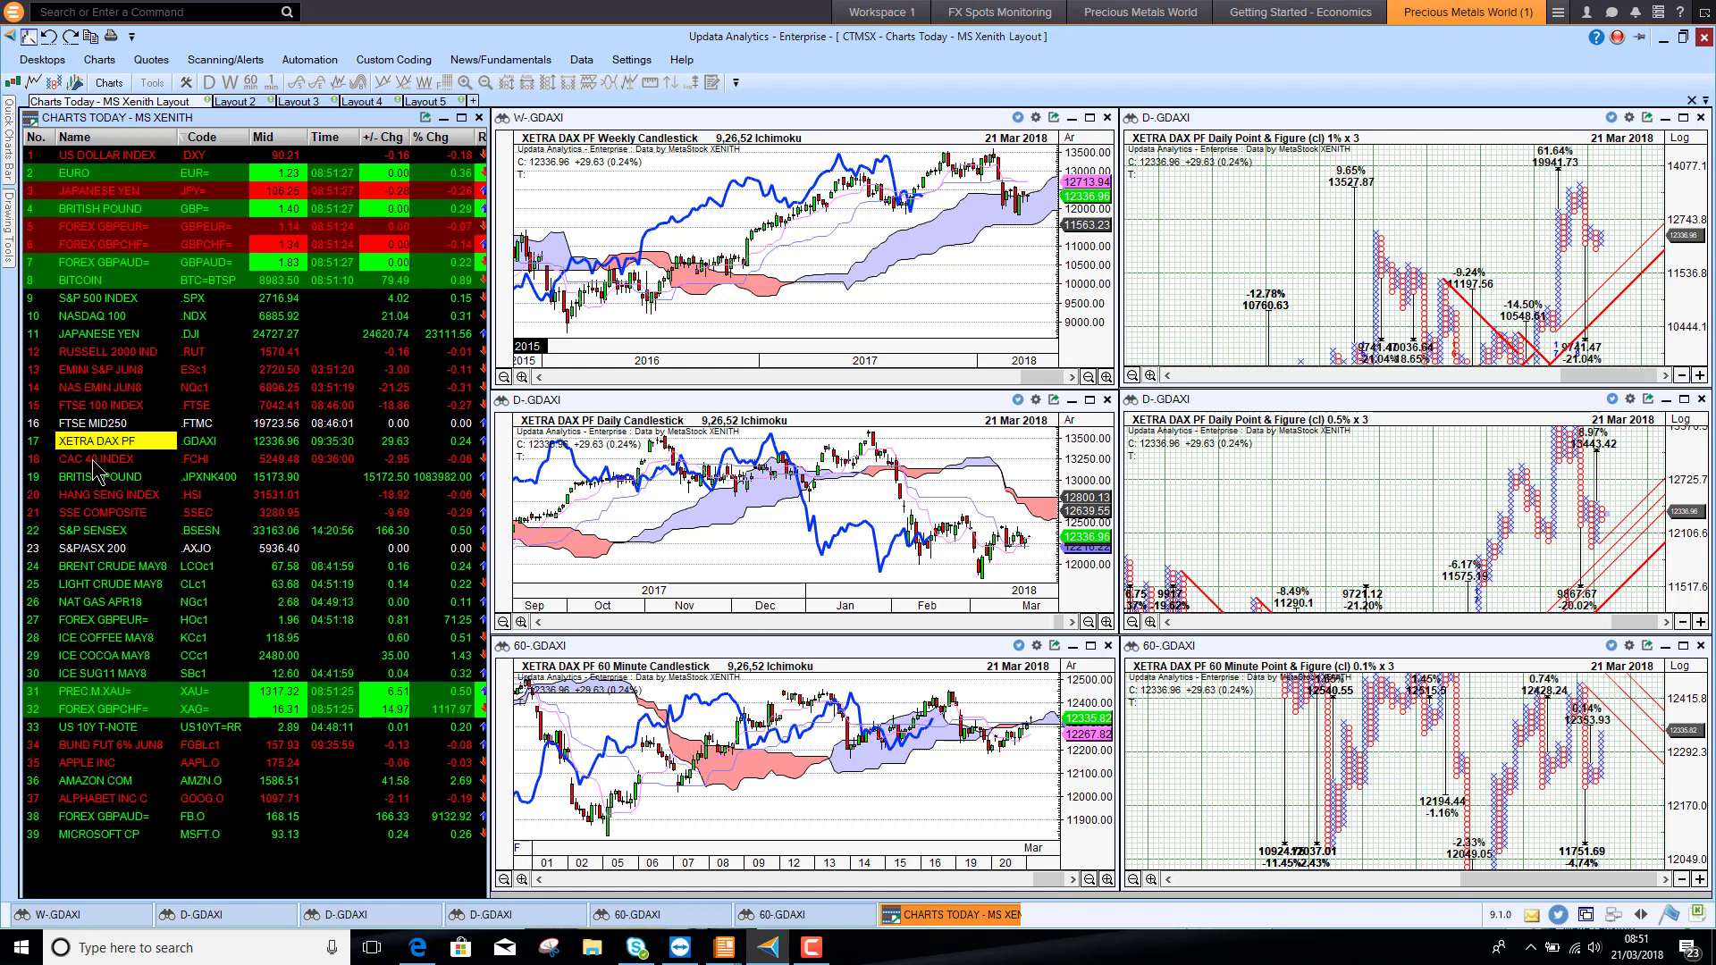
# - Step the charts through the CAC 40 Index, JPX NK400 and S&P Sensex
pyautogui.click(98, 459)
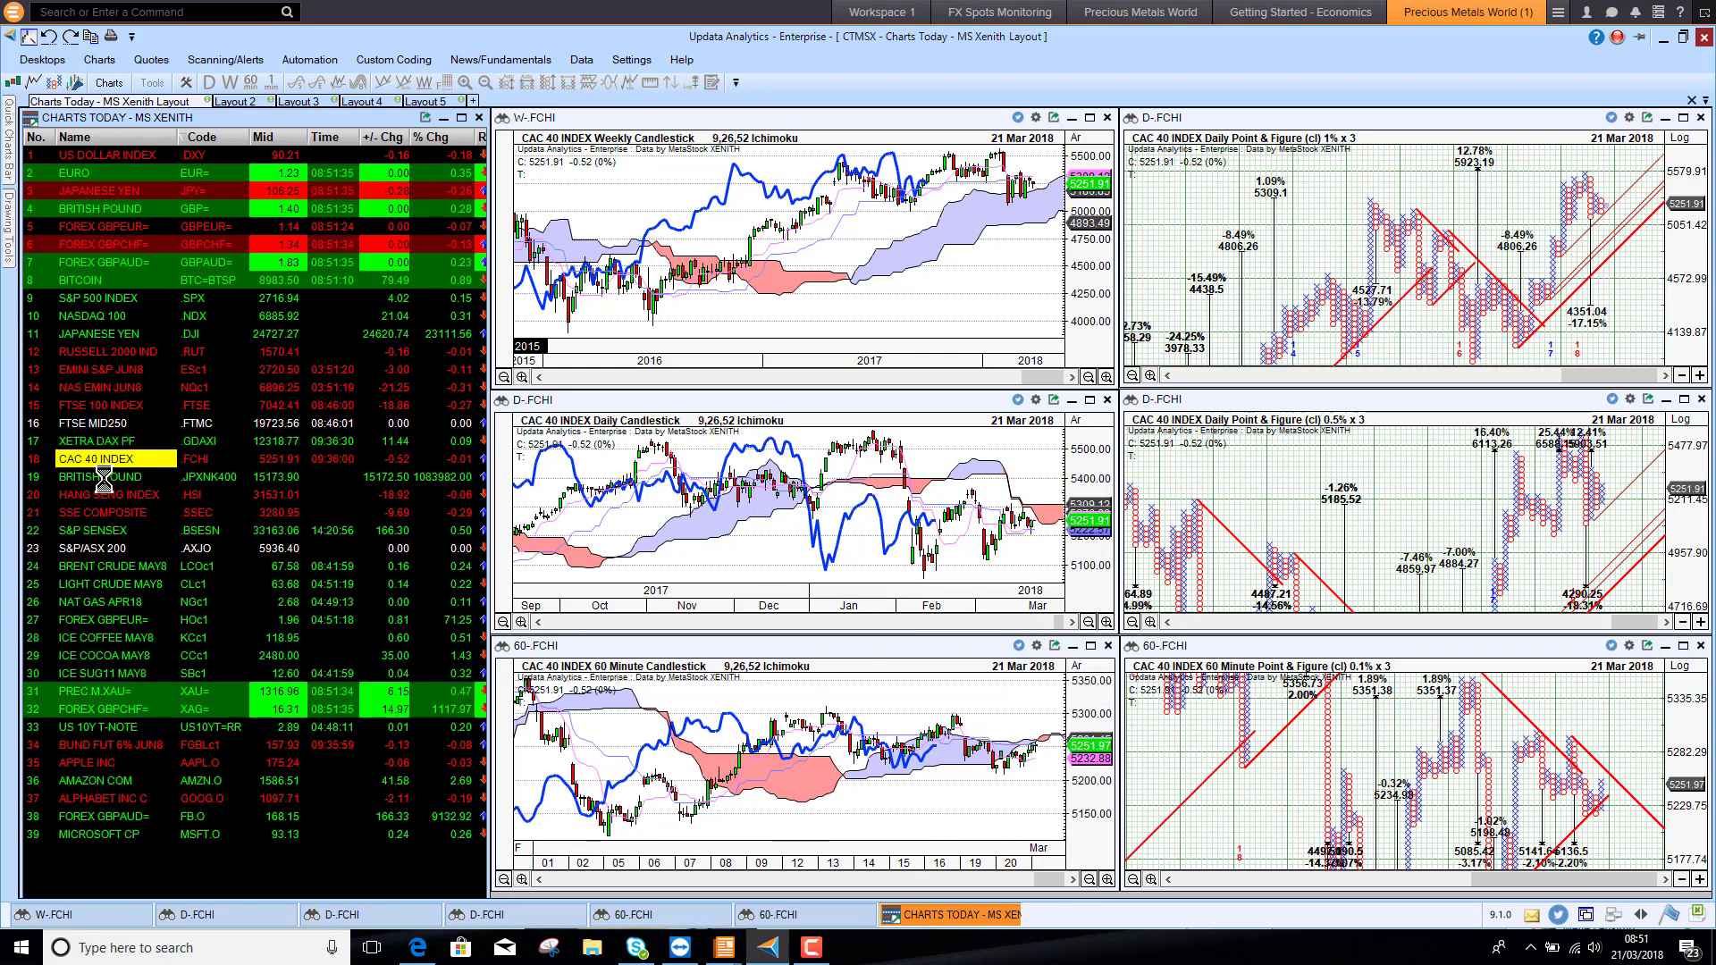
pyautogui.click(99, 475)
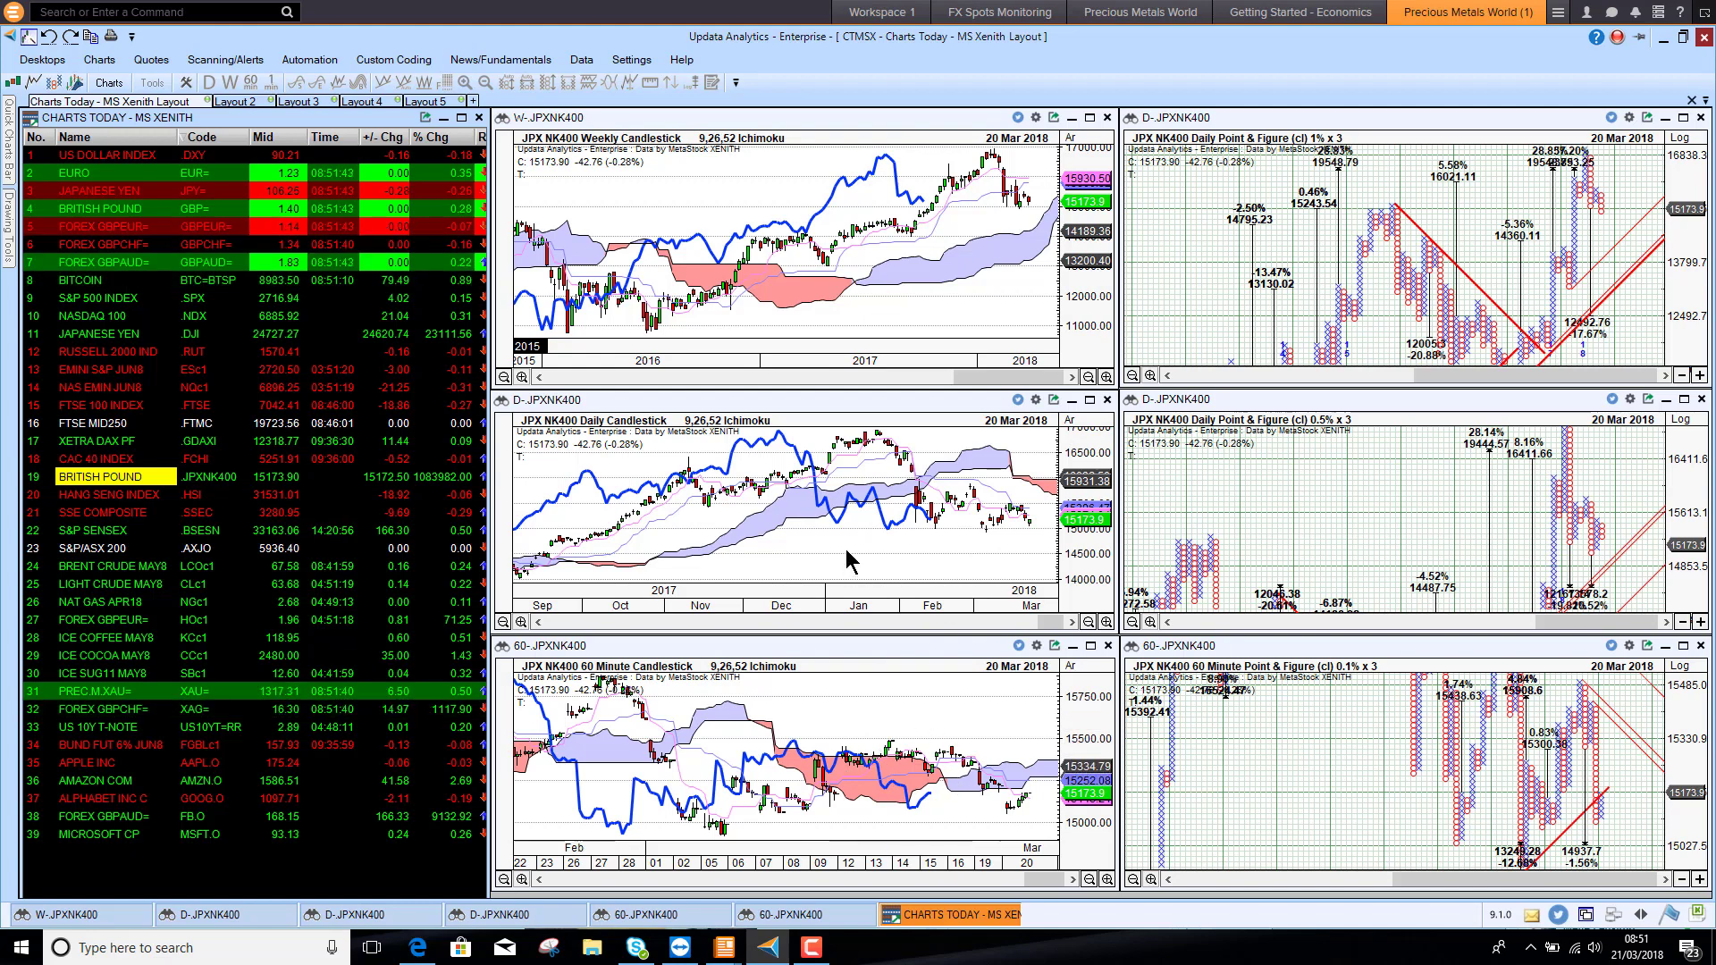
pyautogui.moveTo(206, 515)
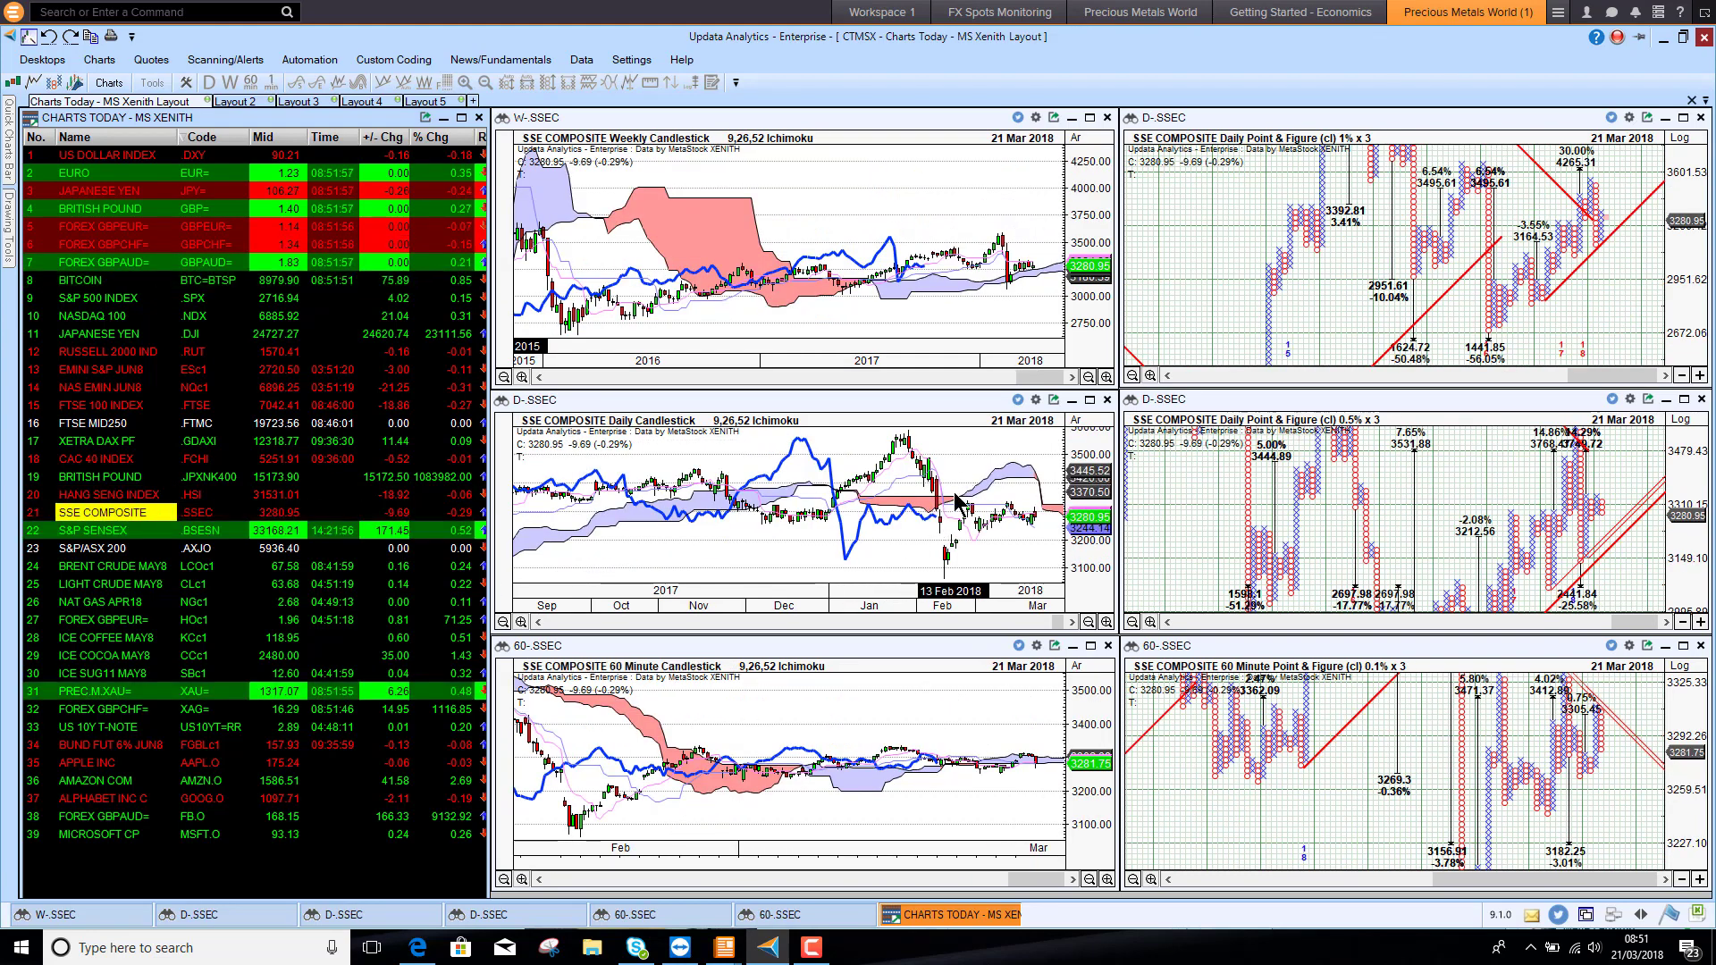
pyautogui.moveTo(1056, 778)
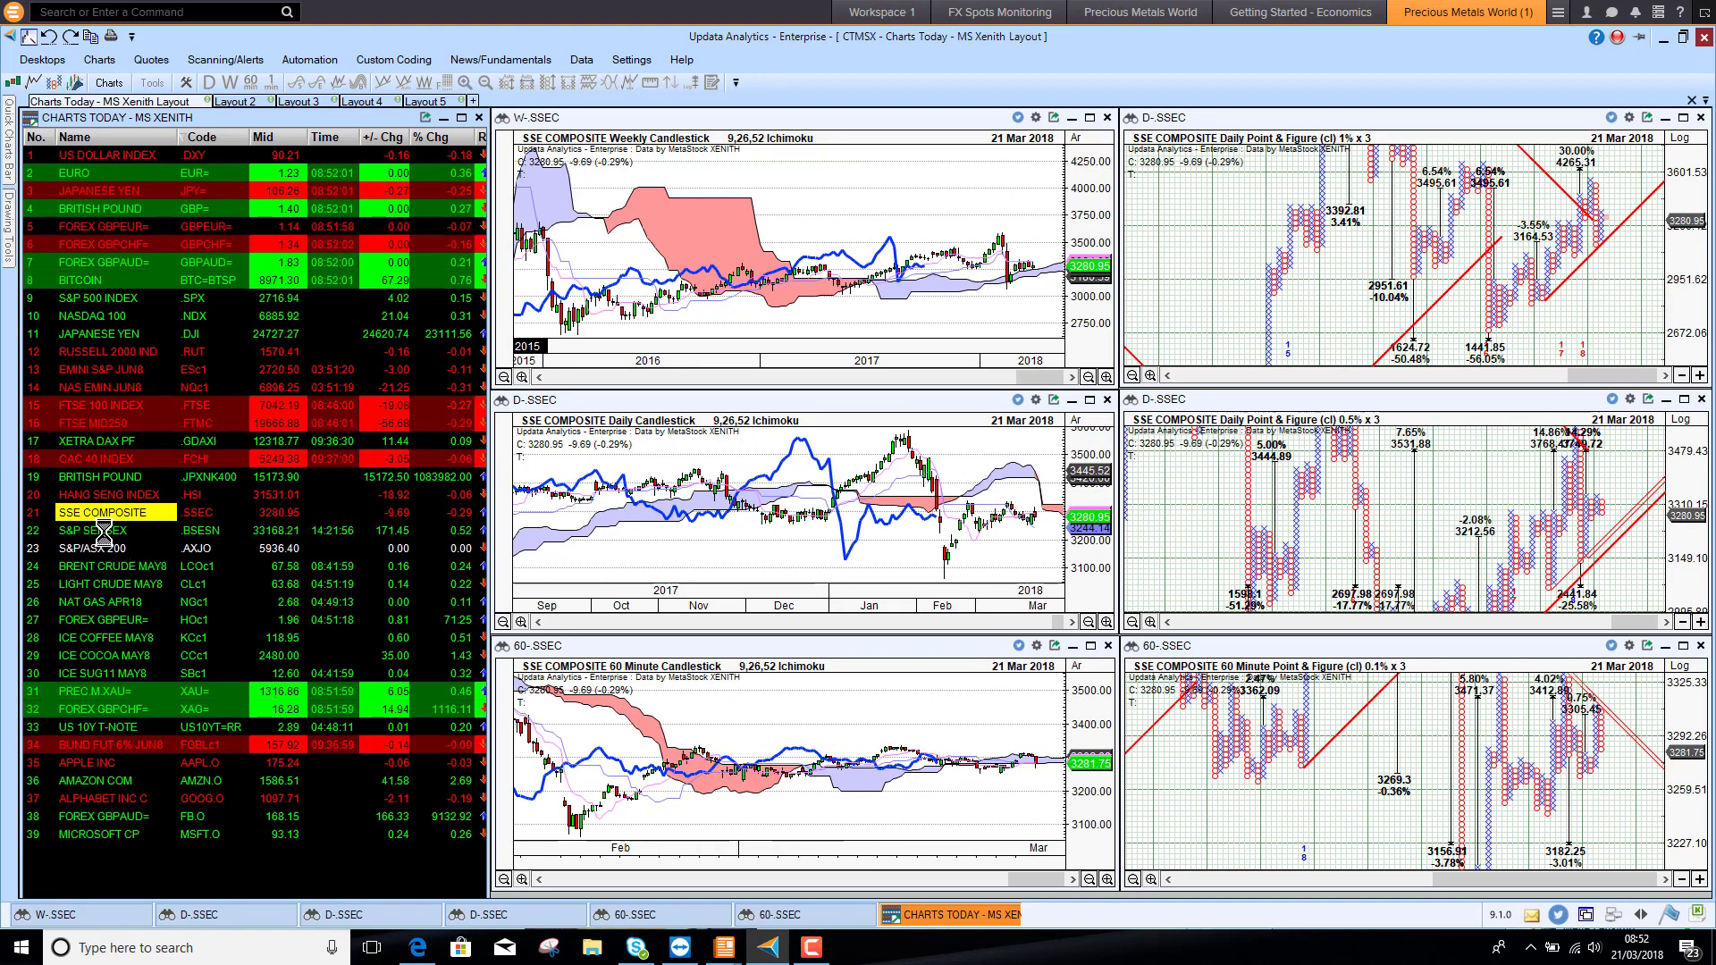
pyautogui.click(104, 531)
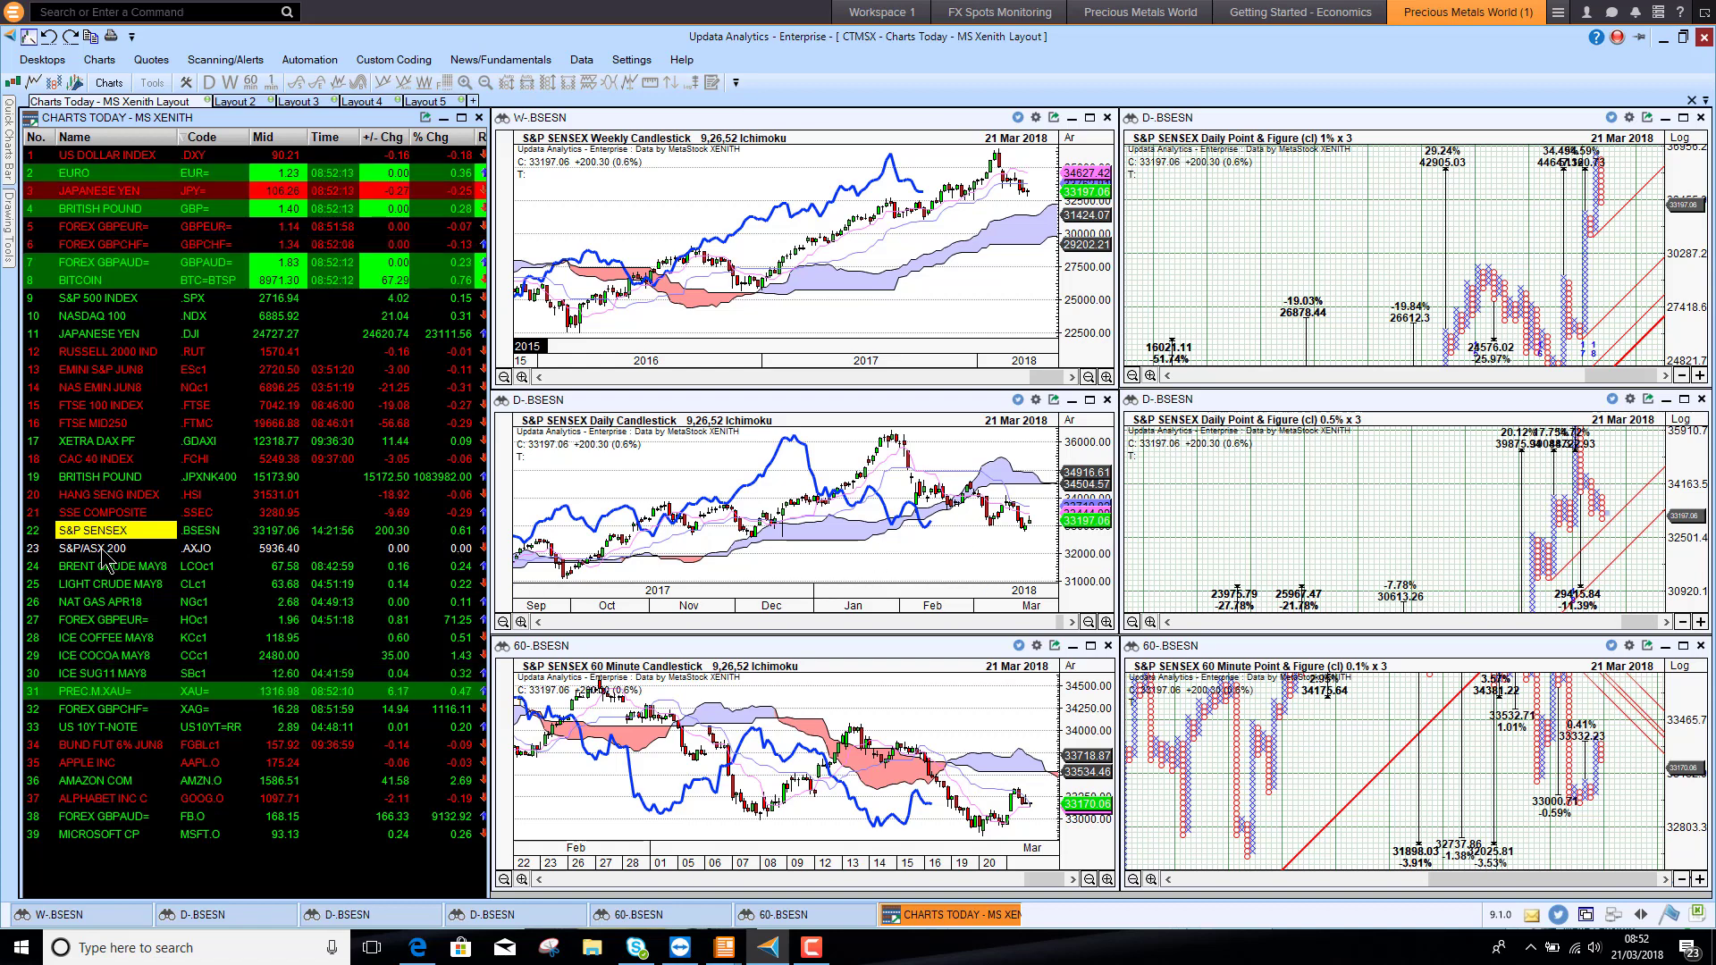
pyautogui.moveTo(104, 552)
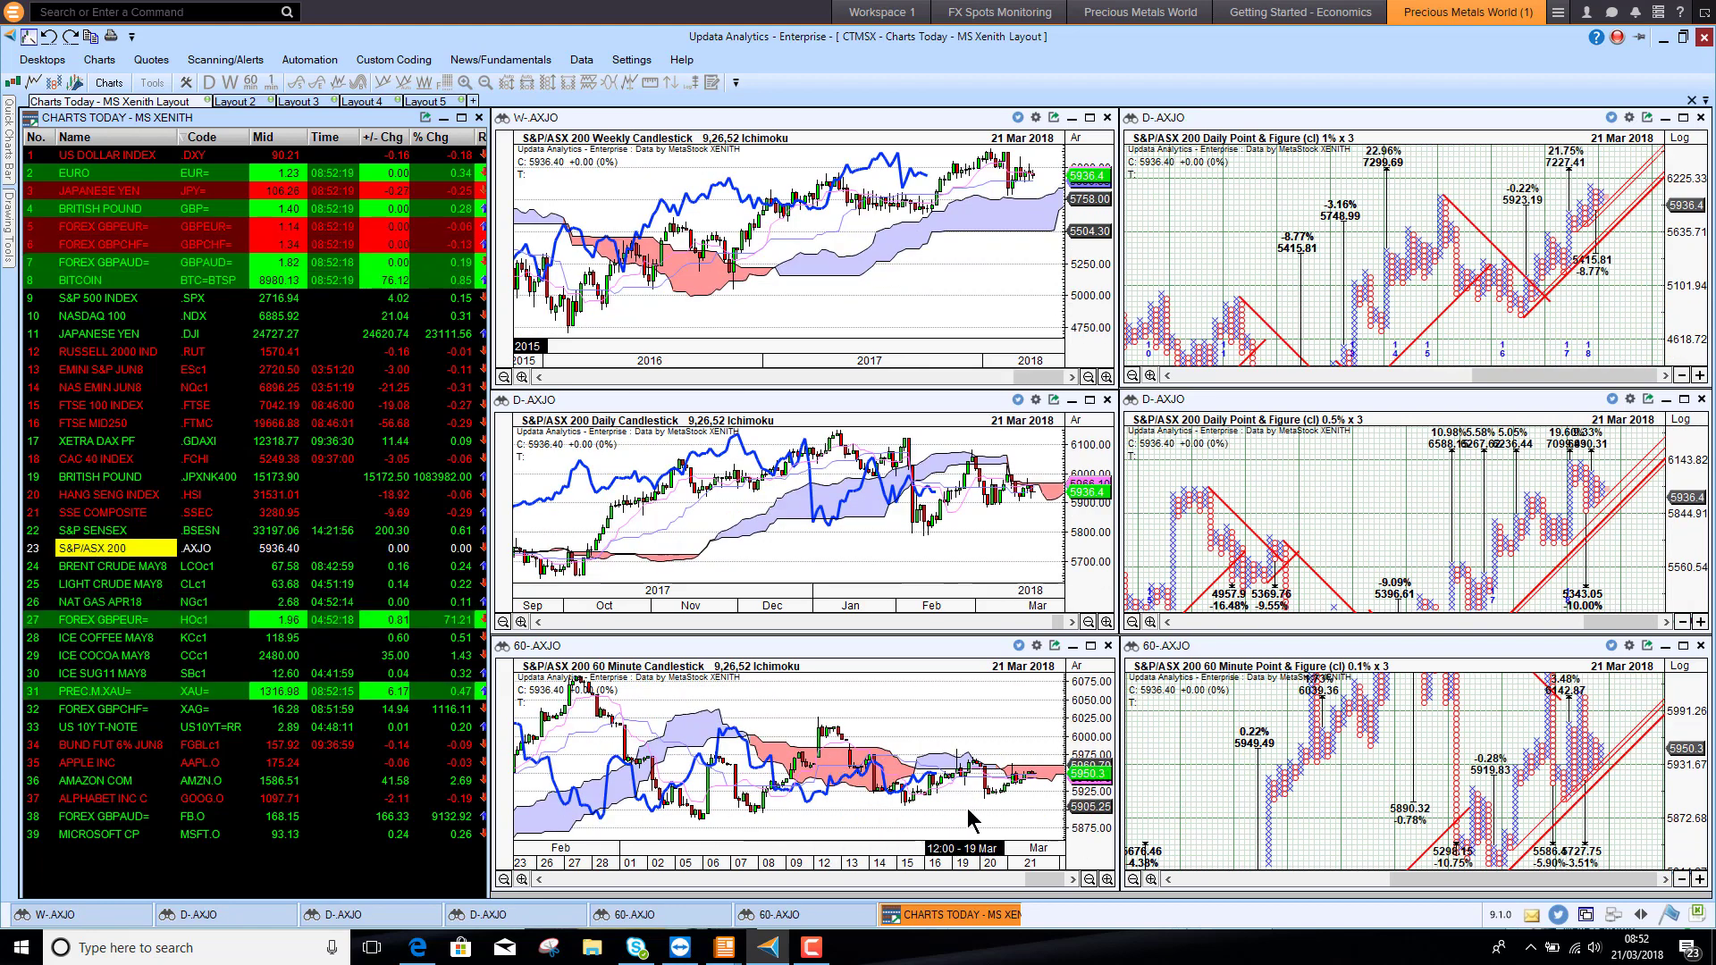
pyautogui.moveTo(1578, 797)
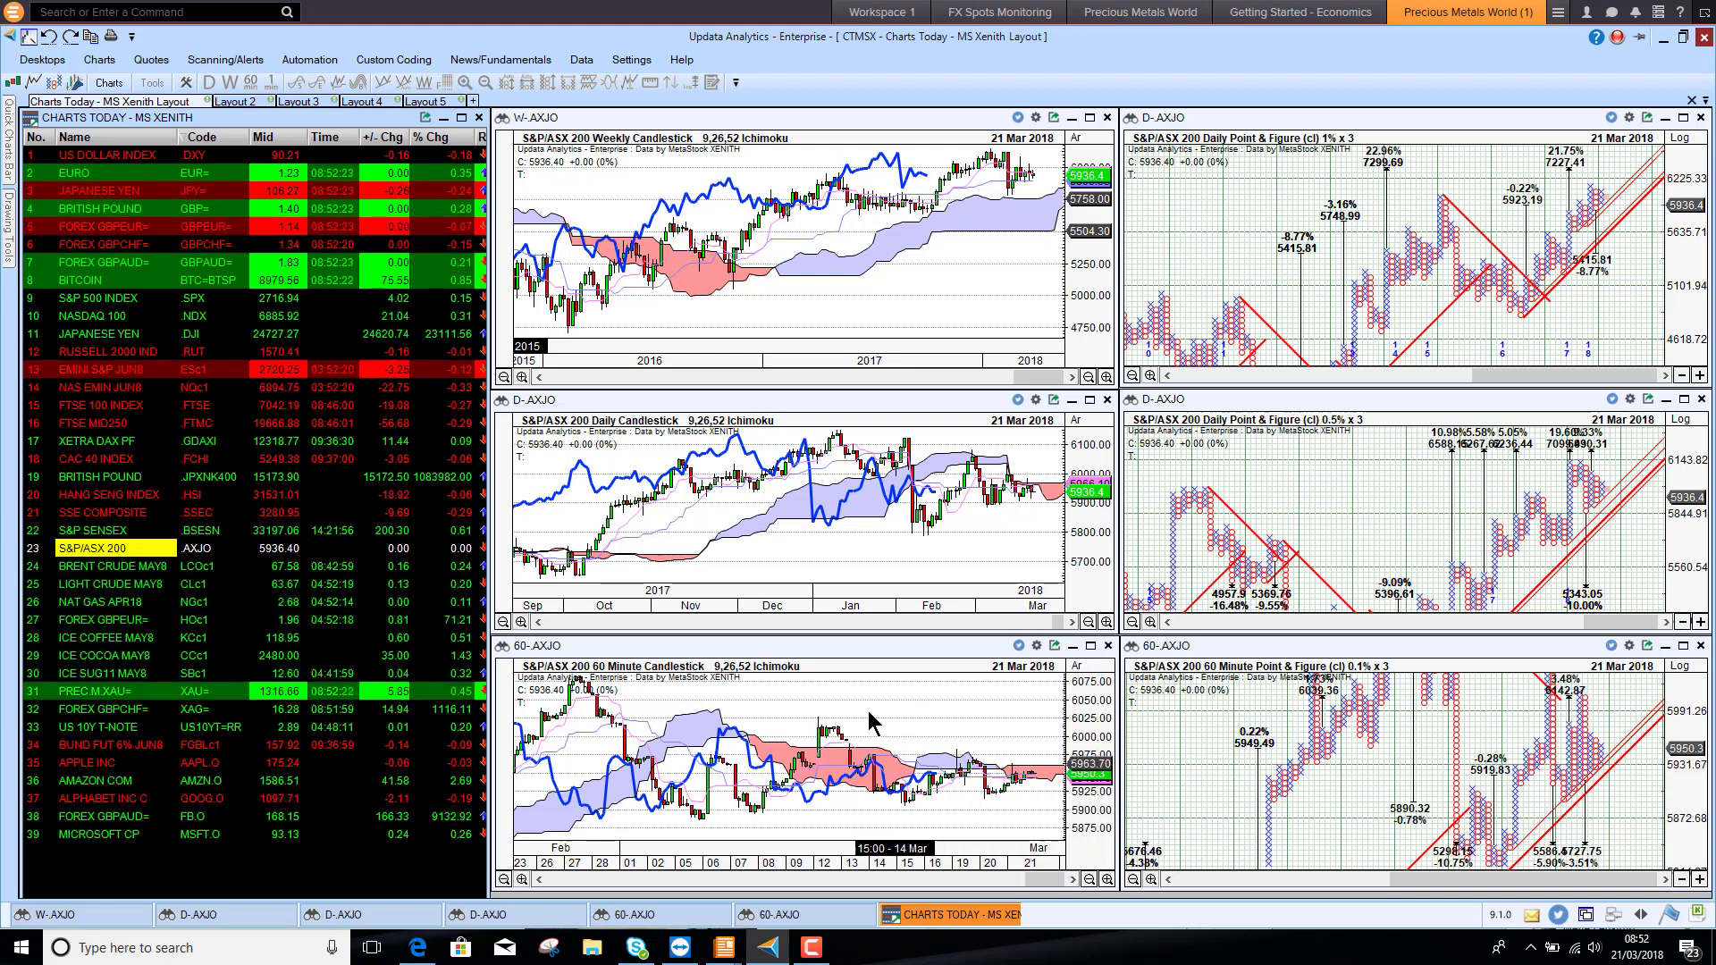
pyautogui.moveTo(1017, 738)
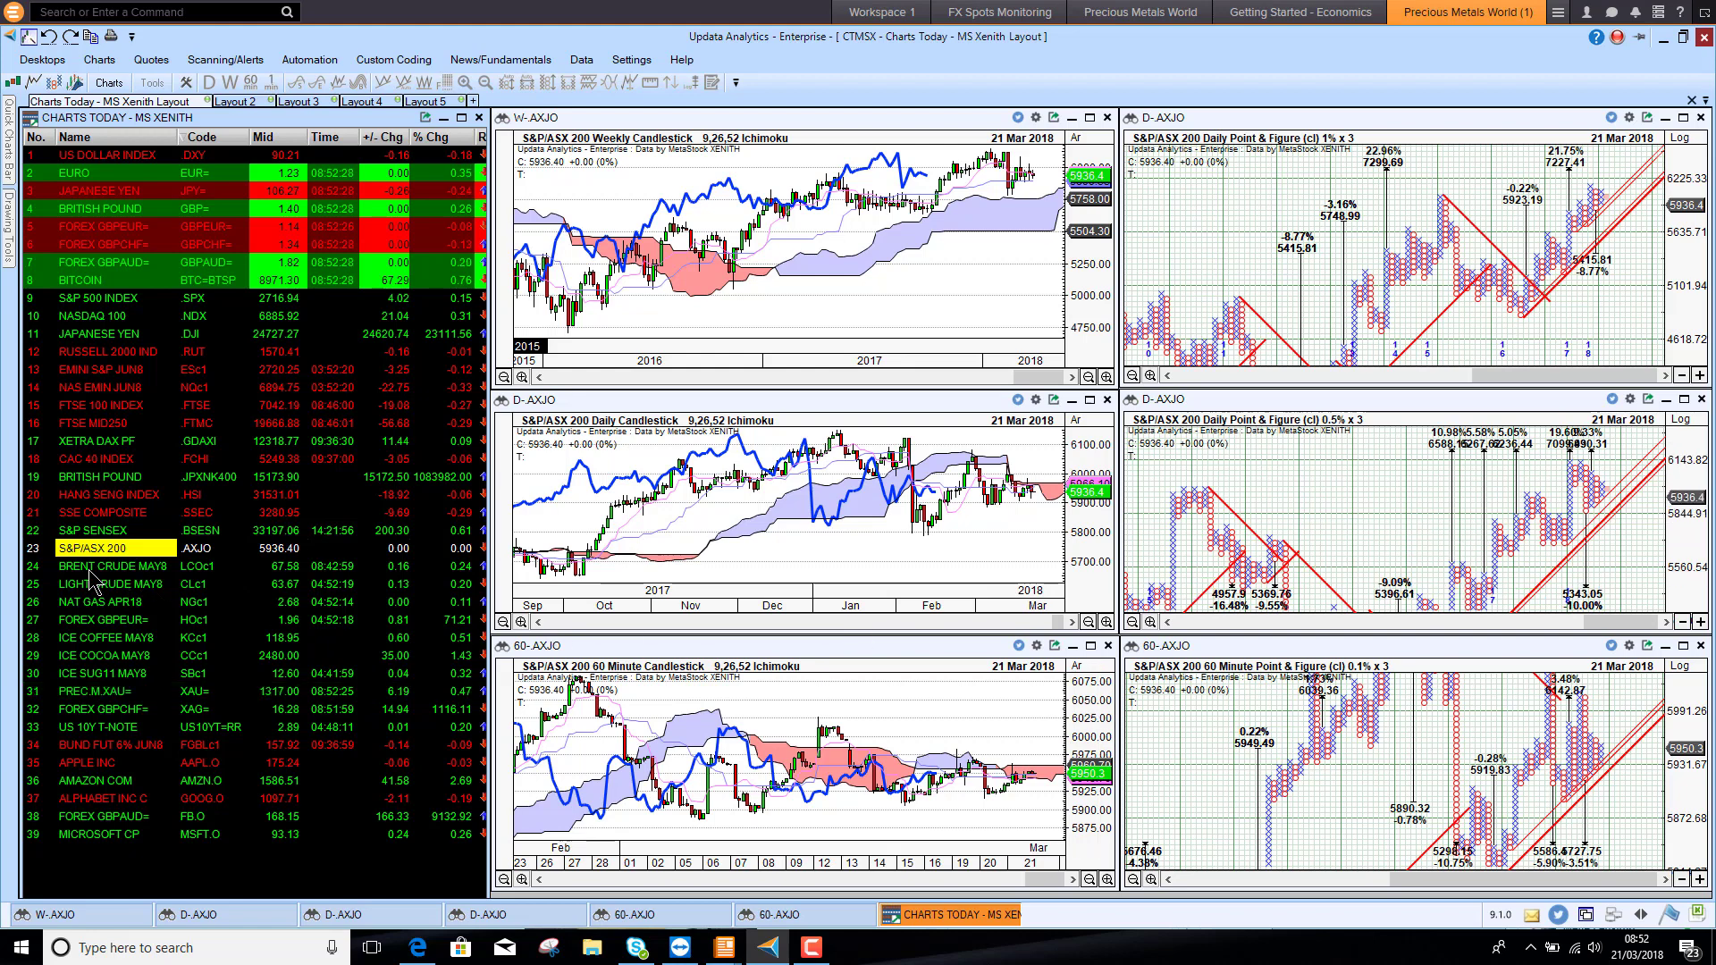
# - Load Brent Crude May8, then the silver spot XAG= instrument, into the six panels
pyautogui.click(109, 567)
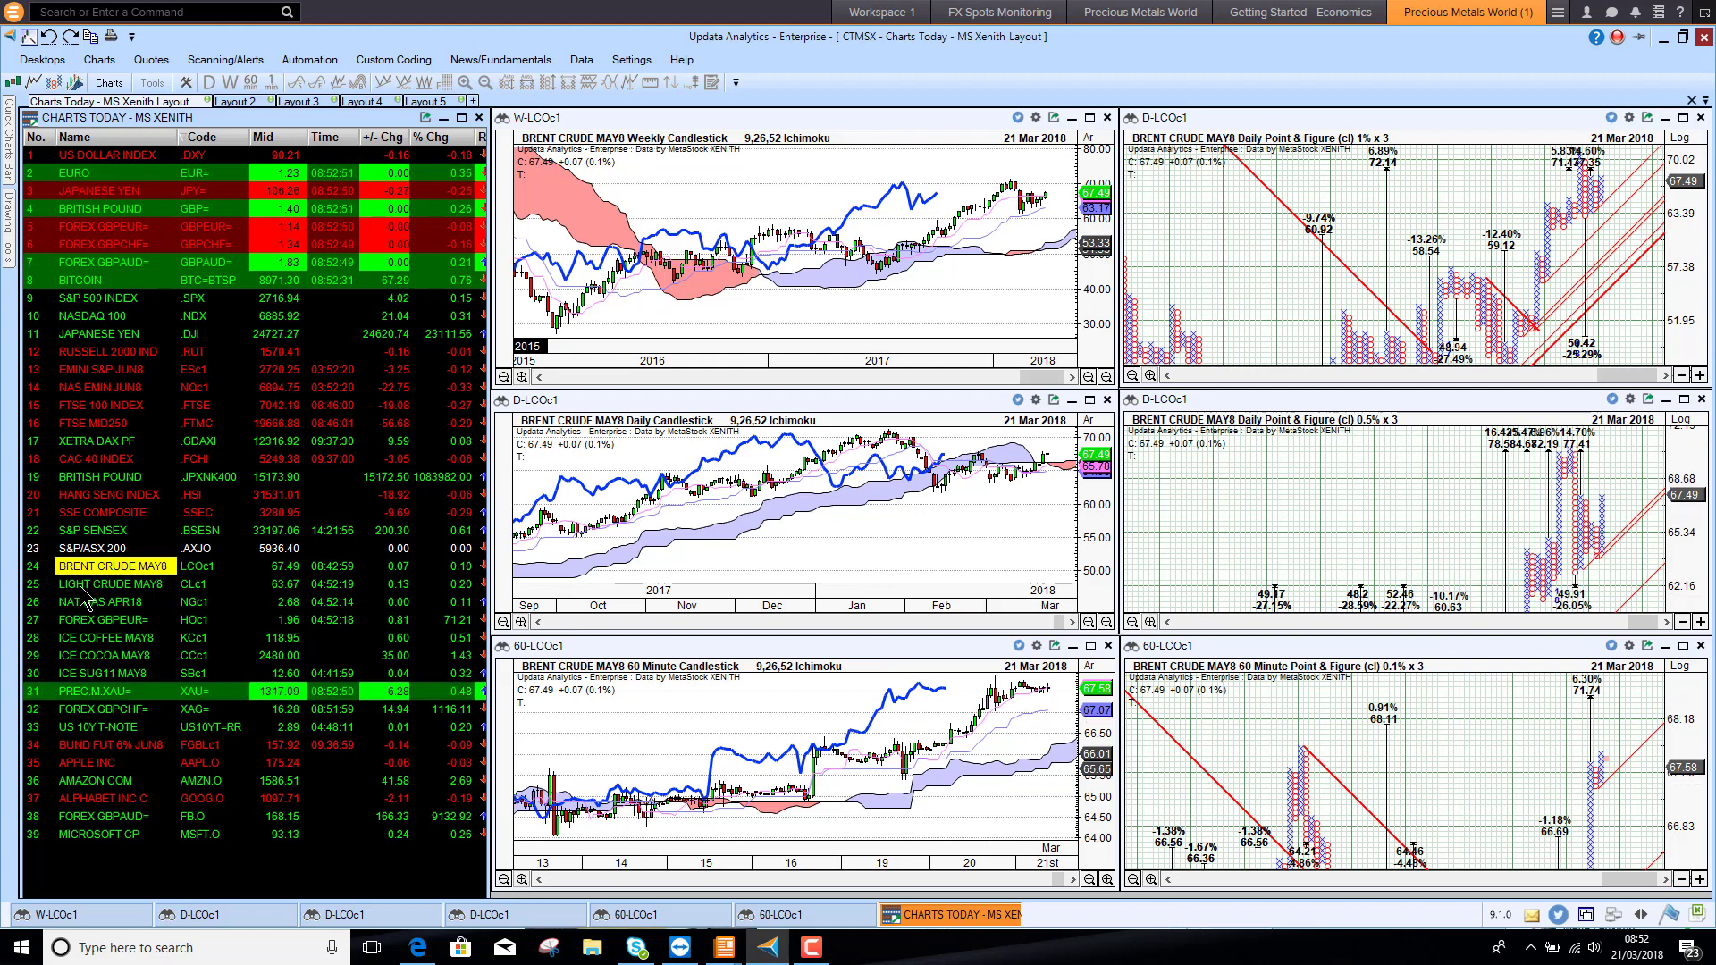
pyautogui.click(109, 582)
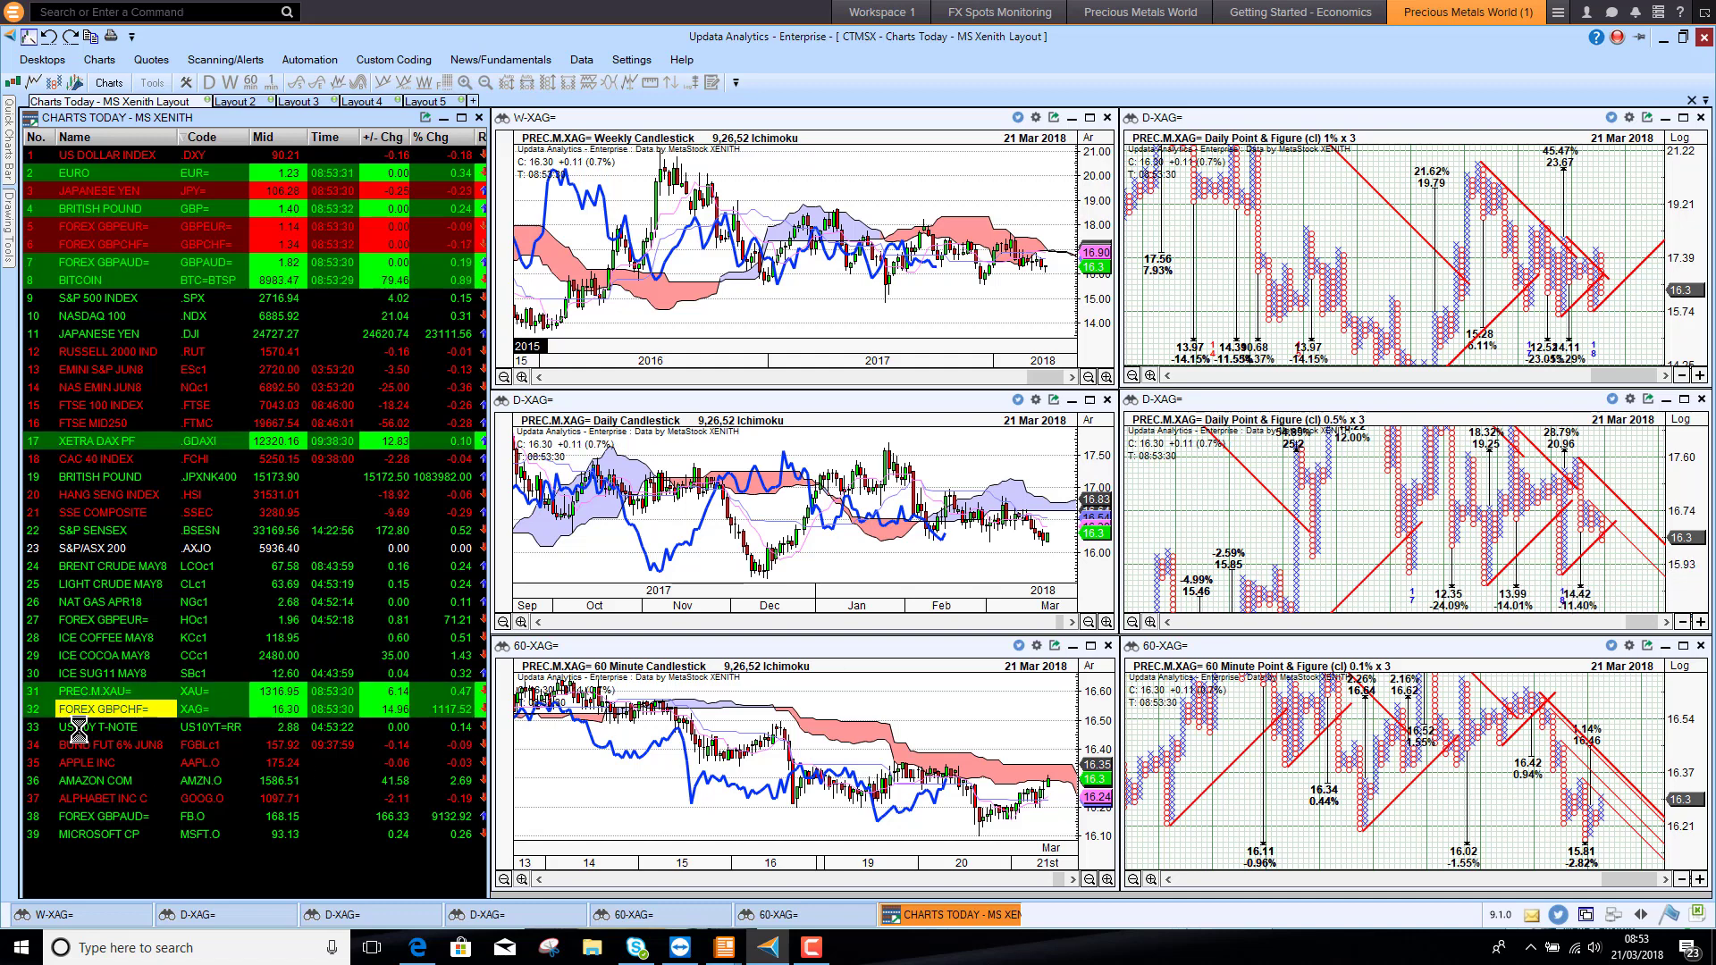
# - Load the US 10Y T-Note, then Amazon Com, into the linked charts
pyautogui.click(103, 727)
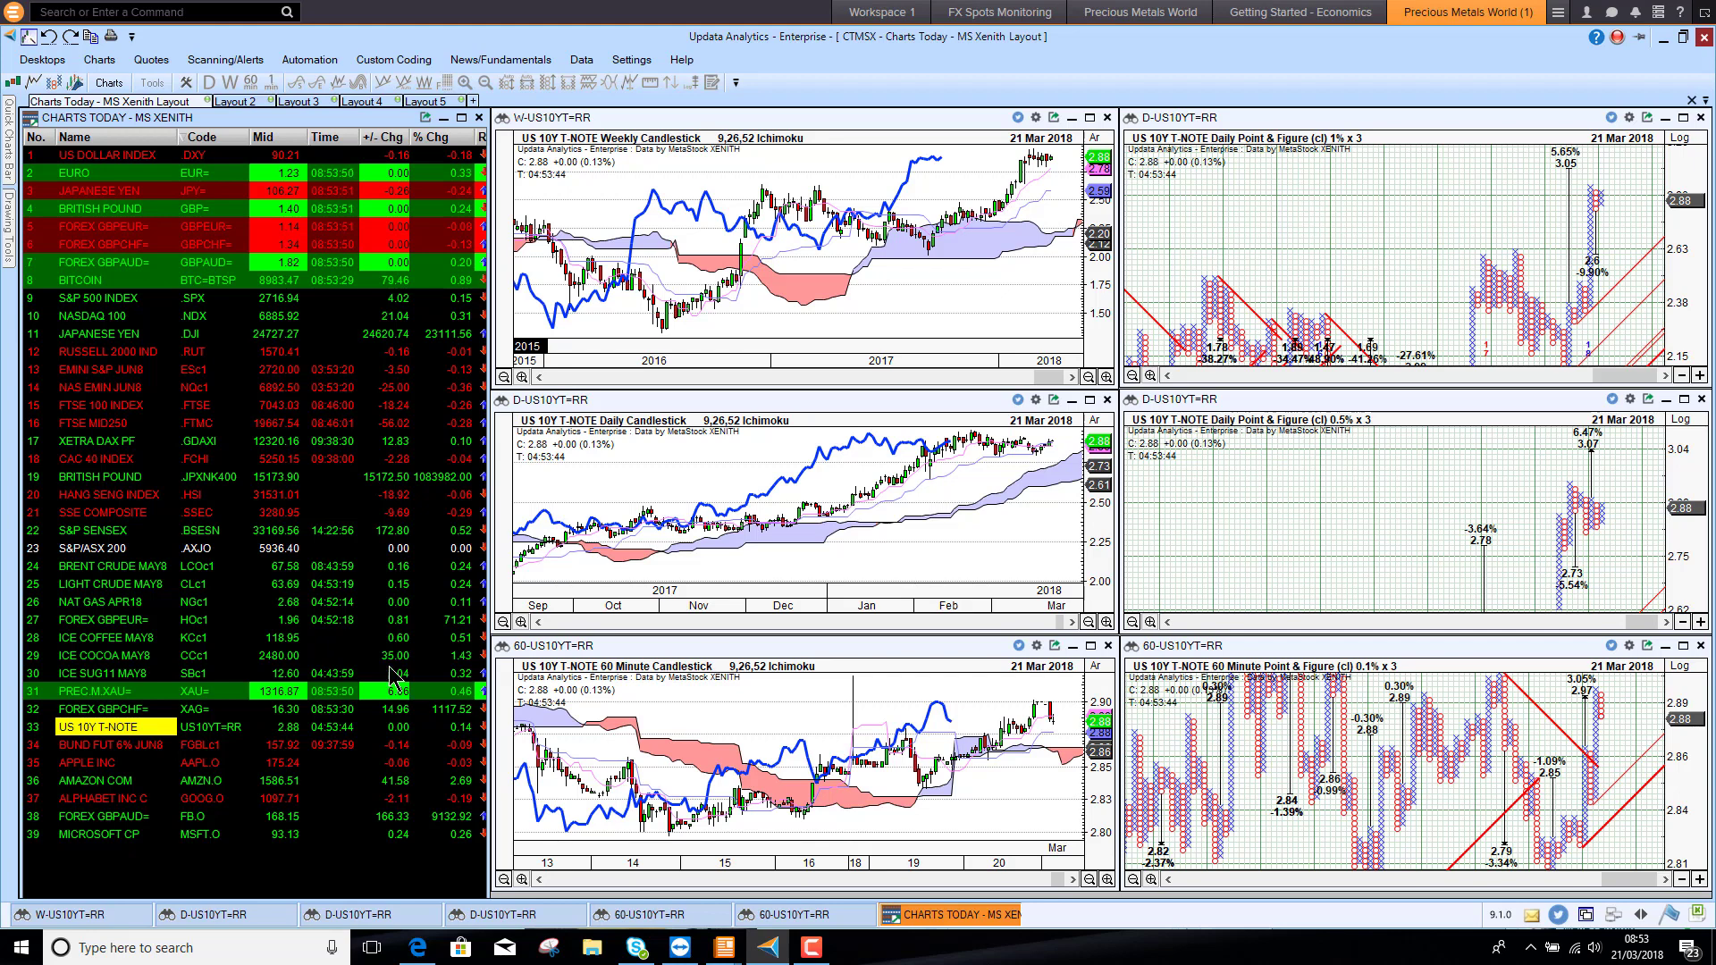
pyautogui.moveTo(115, 773)
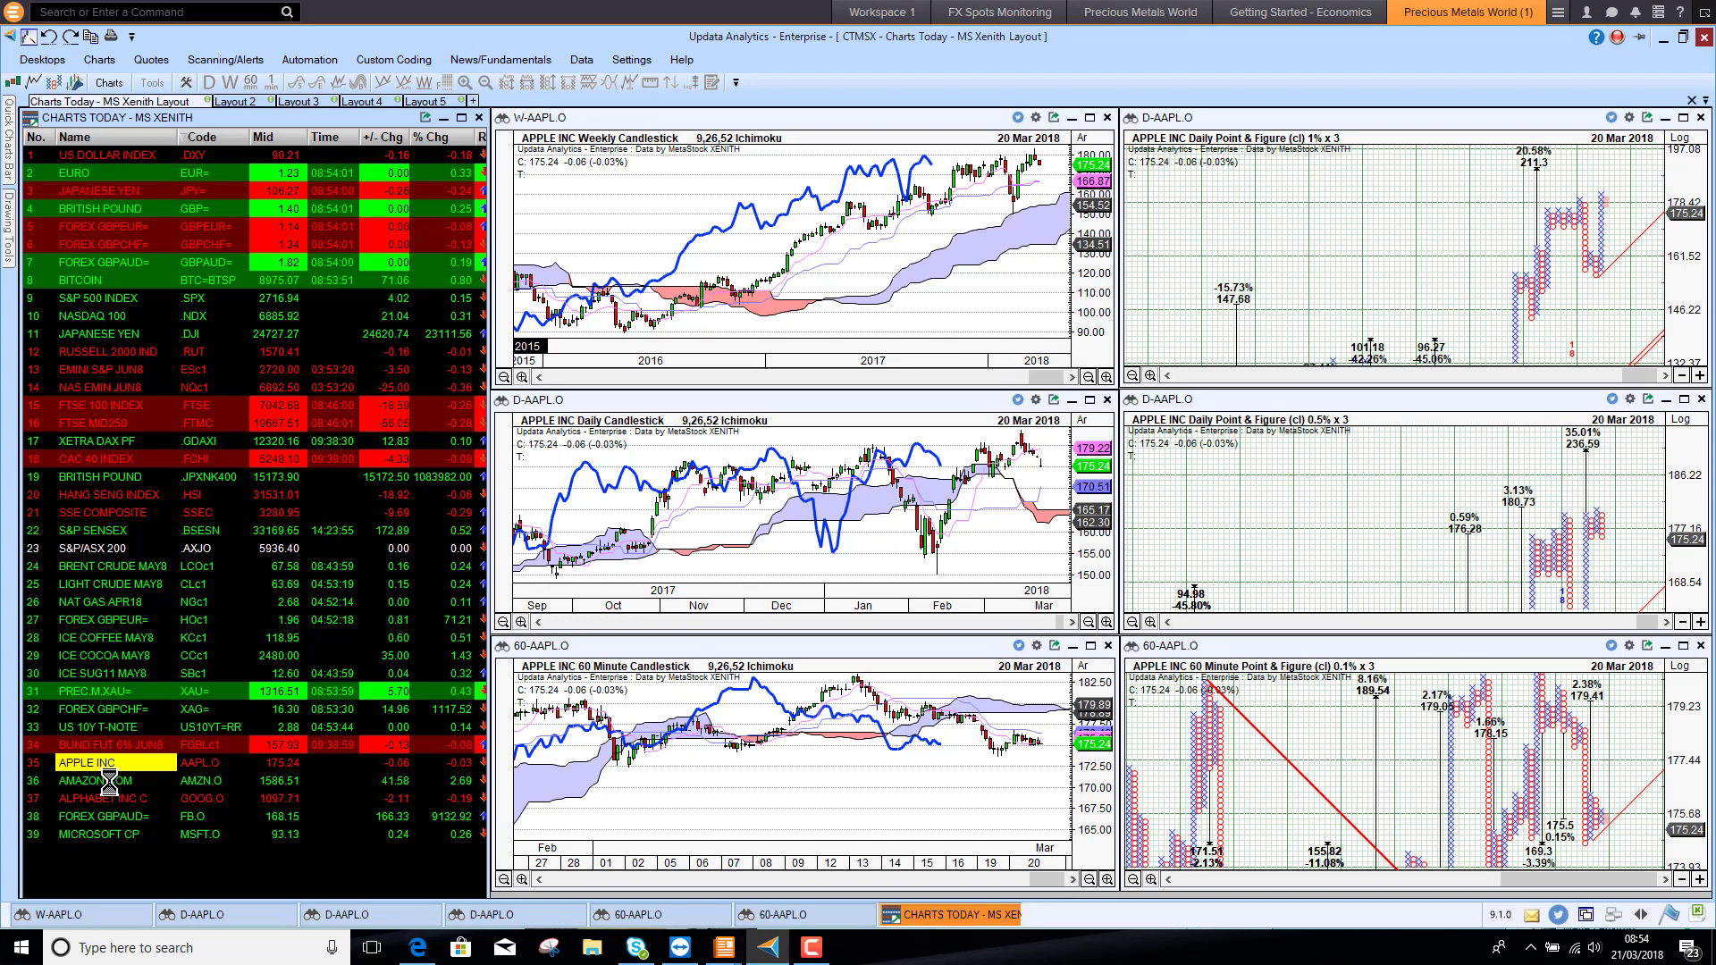
pyautogui.click(104, 781)
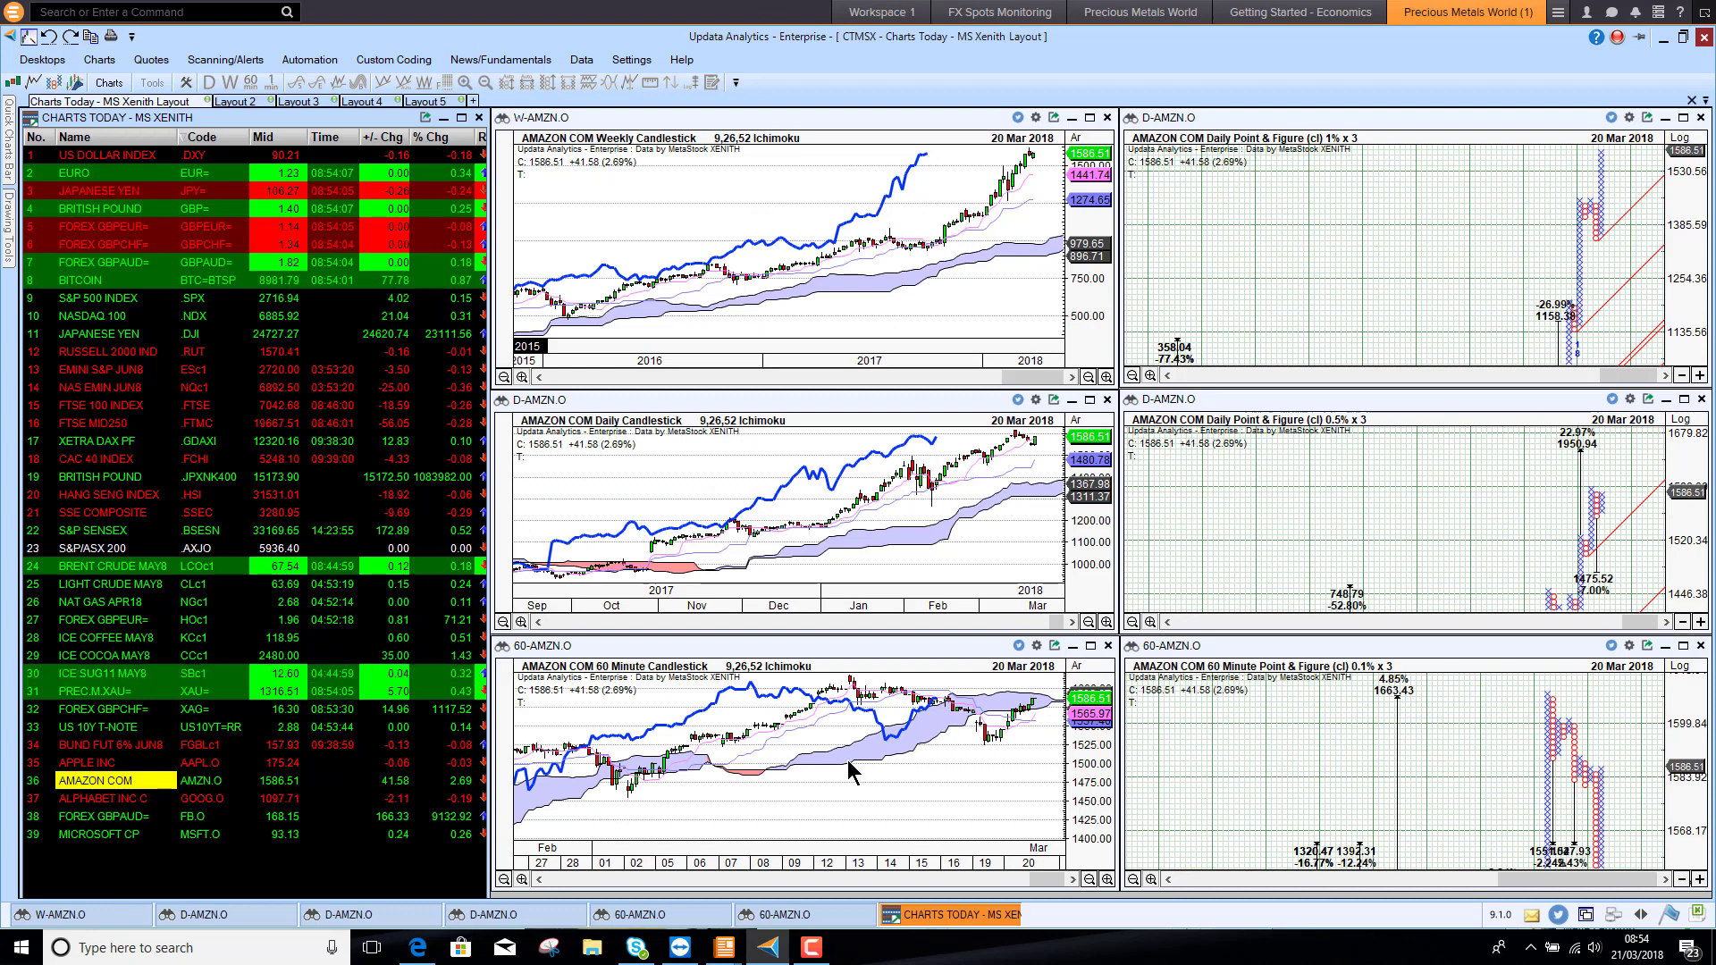
pyautogui.moveTo(915, 826)
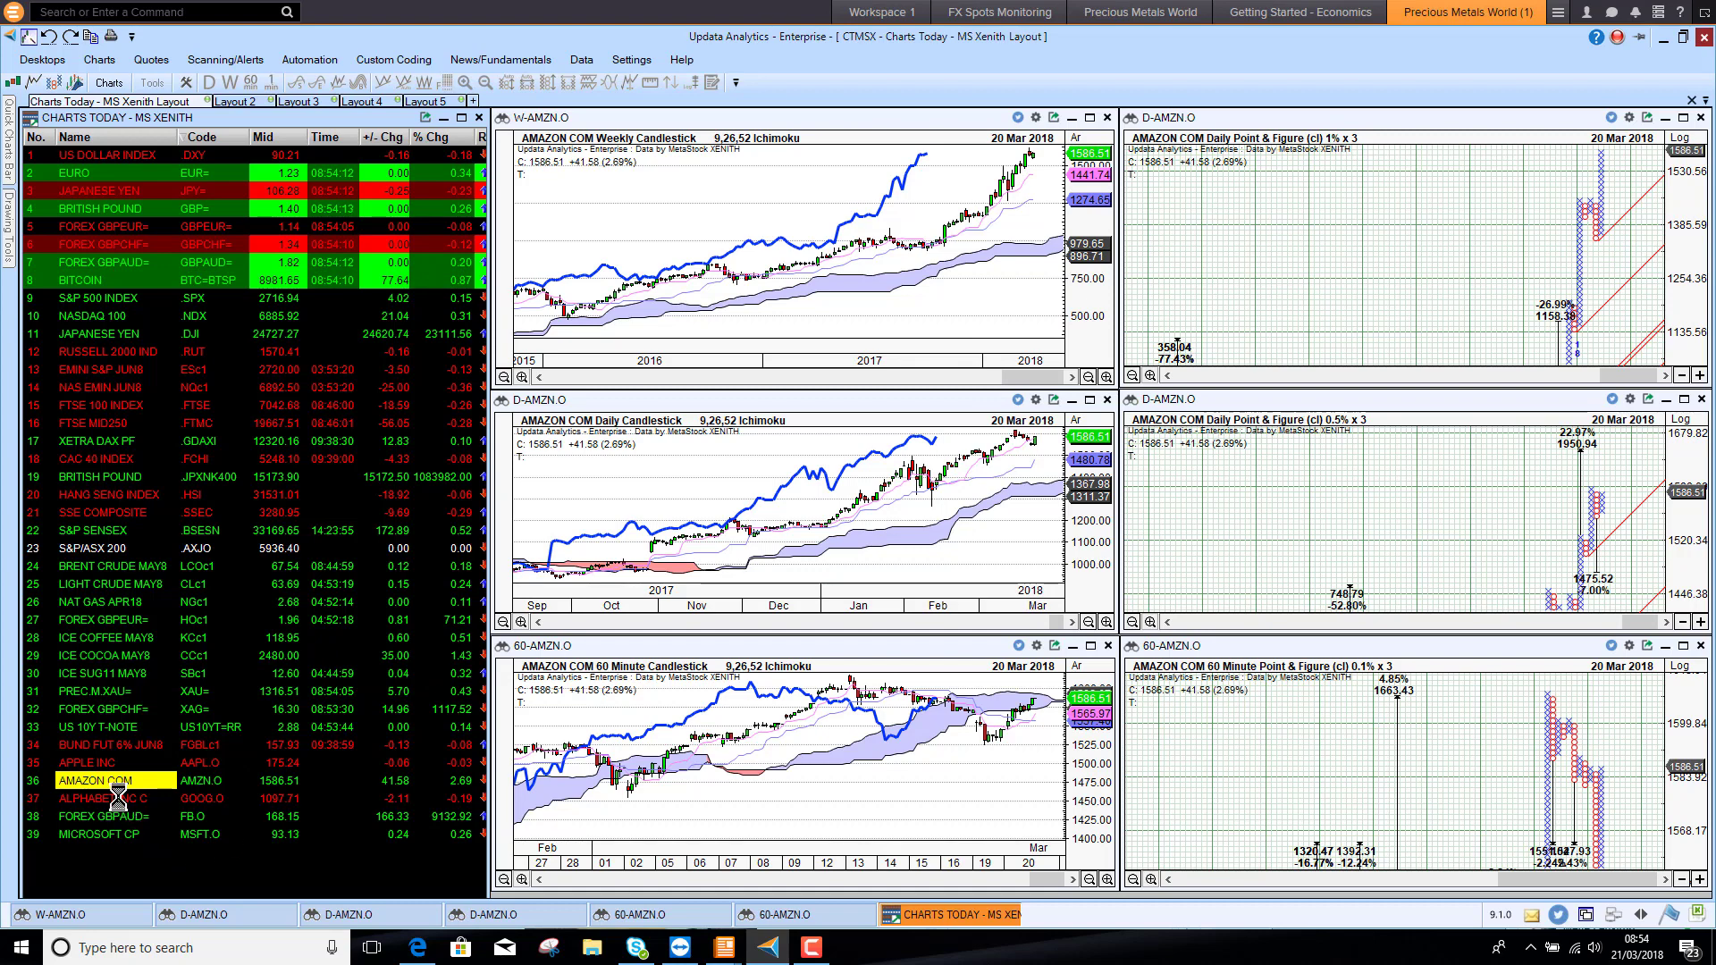
# - Load Facebook Inc A, then Microsoft CP, into the six-panel layout
pyautogui.click(98, 797)
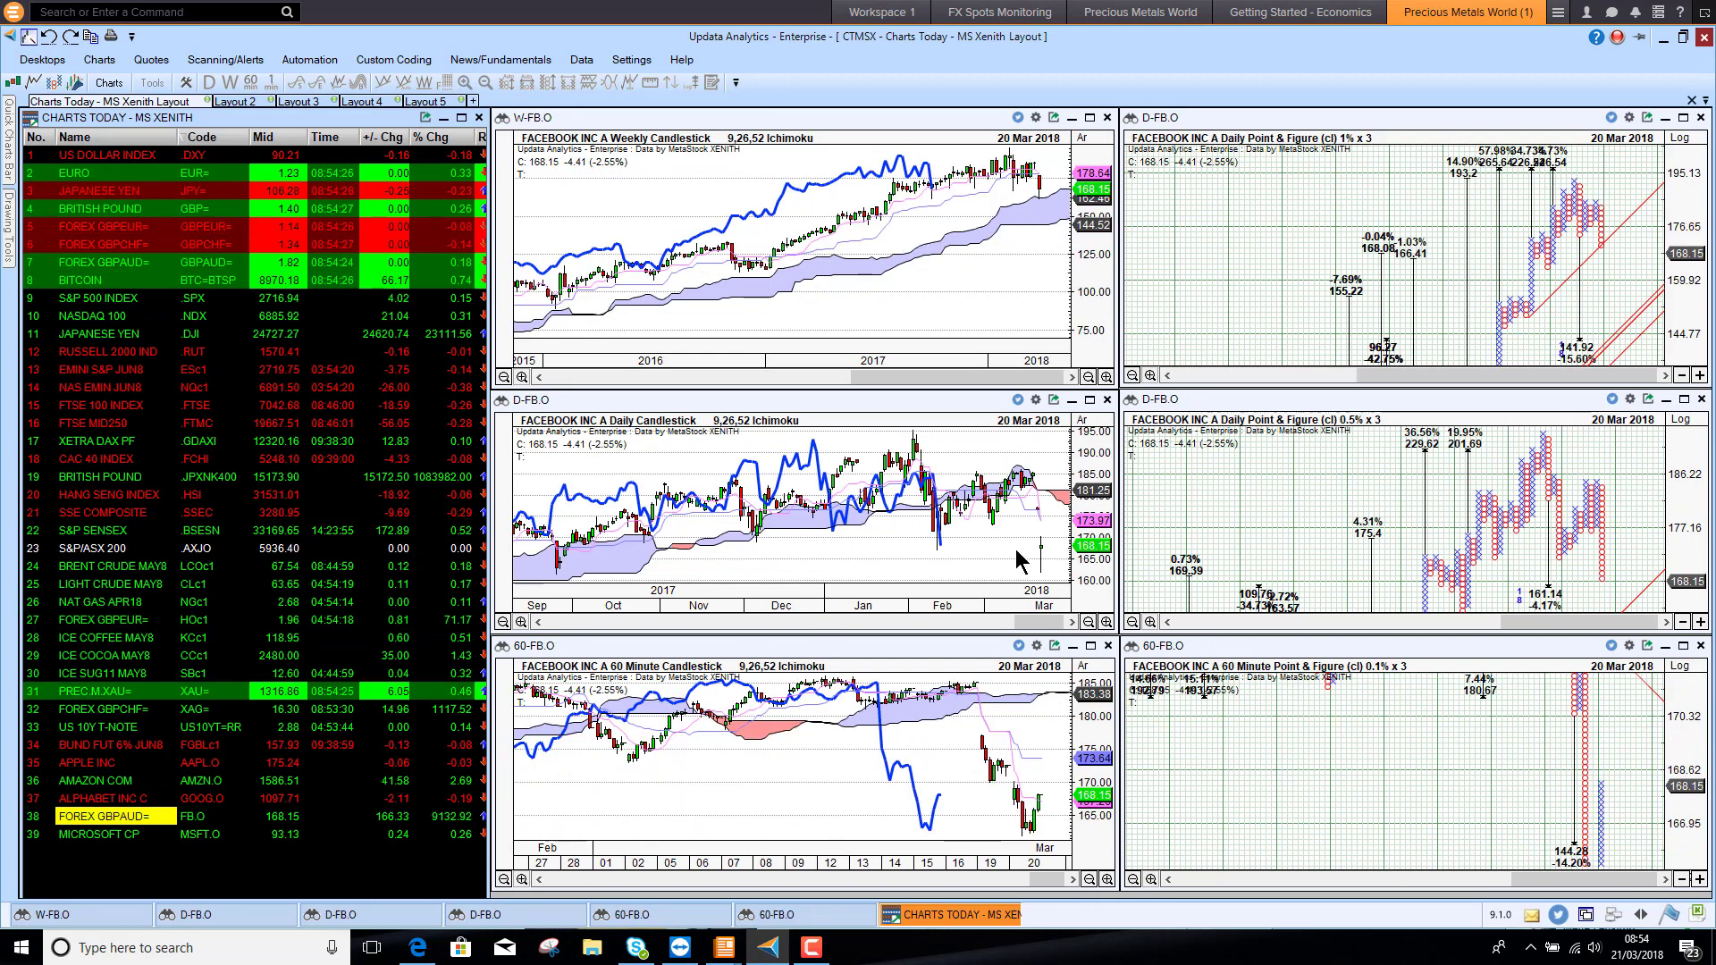
pyautogui.moveTo(913, 568)
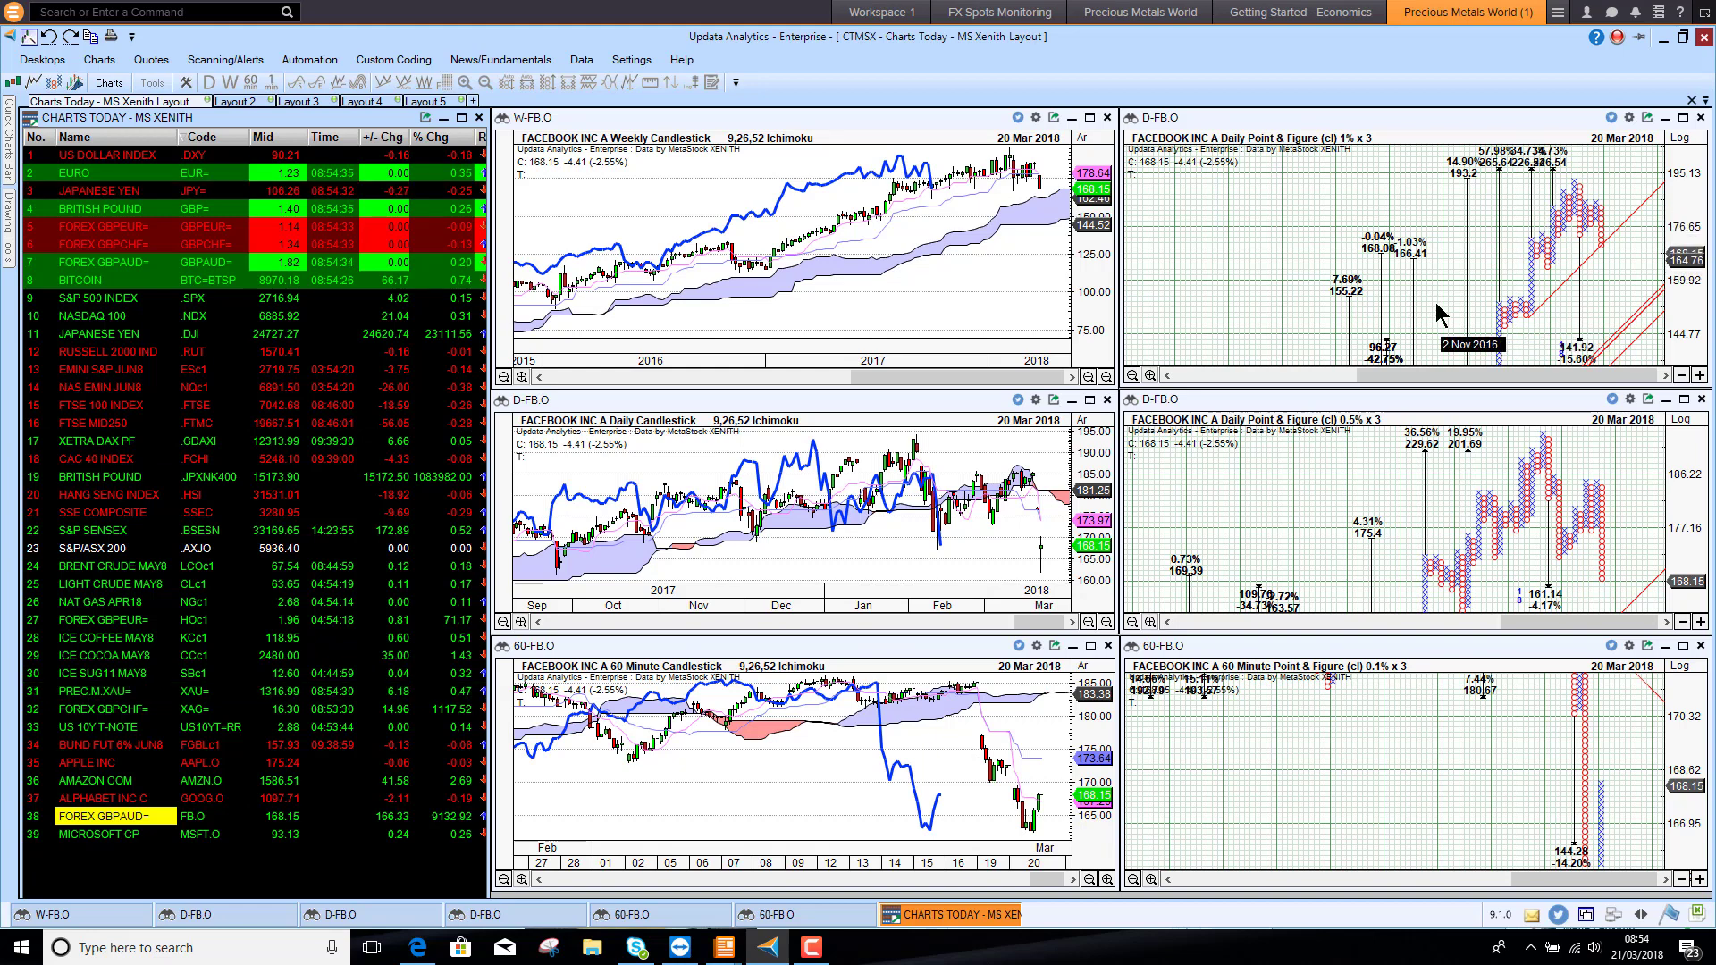
pyautogui.moveTo(1543, 230)
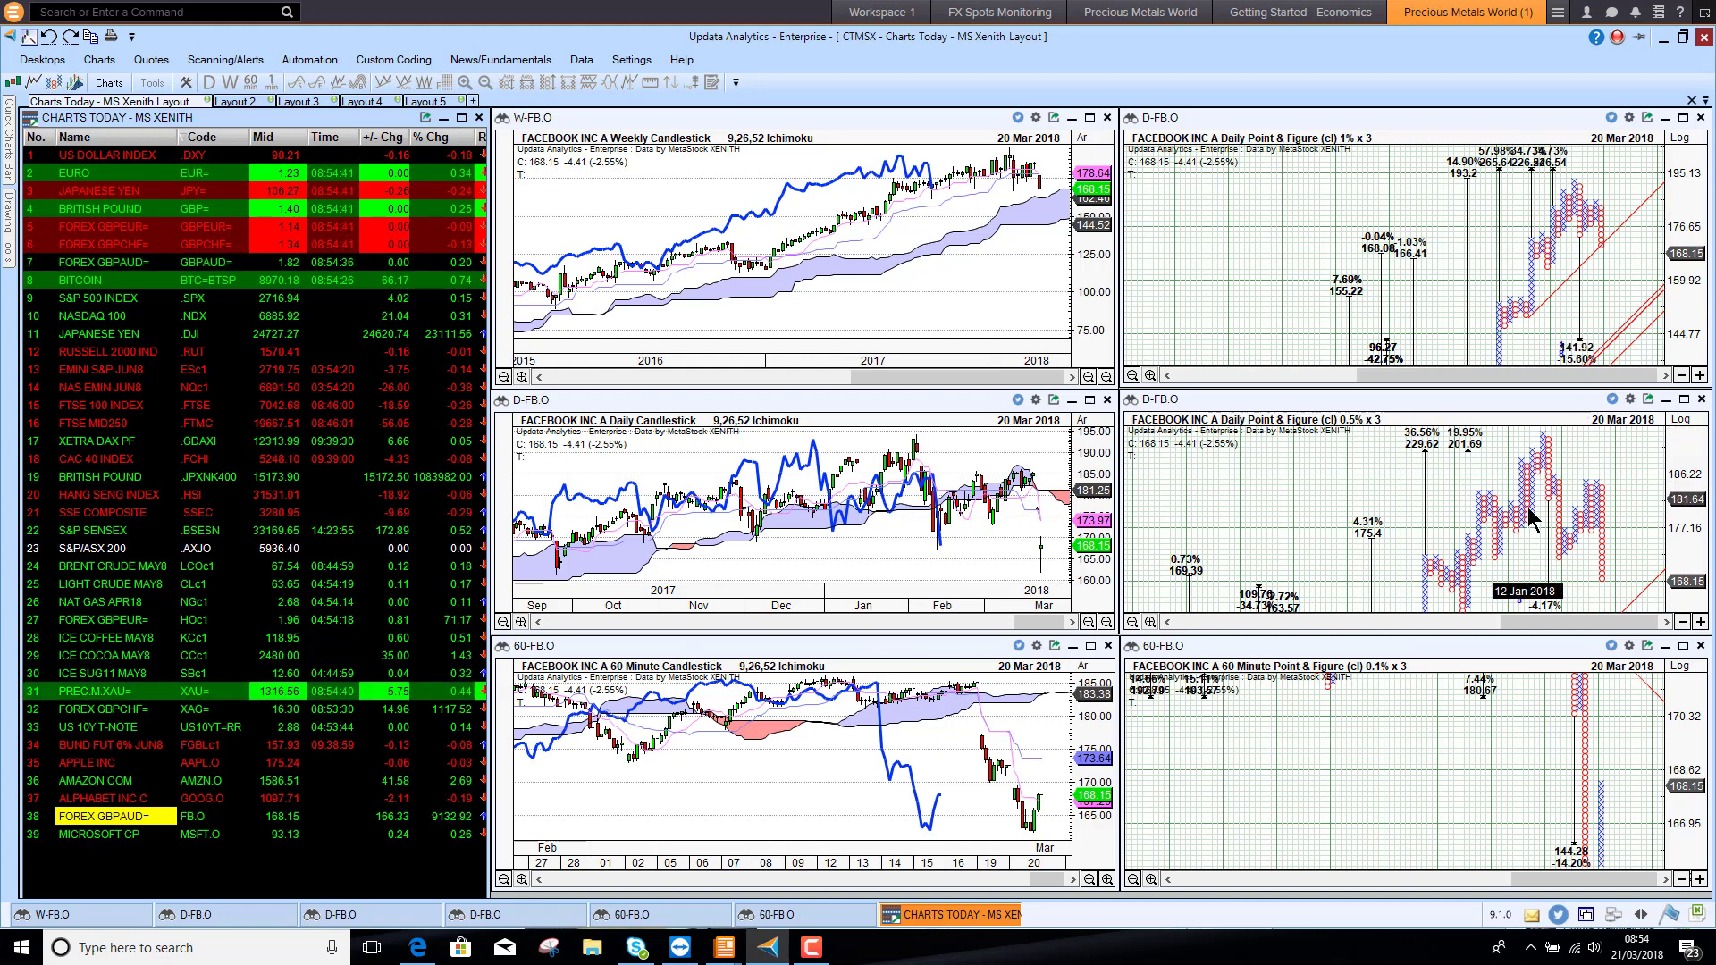
pyautogui.moveTo(1488, 489)
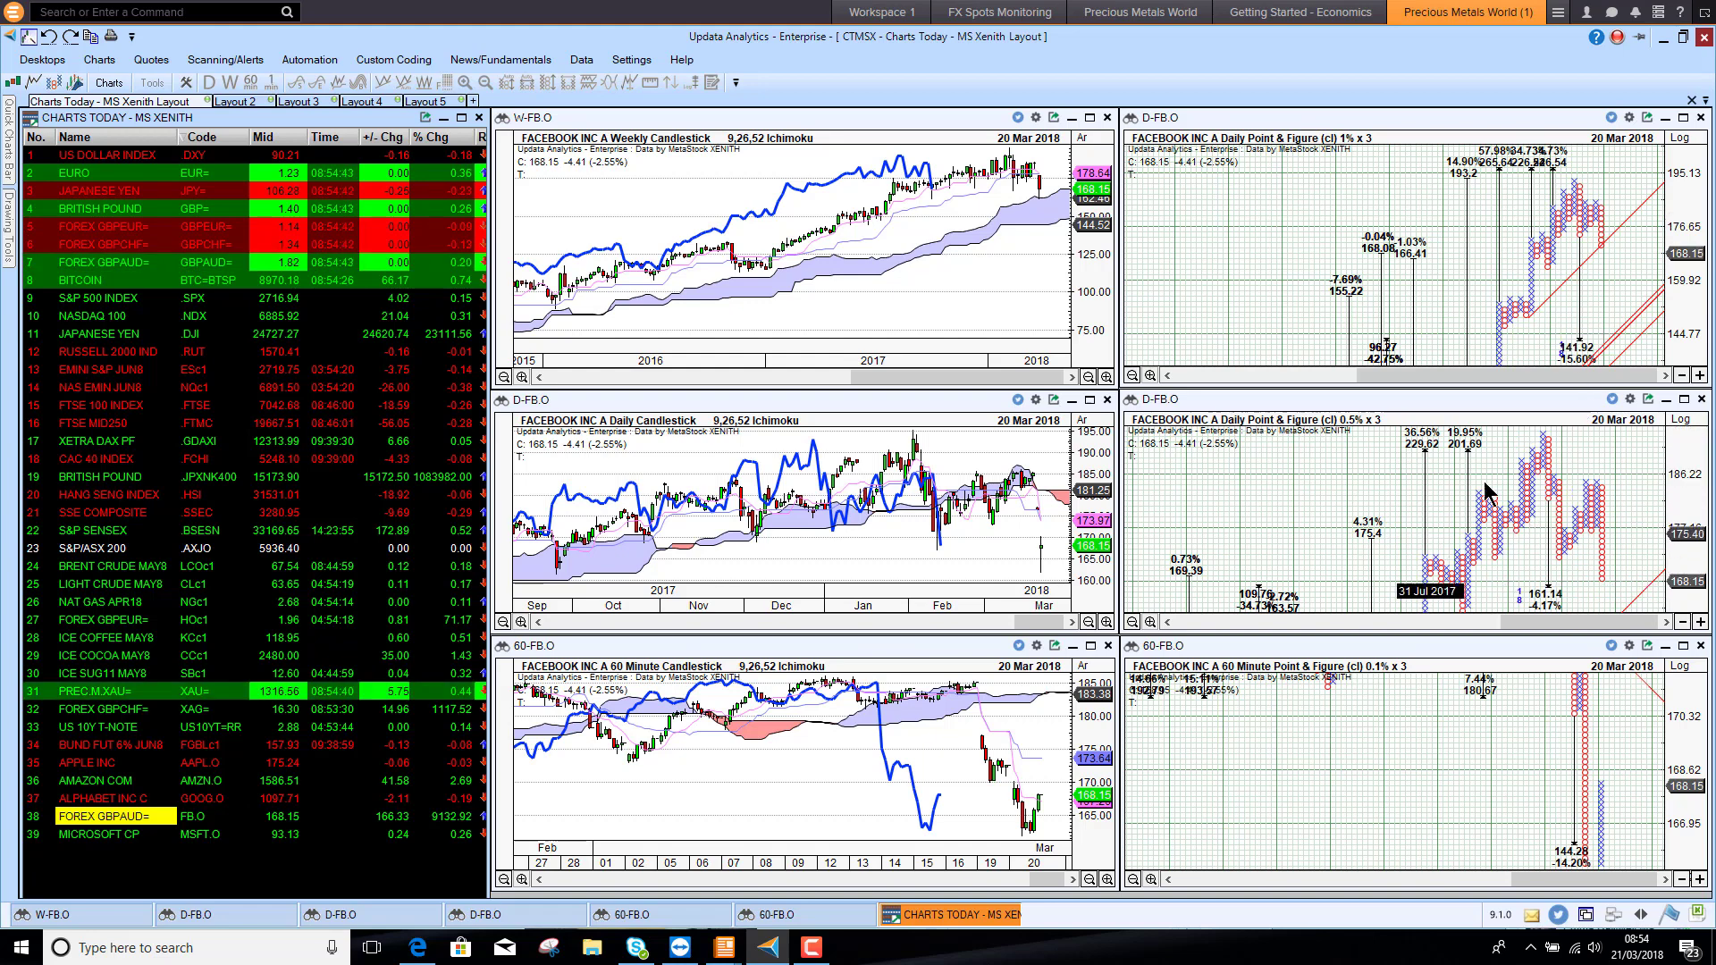
pyautogui.moveTo(1483, 270)
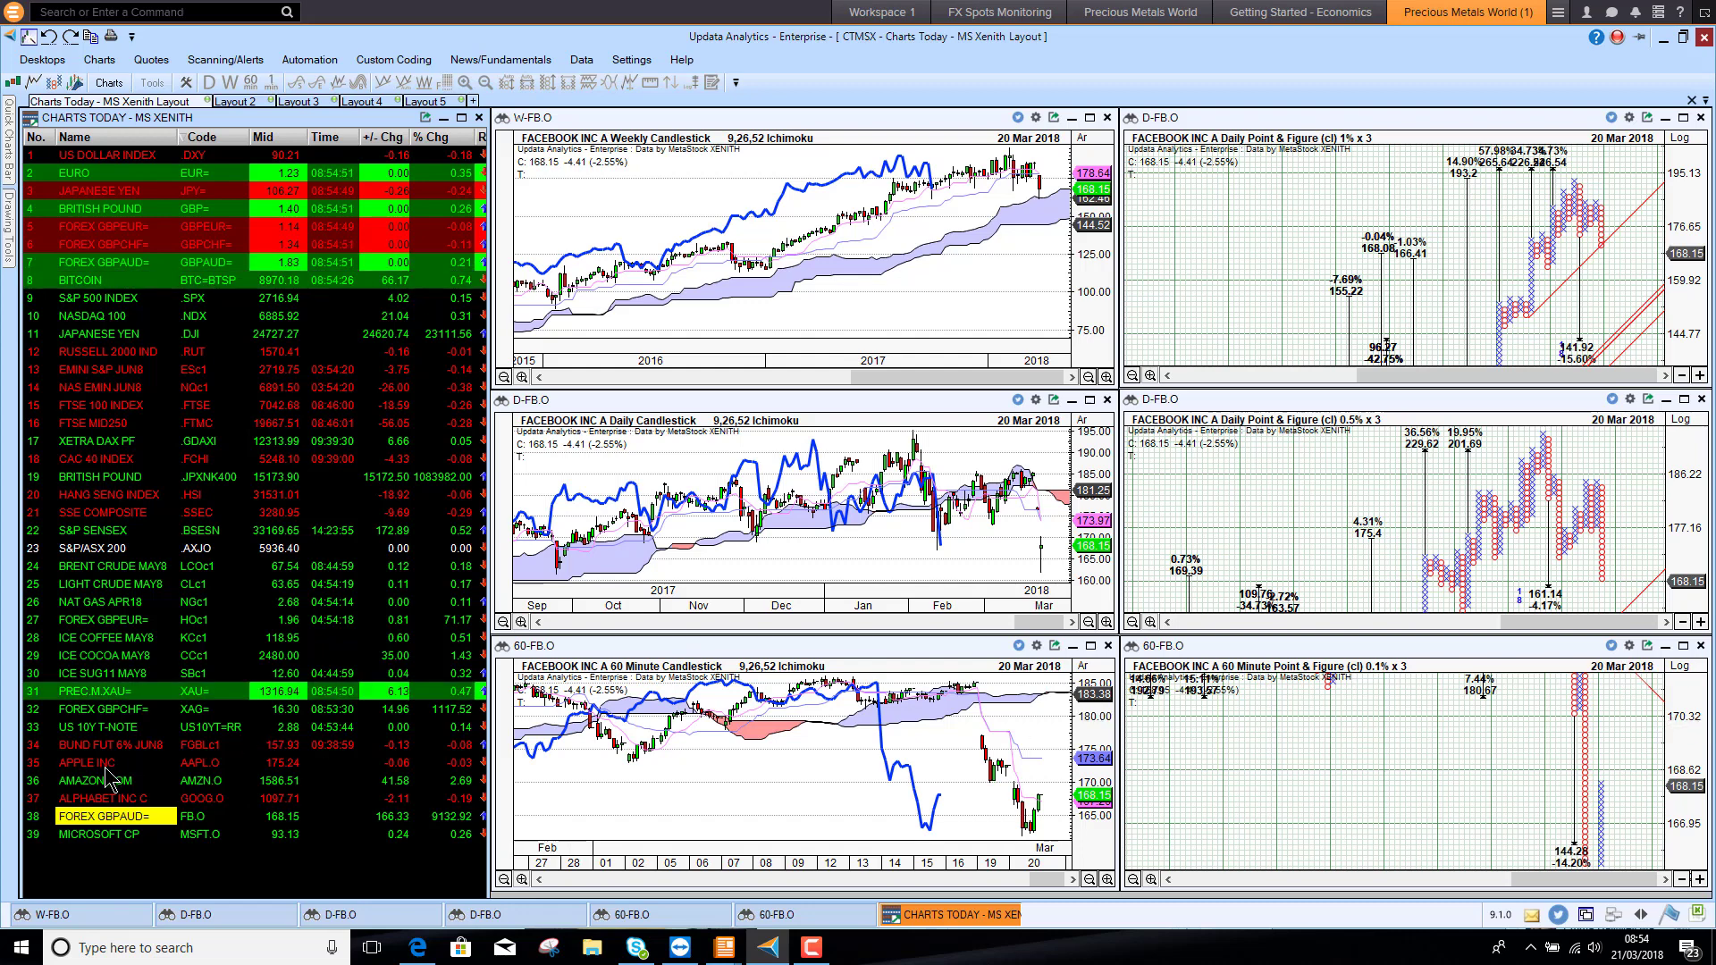
pyautogui.moveTo(944, 605)
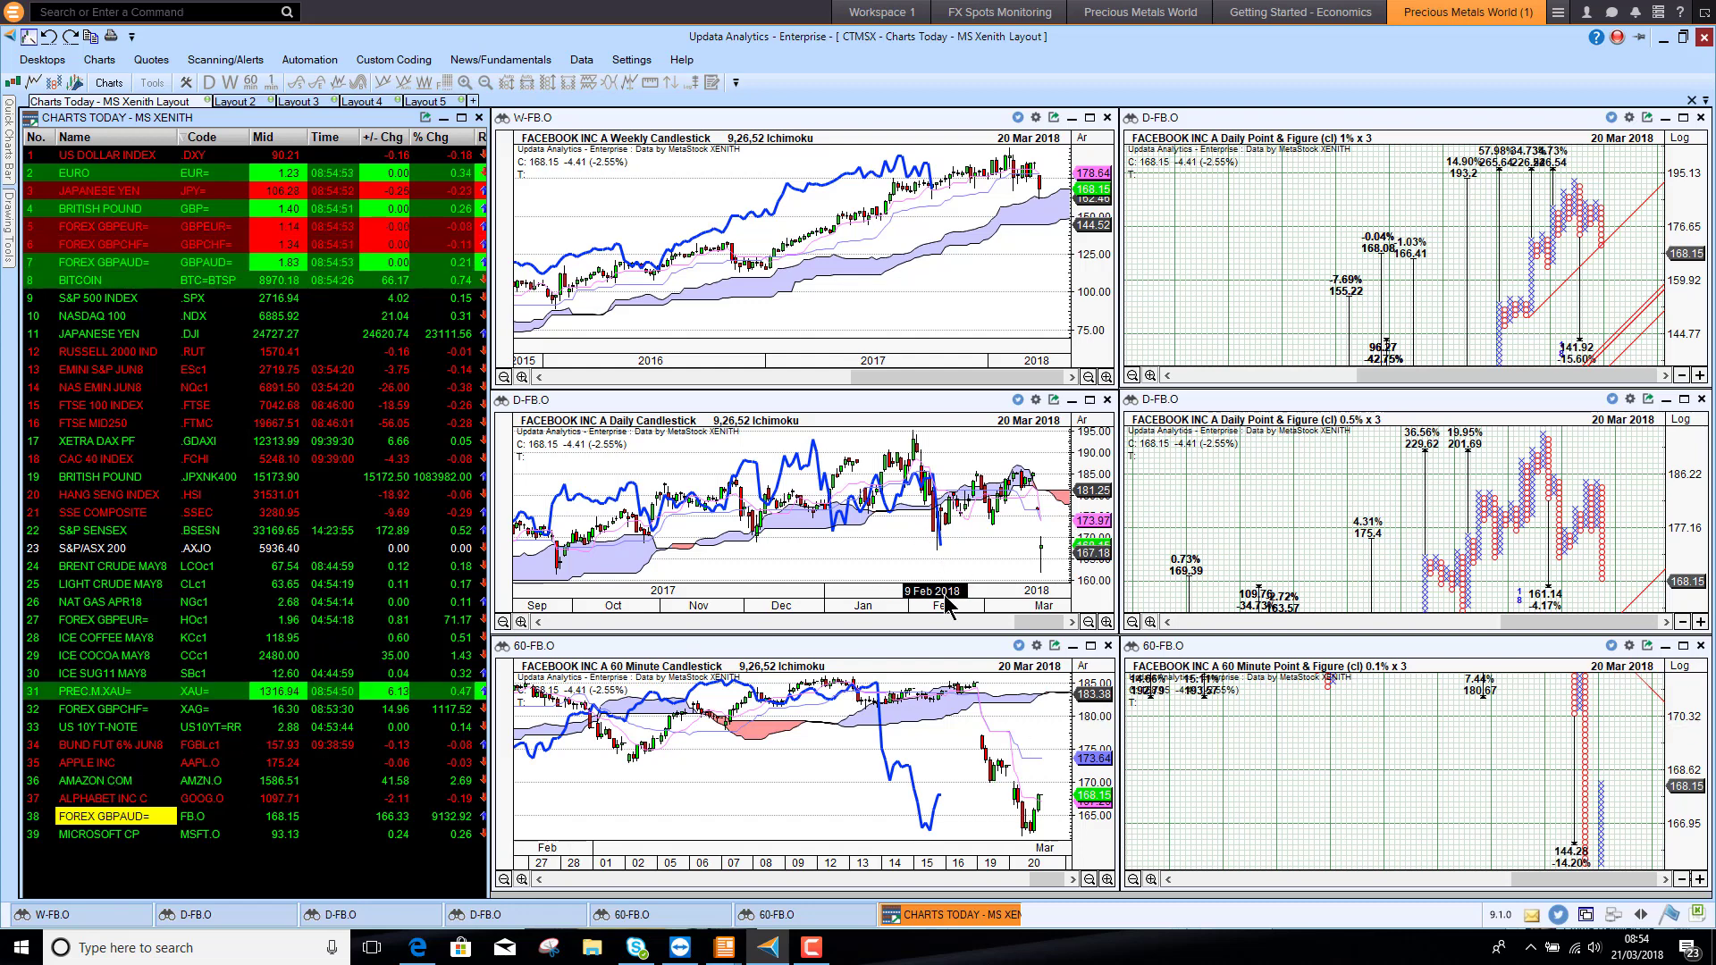
pyautogui.moveTo(1025, 248)
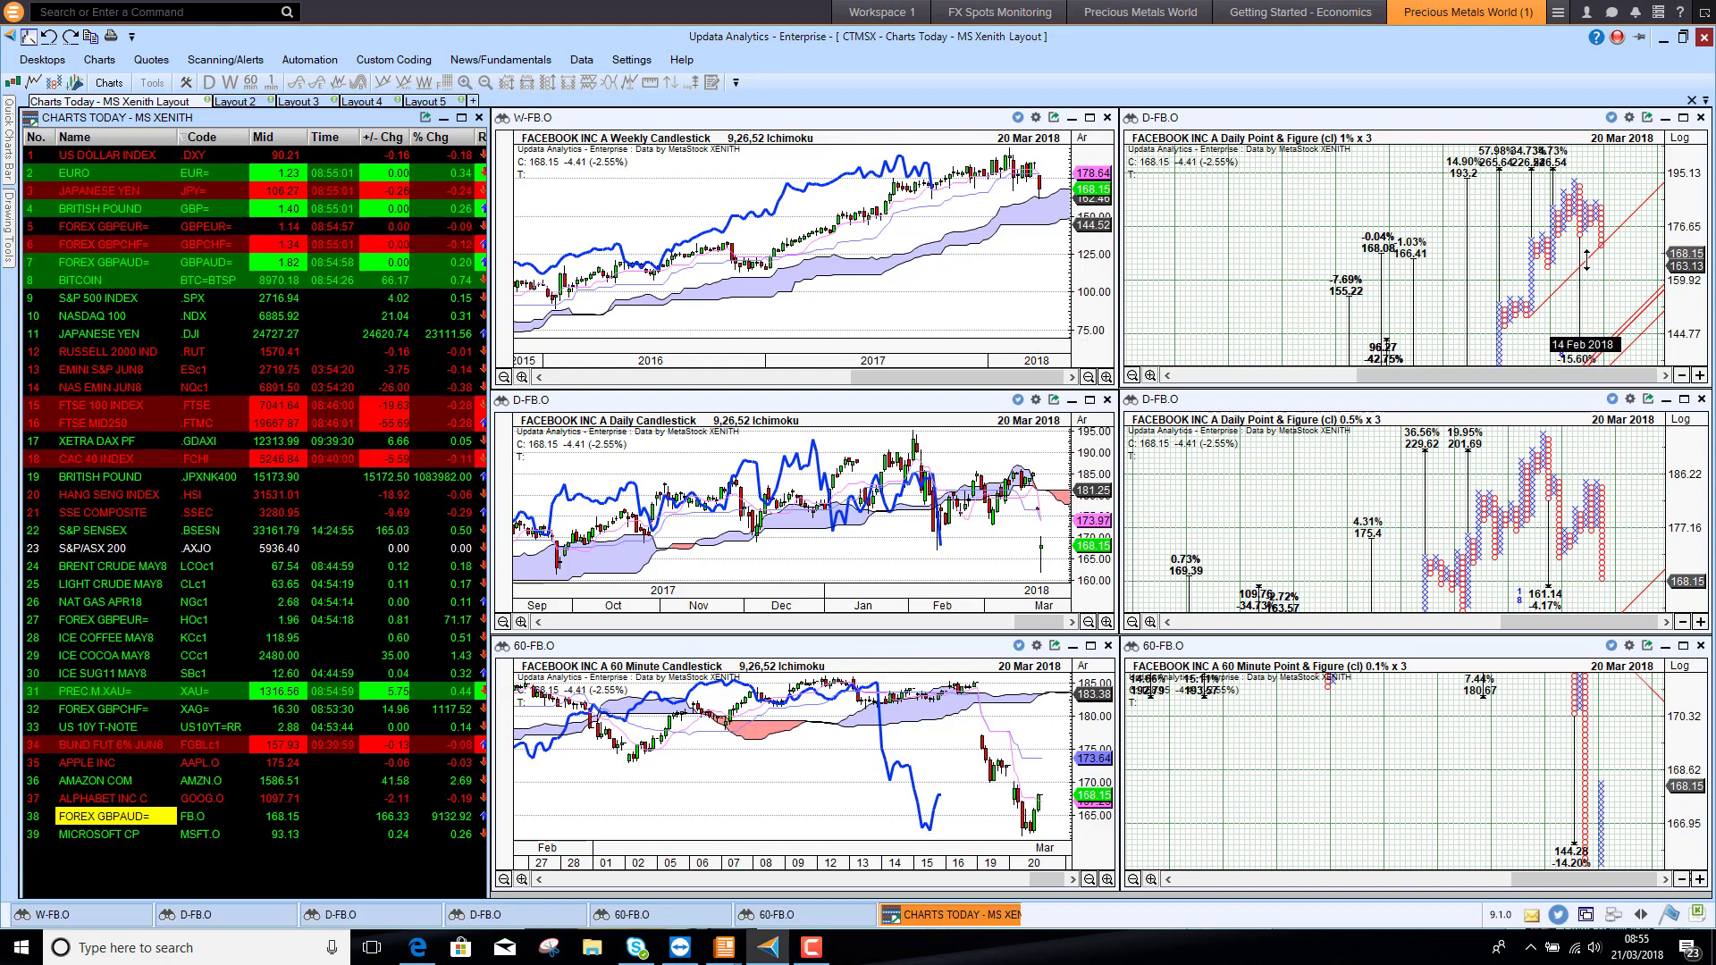
pyautogui.moveTo(1569, 811)
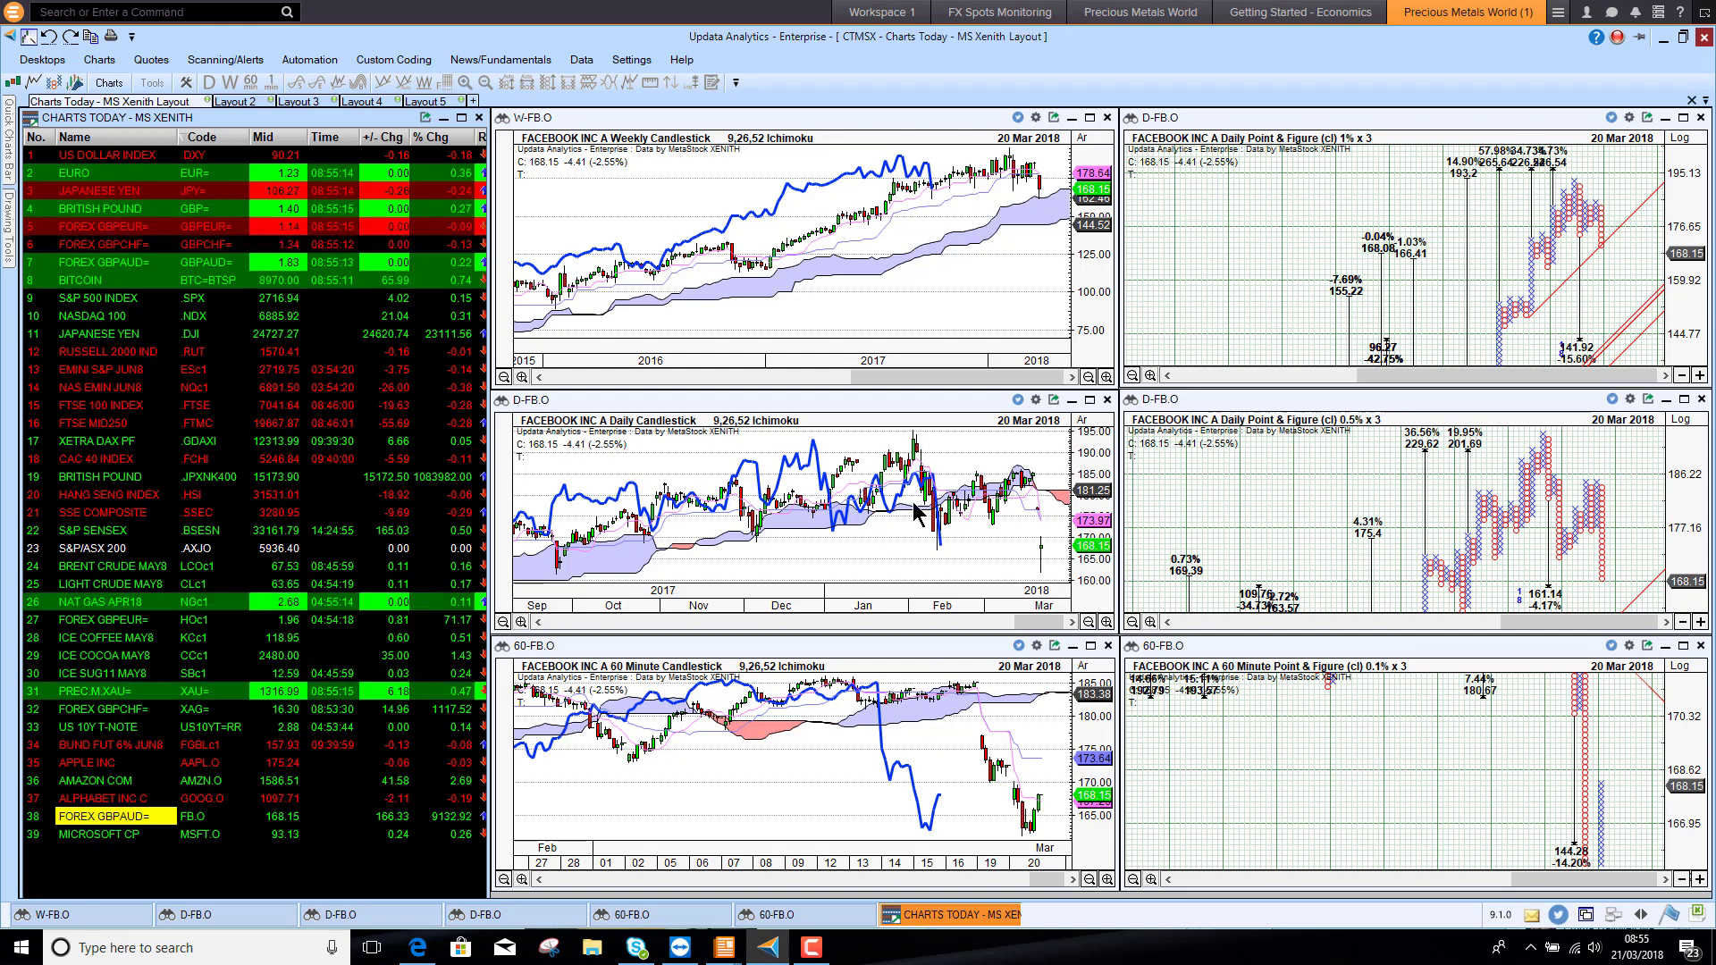
pyautogui.moveTo(944, 207)
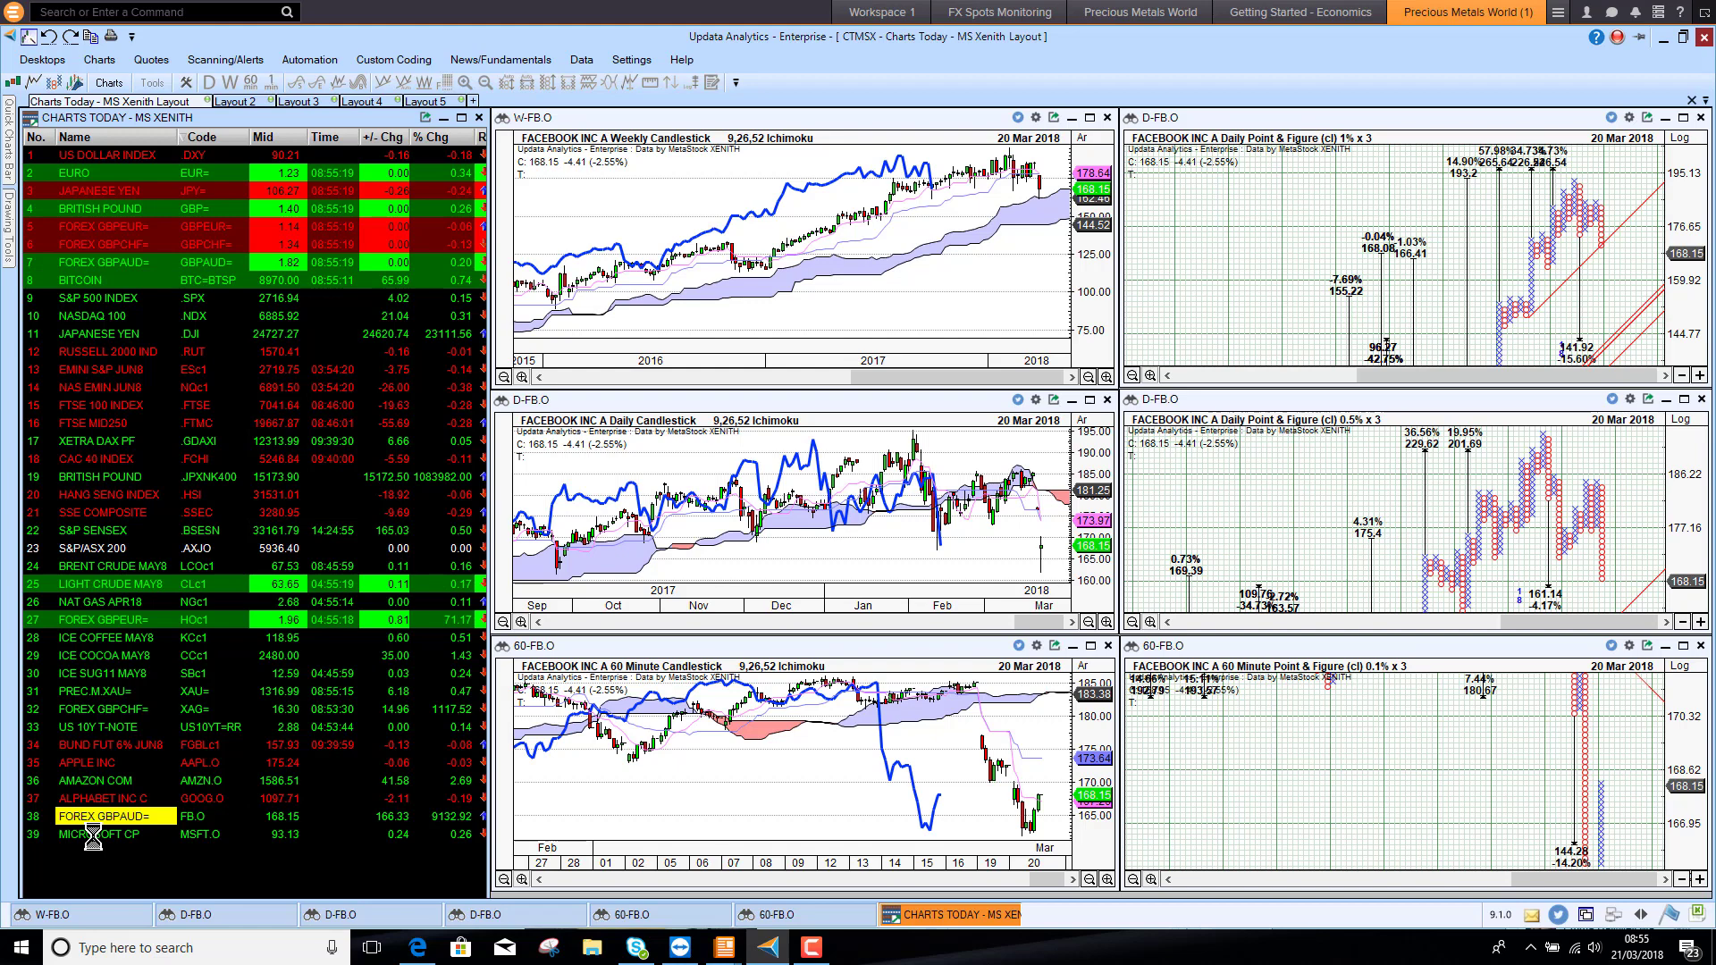
pyautogui.click(104, 834)
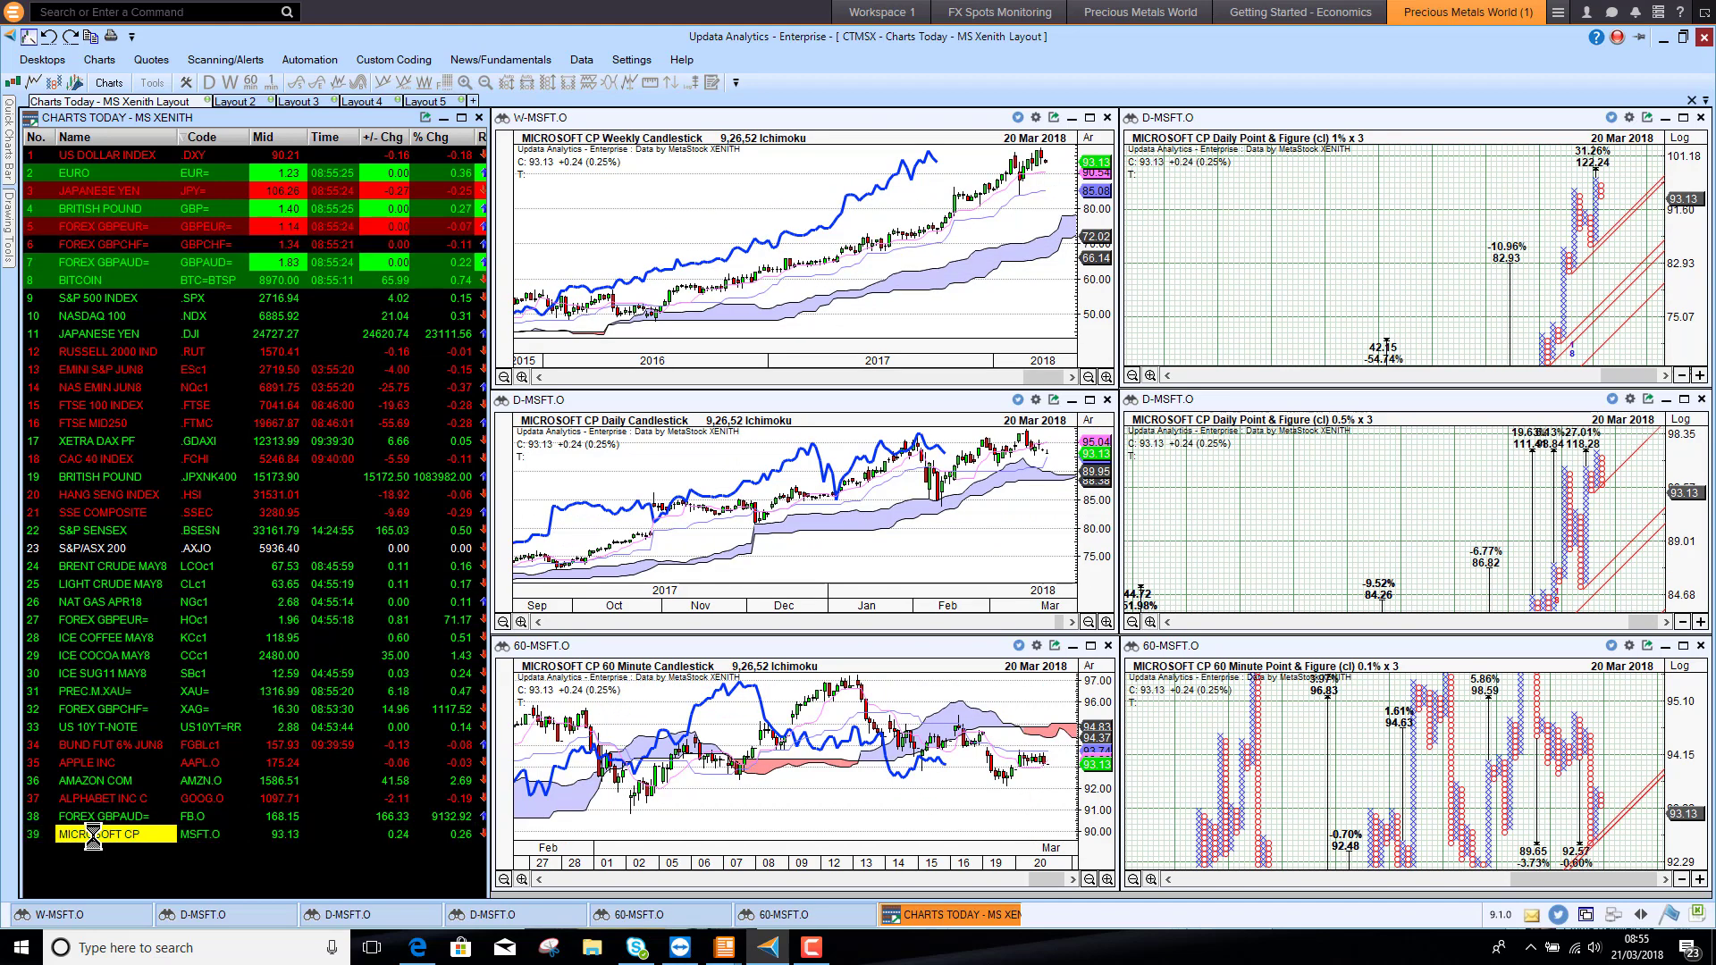